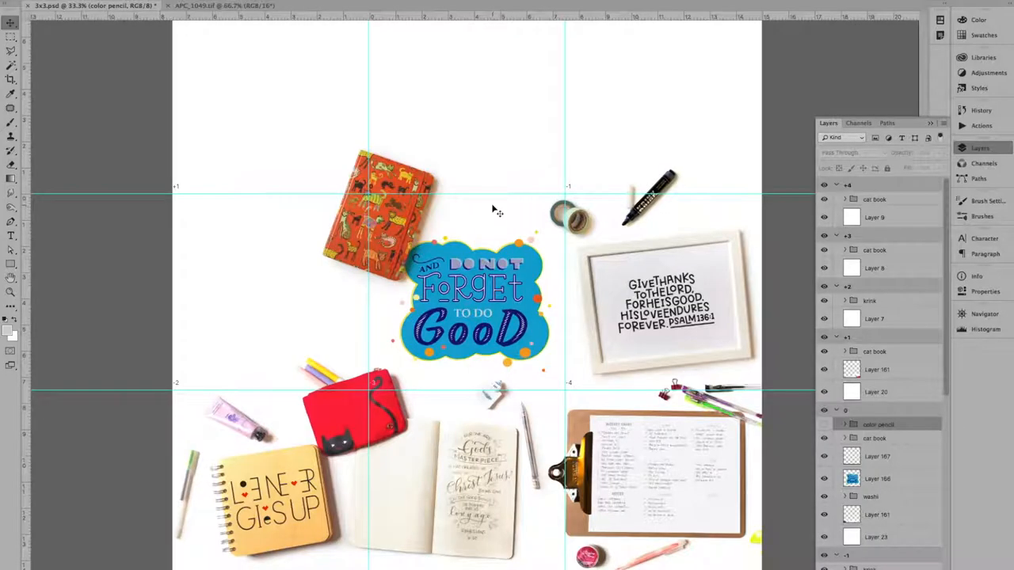
Switch to the APC_1049.tif photo and unlock its Background into Layer 0
click(222, 5)
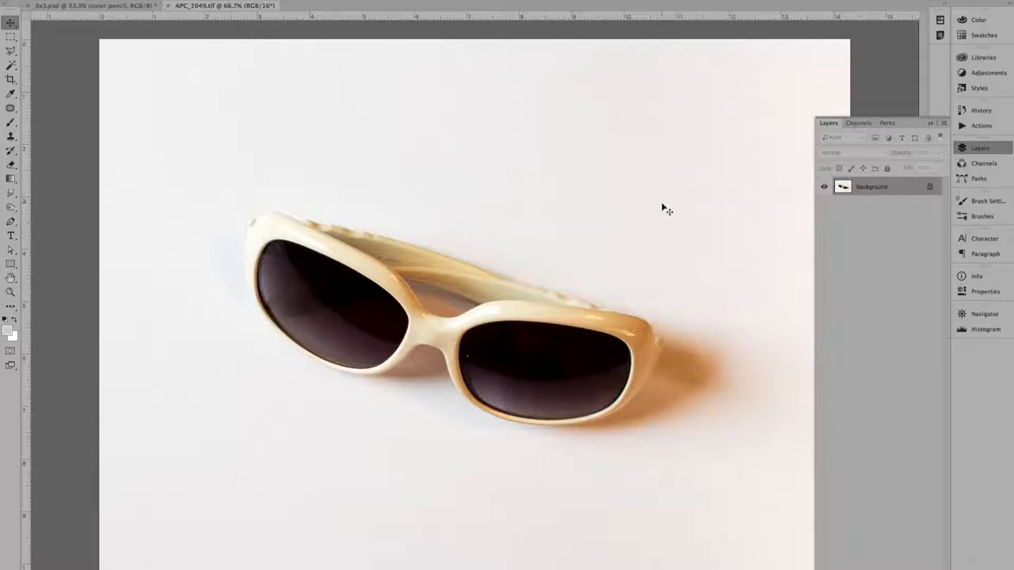
mouse_move(747, 255)
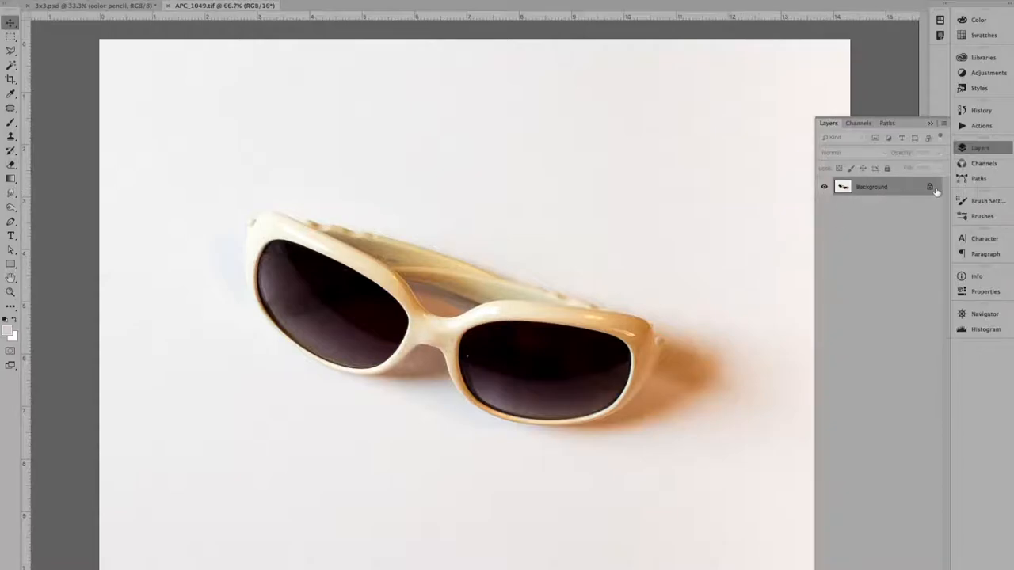
mouse_move(824, 194)
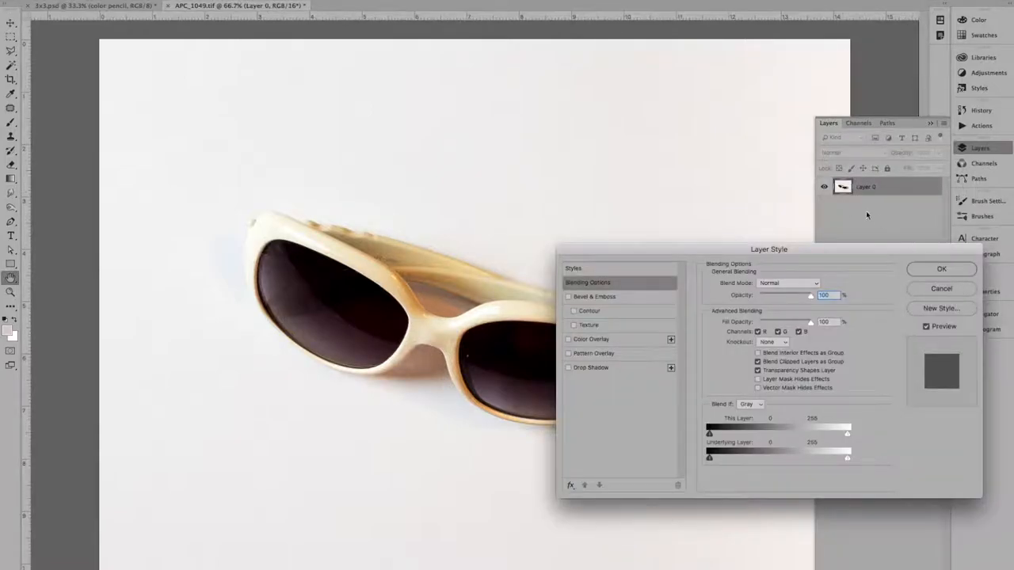
click(941, 268)
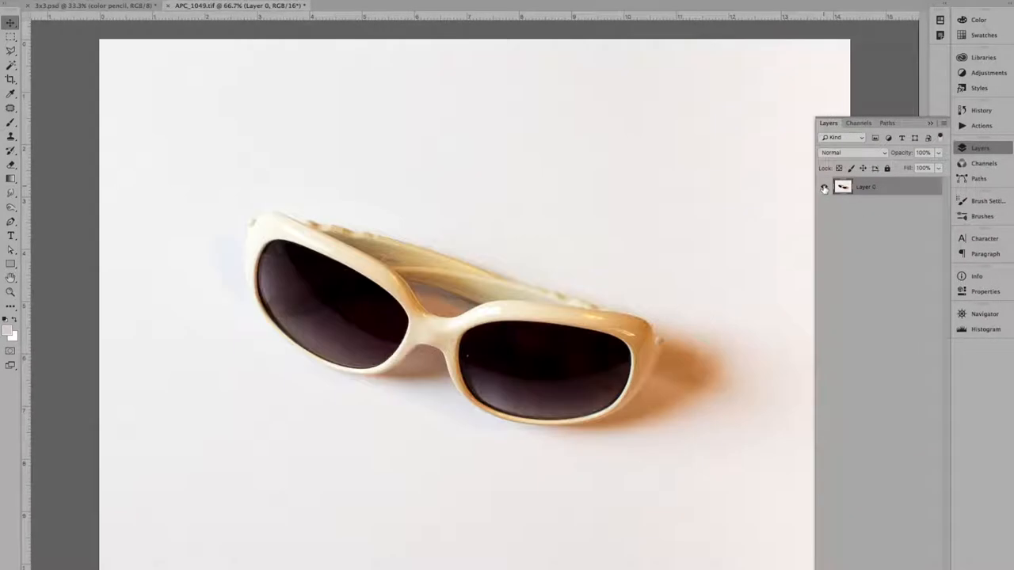
click(824, 187)
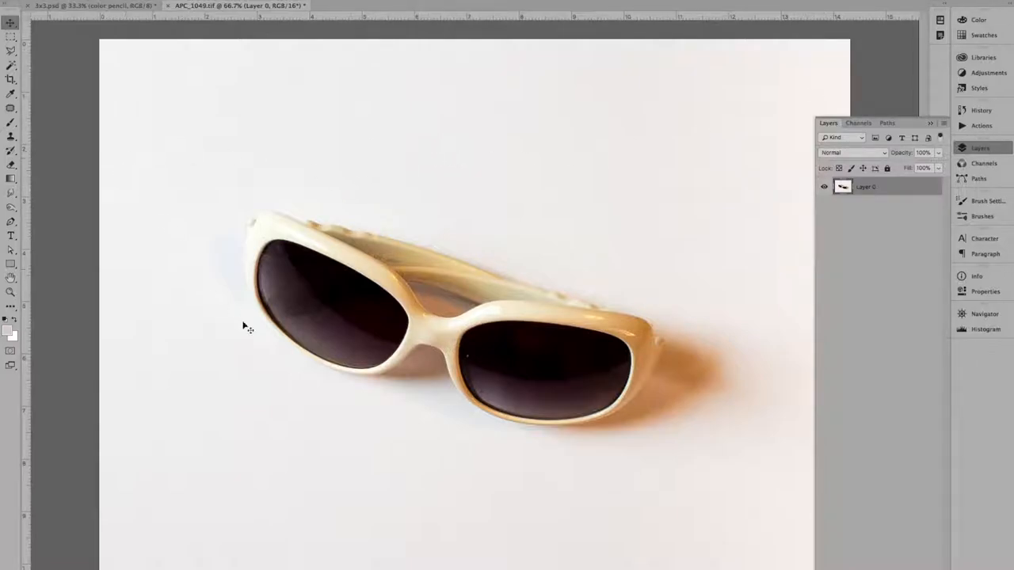
mouse_move(750, 228)
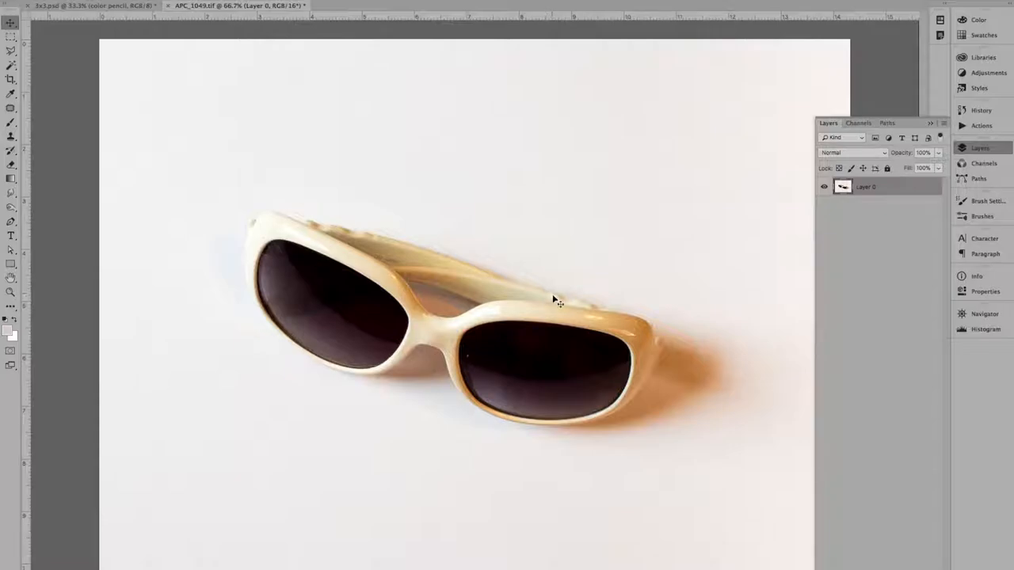
mouse_move(380, 240)
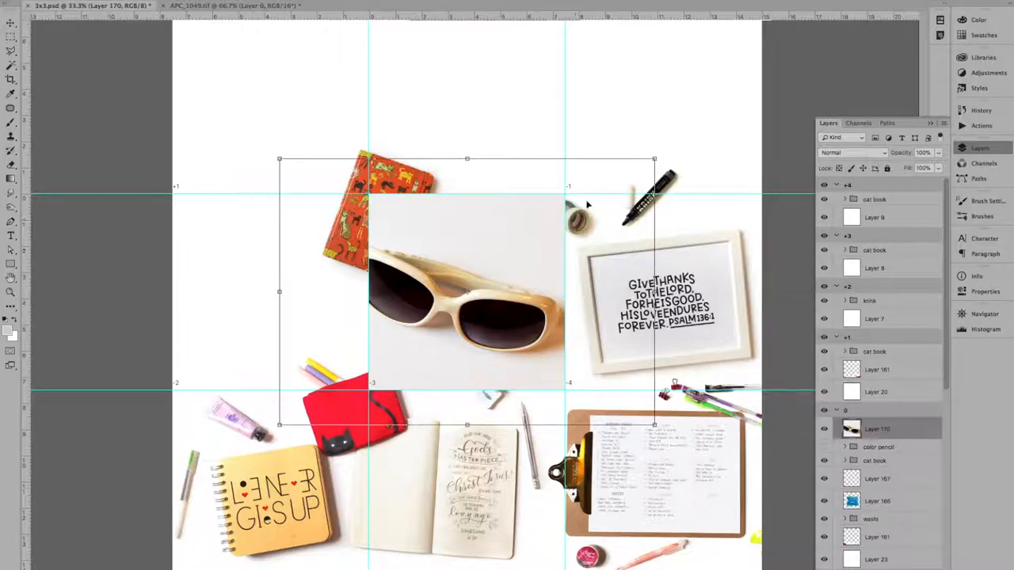
Scale the sunglasses photo down into the 3x3 grid's top-centre cell
drag(468, 159, 467, 196)
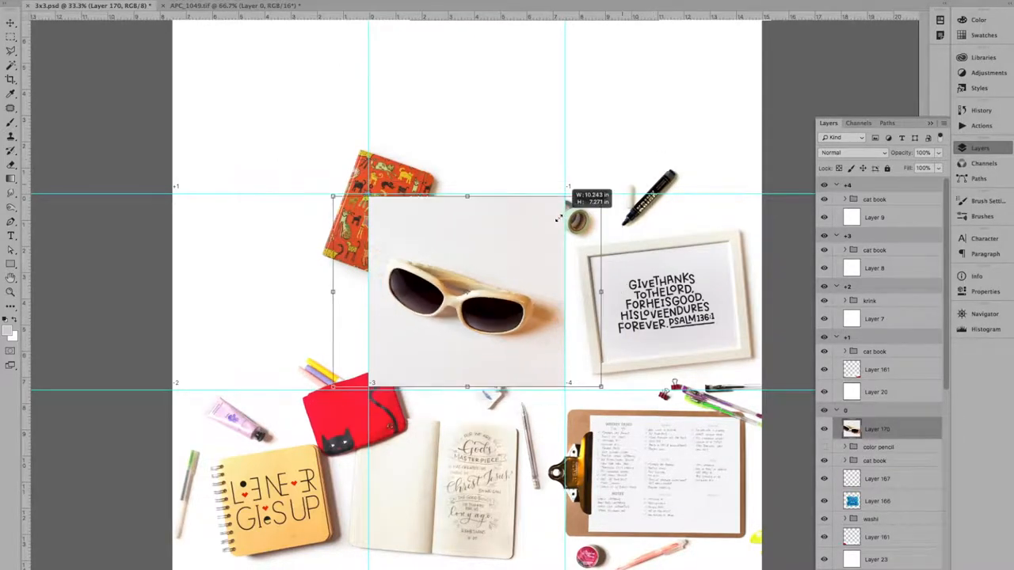
drag(468, 293, 483, 222)
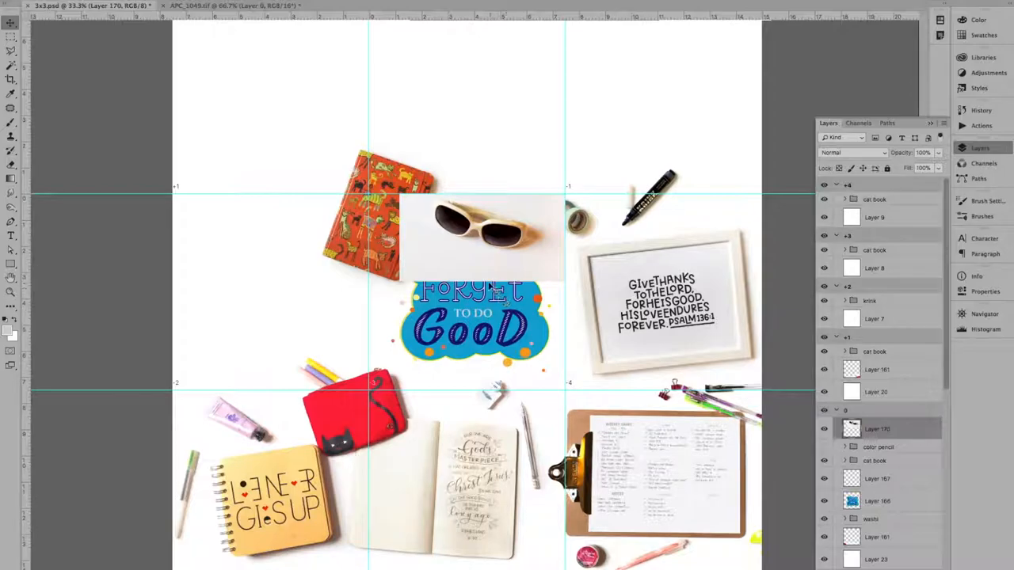
mouse_move(659, 378)
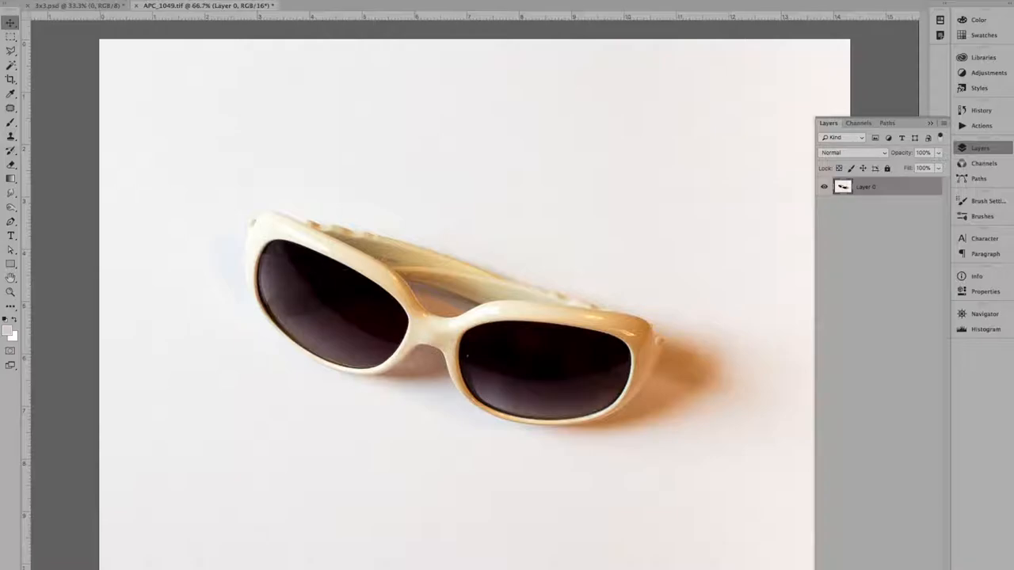
mouse_move(412, 524)
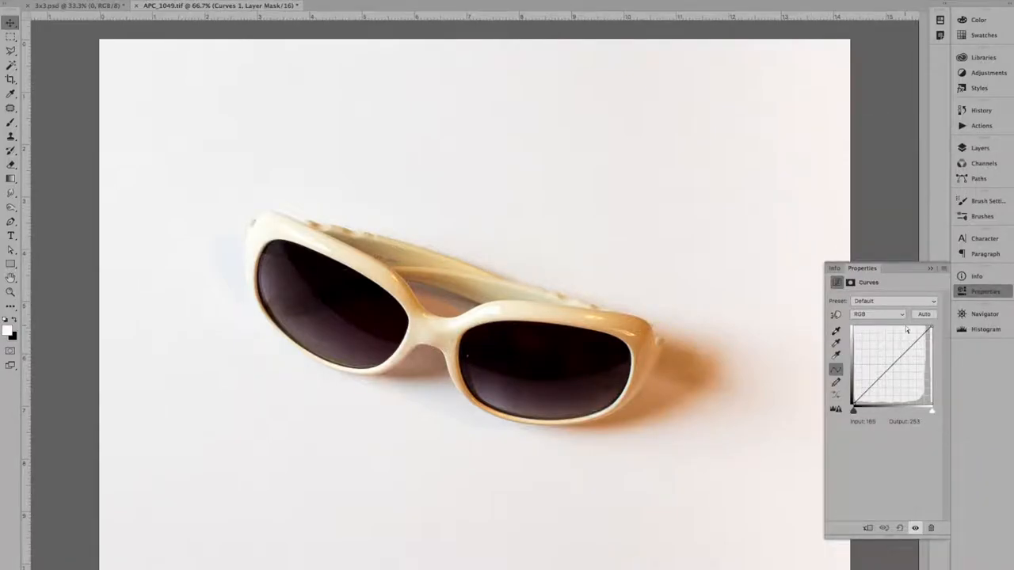
Lift the Curves midtone point slightly to brighten the sunglasses photo
drag(907, 331, 902, 355)
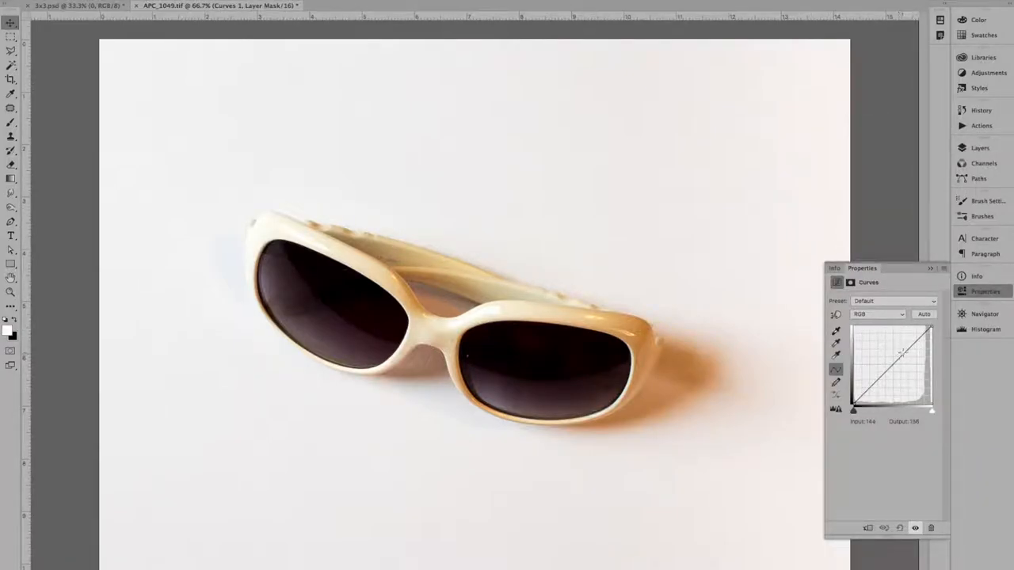
drag(892, 373, 899, 354)
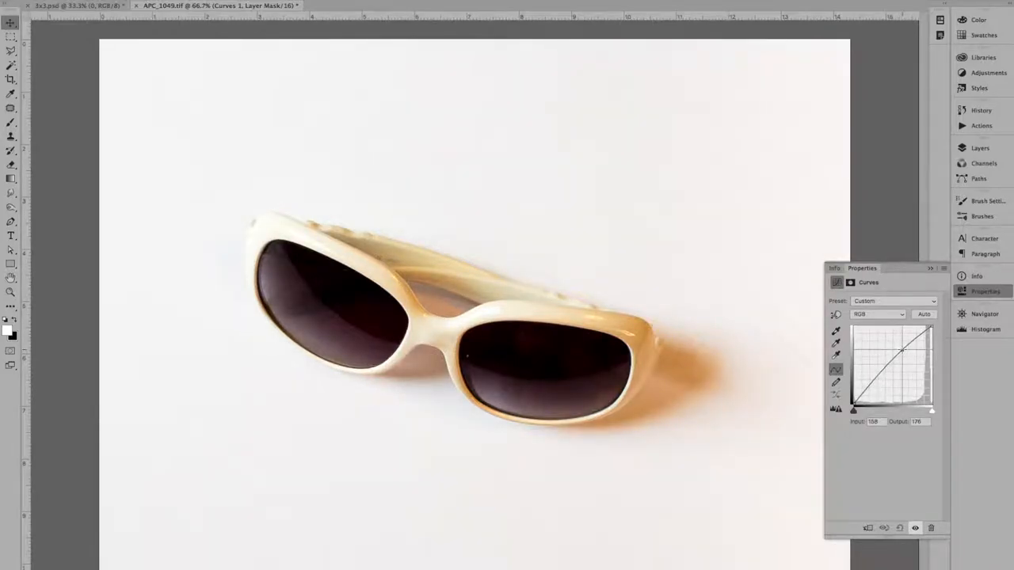
drag(882, 351, 901, 349)
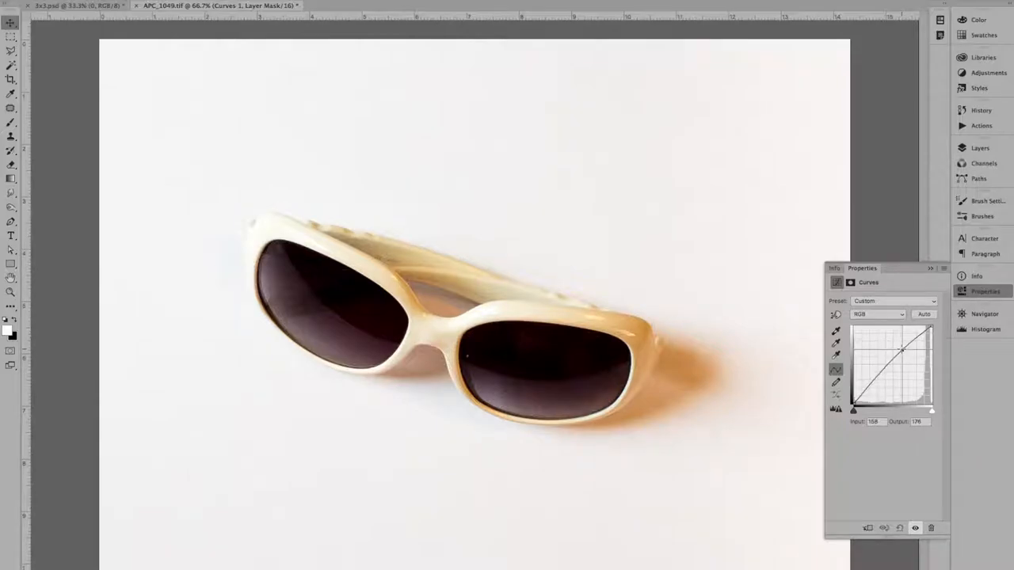
drag(901, 349, 900, 354)
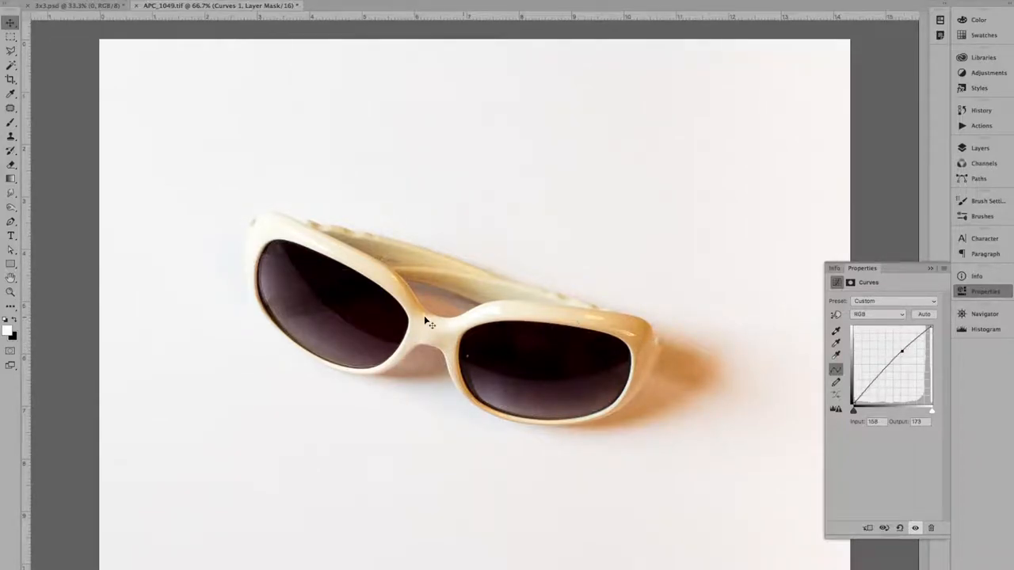
mouse_move(235, 241)
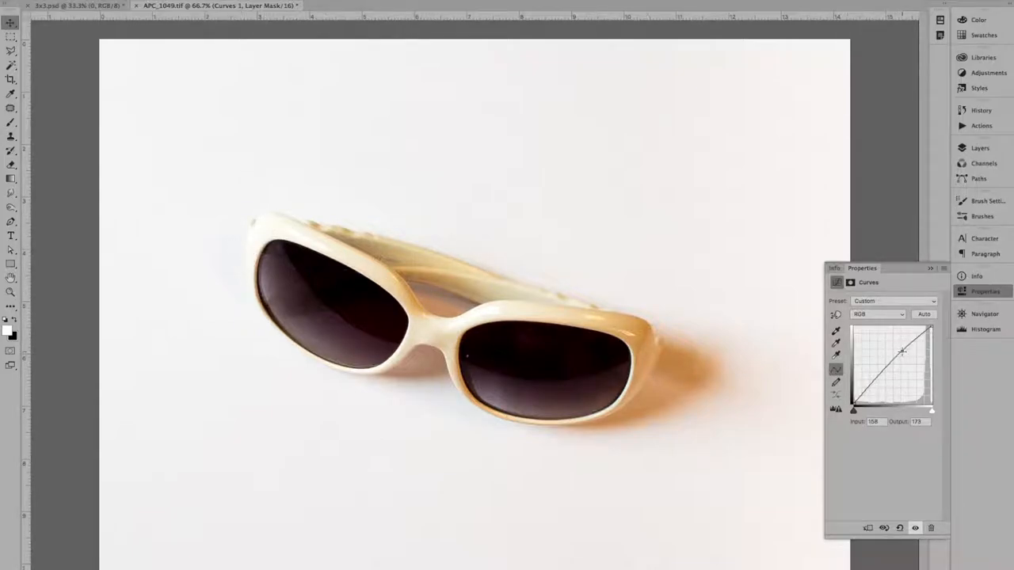
drag(902, 351, 901, 354)
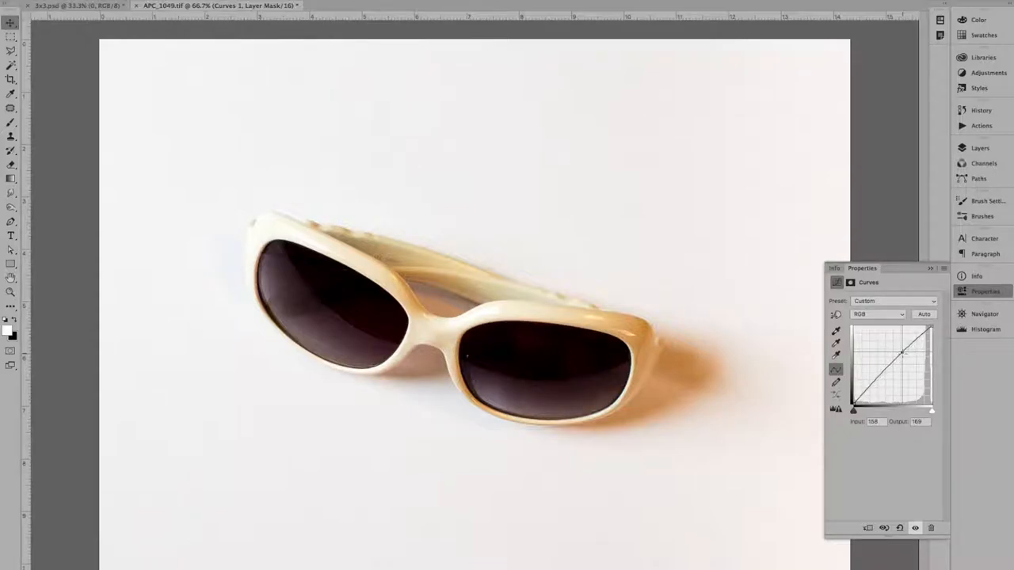
drag(900, 355, 903, 354)
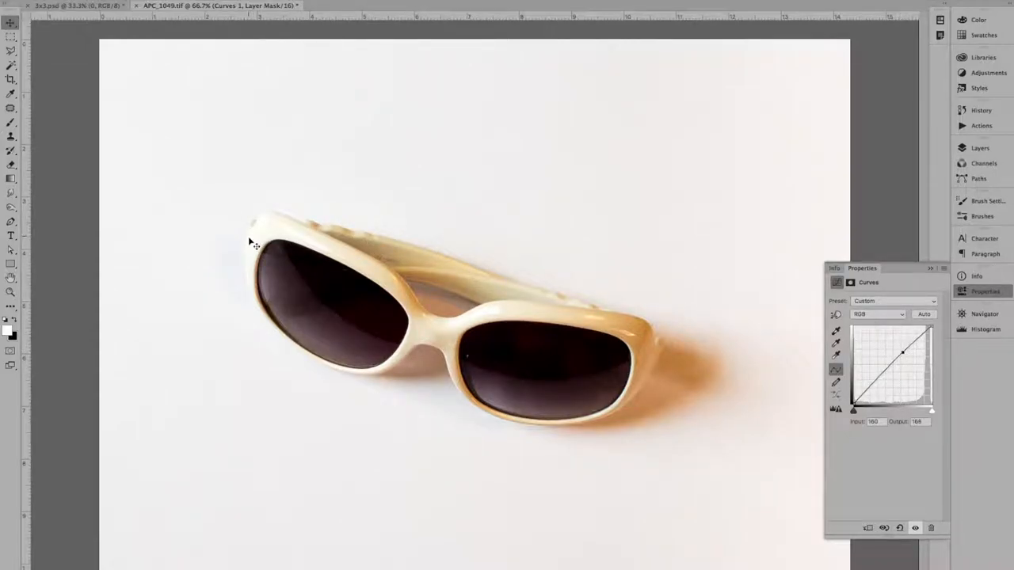
mouse_move(215, 267)
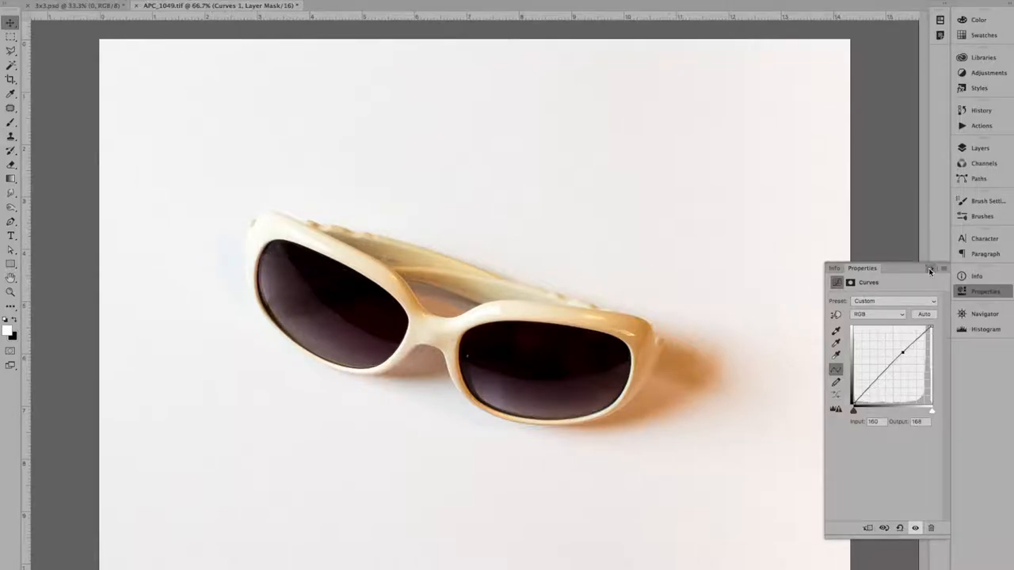
click(932, 269)
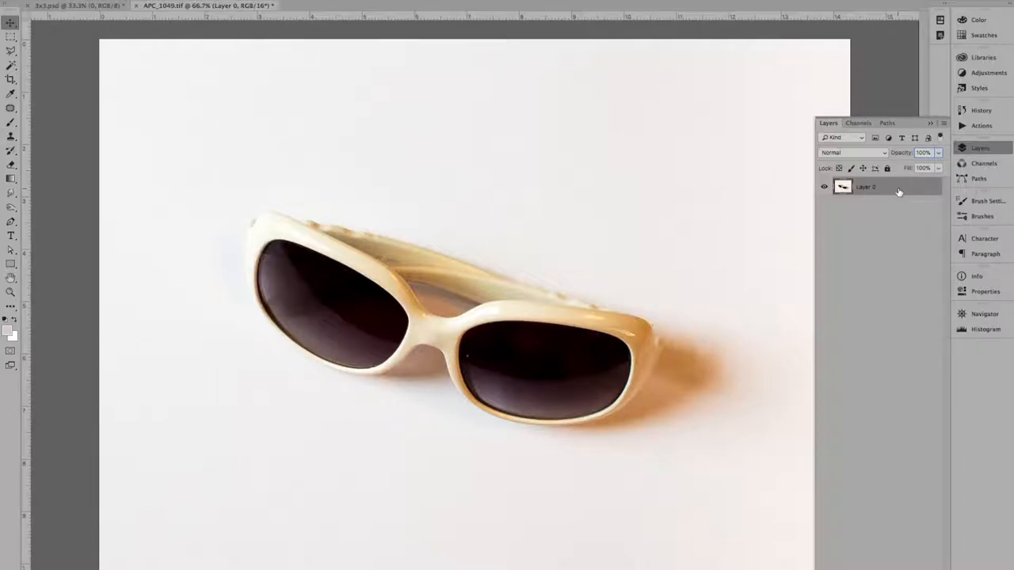
Duplicate Layer 0 into 'Layer 0 copy' above the original
right_click(866, 187)
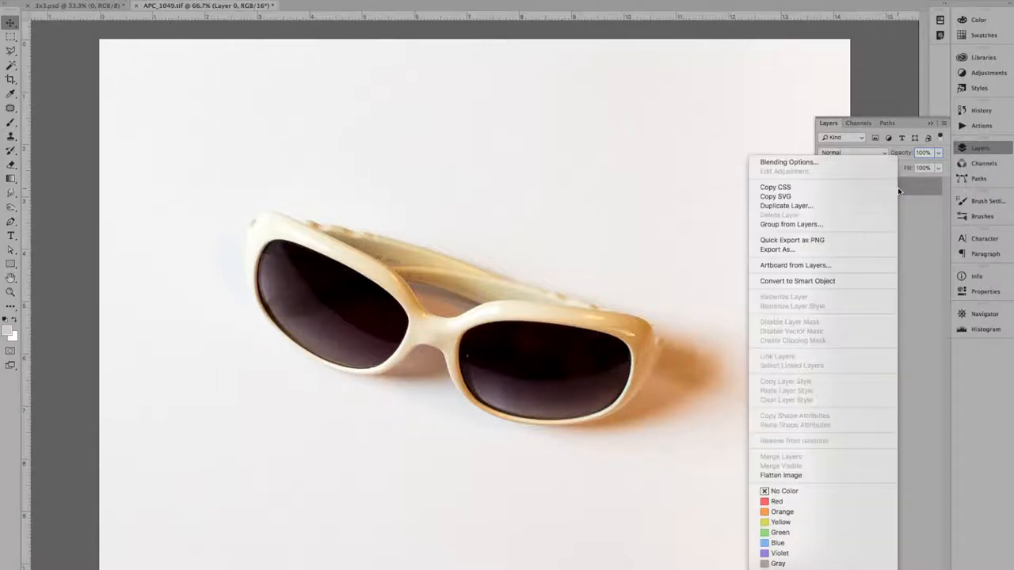
click(786, 206)
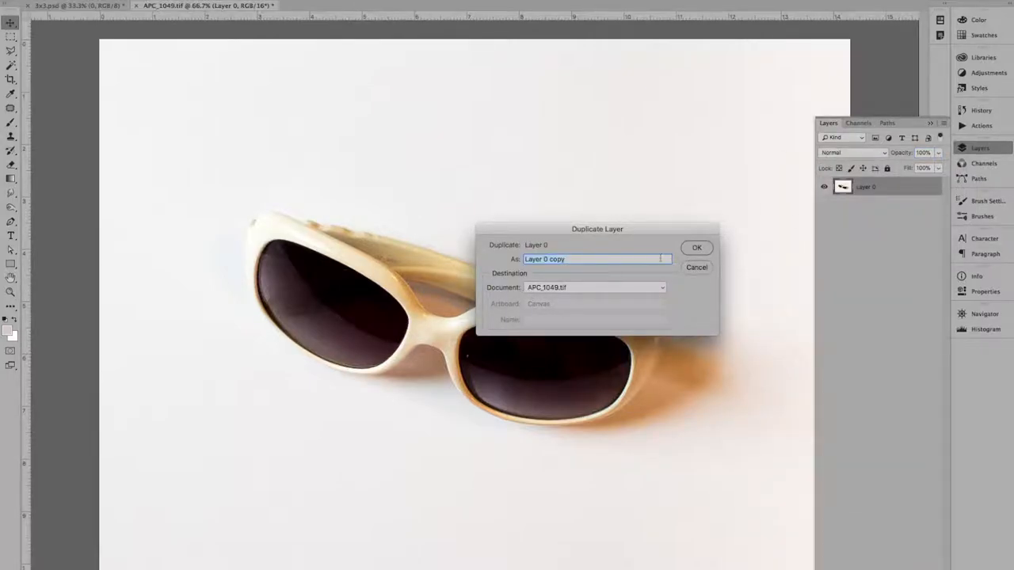
click(696, 247)
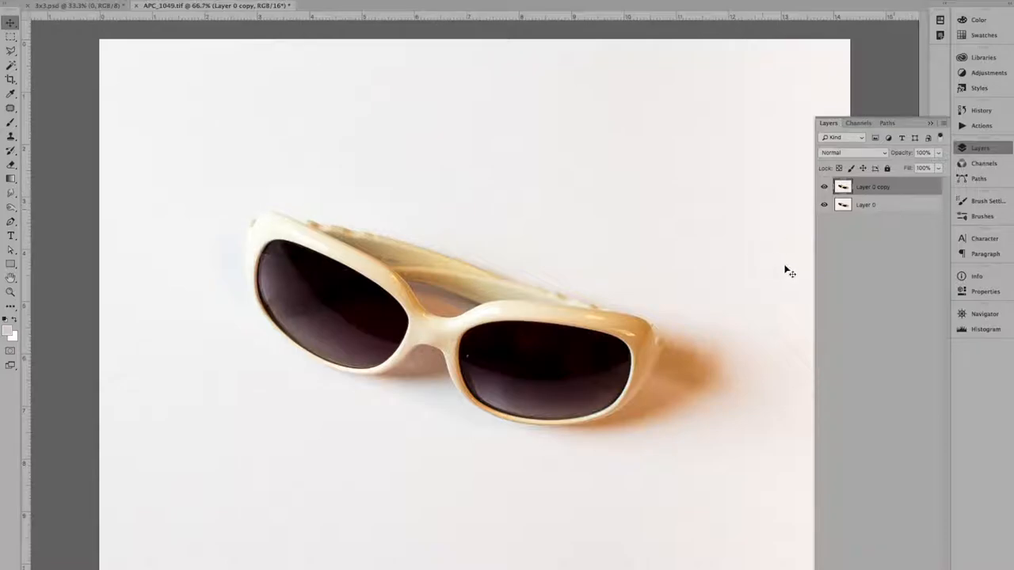
mouse_move(878, 254)
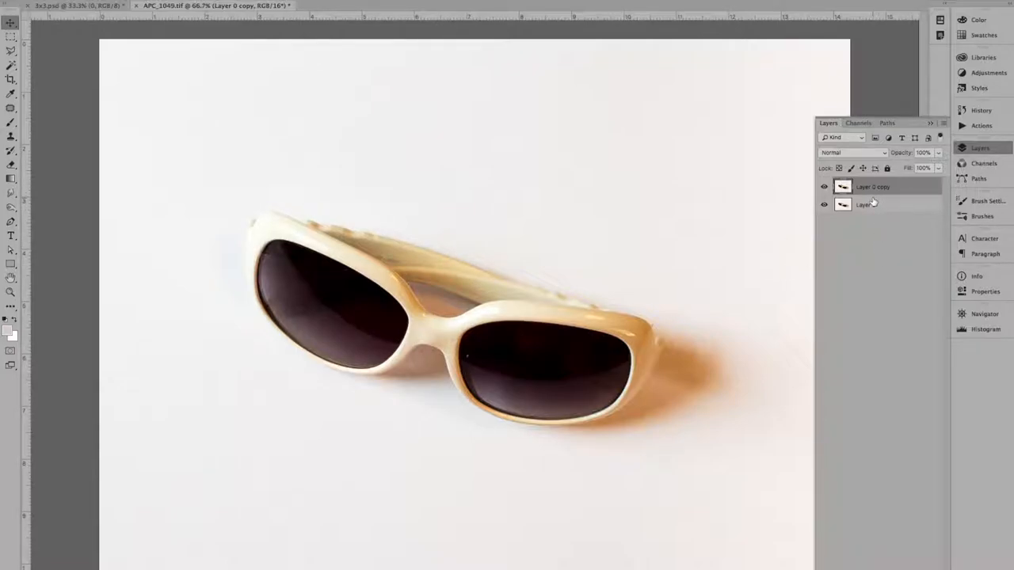
click(865, 204)
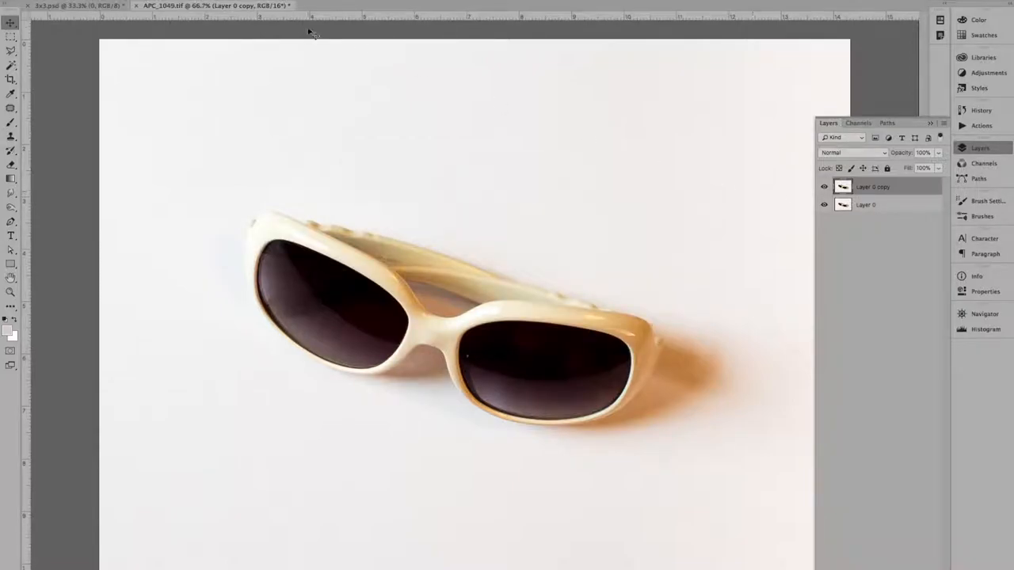
click(31, 6)
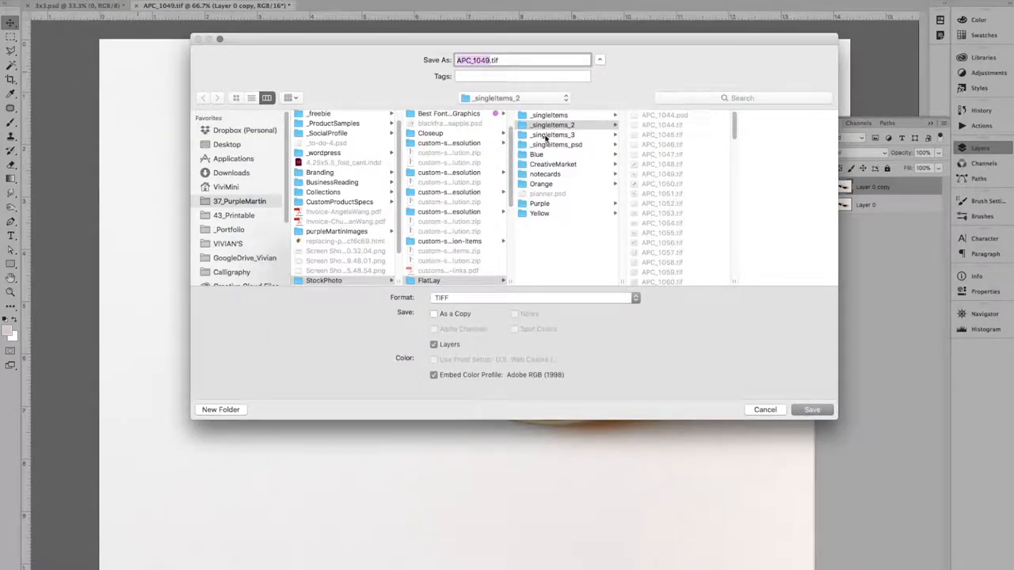
Save as WhiteSunglasses.psd in _singleItems_3 with Maximize Compatibility kept on
click(552, 134)
text(WhiteSu)
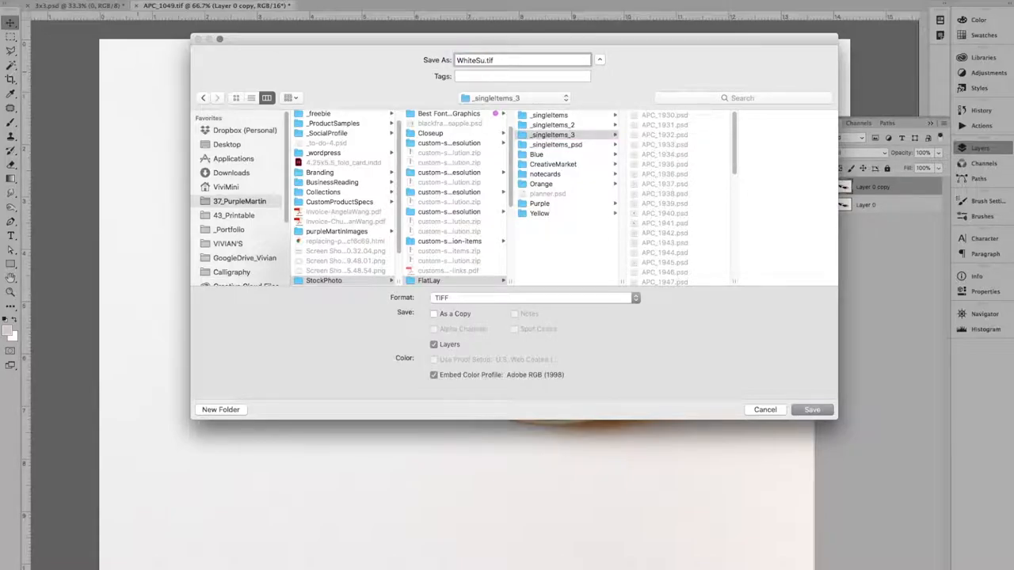
text(nglasses)
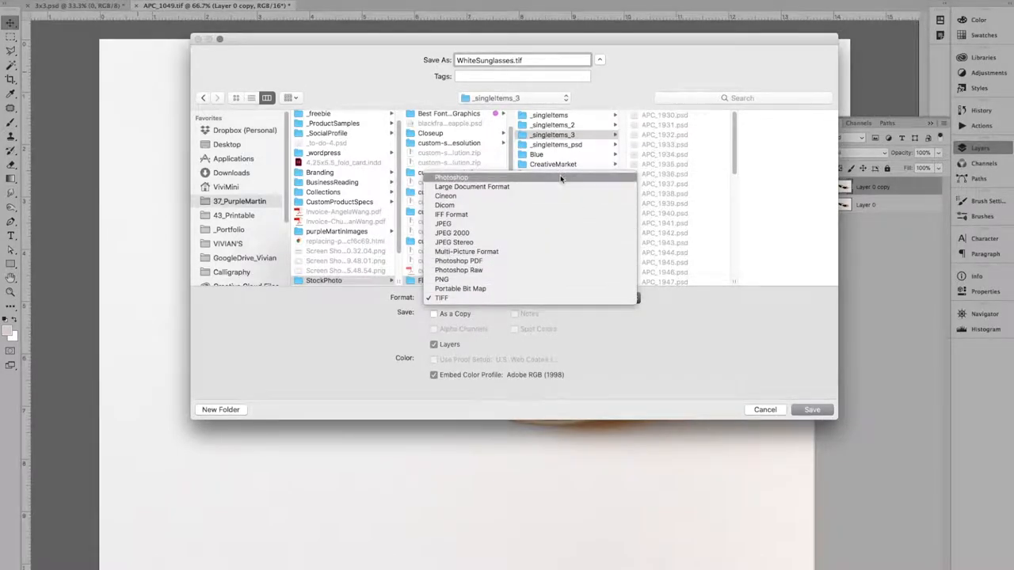
click(812, 410)
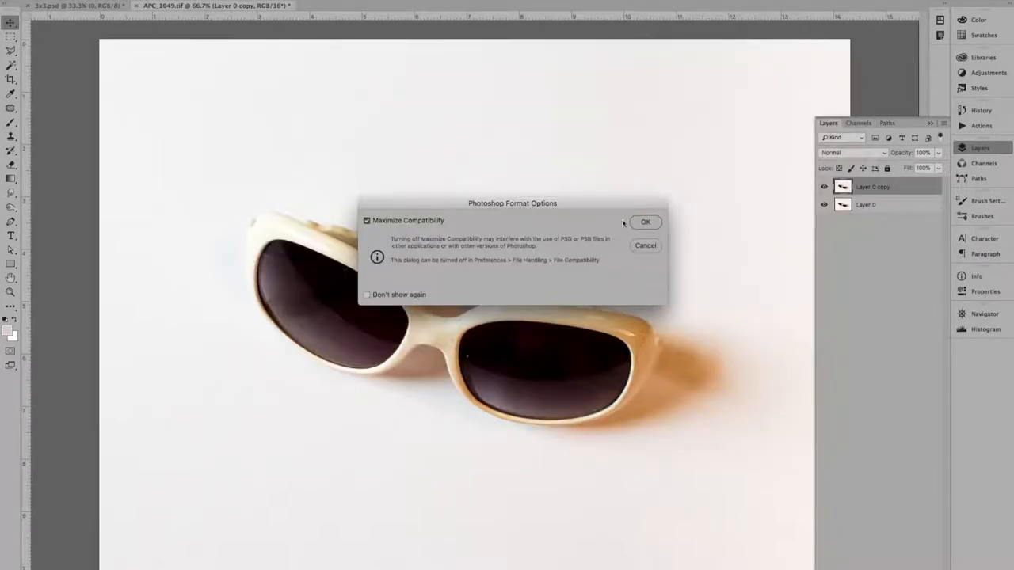
click(645, 222)
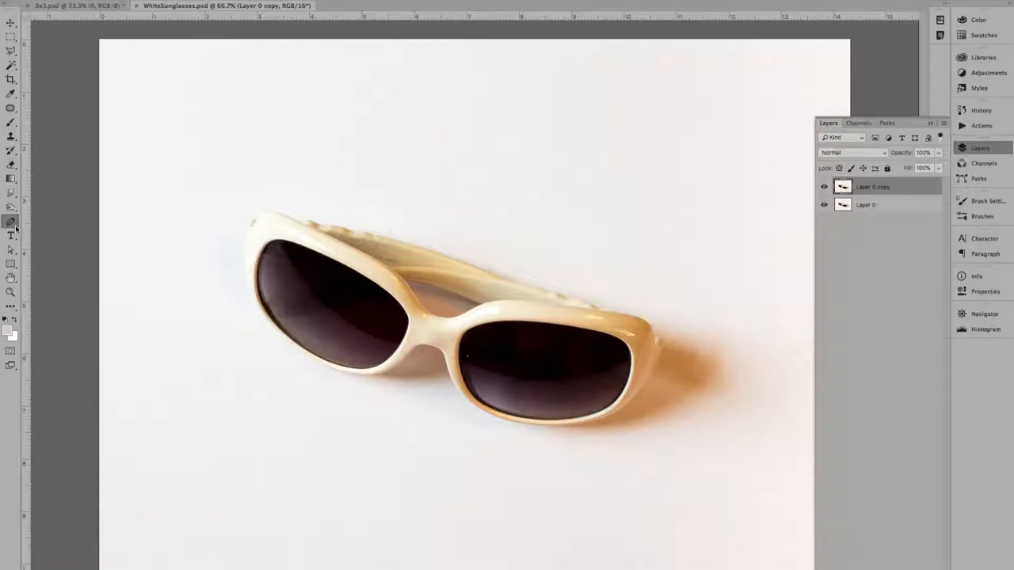
mouse_move(11, 222)
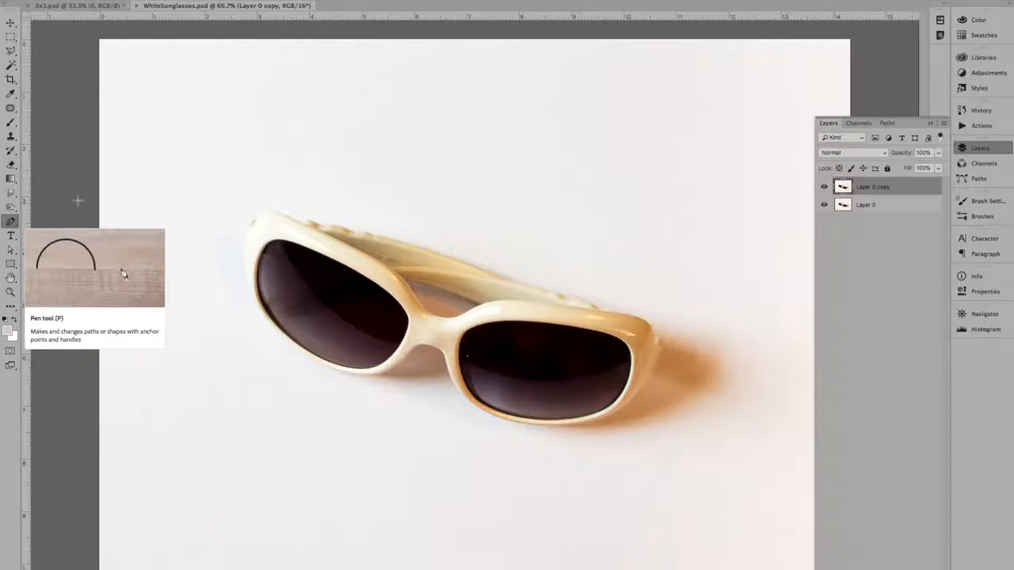
mouse_move(141, 232)
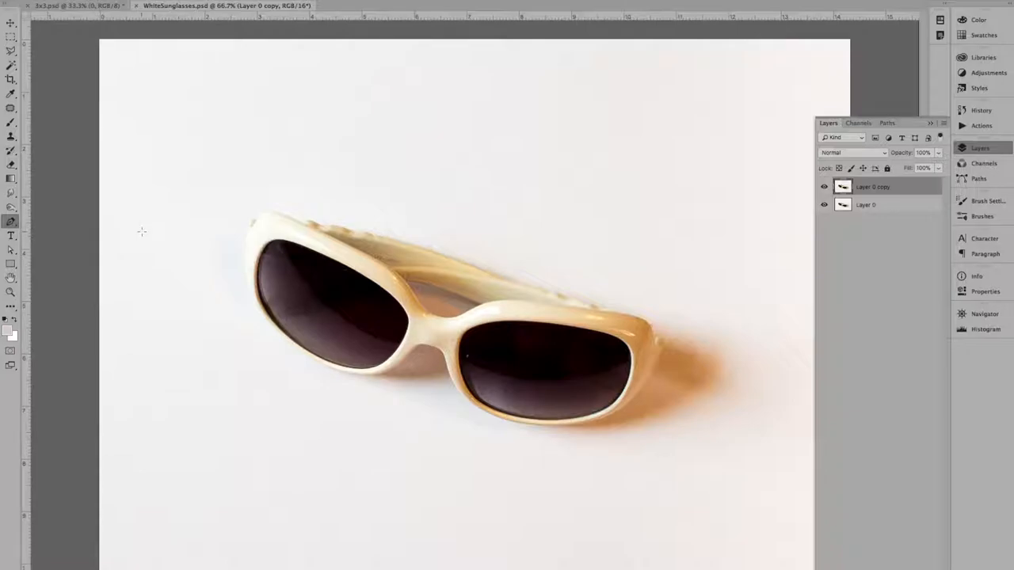
mouse_move(160, 225)
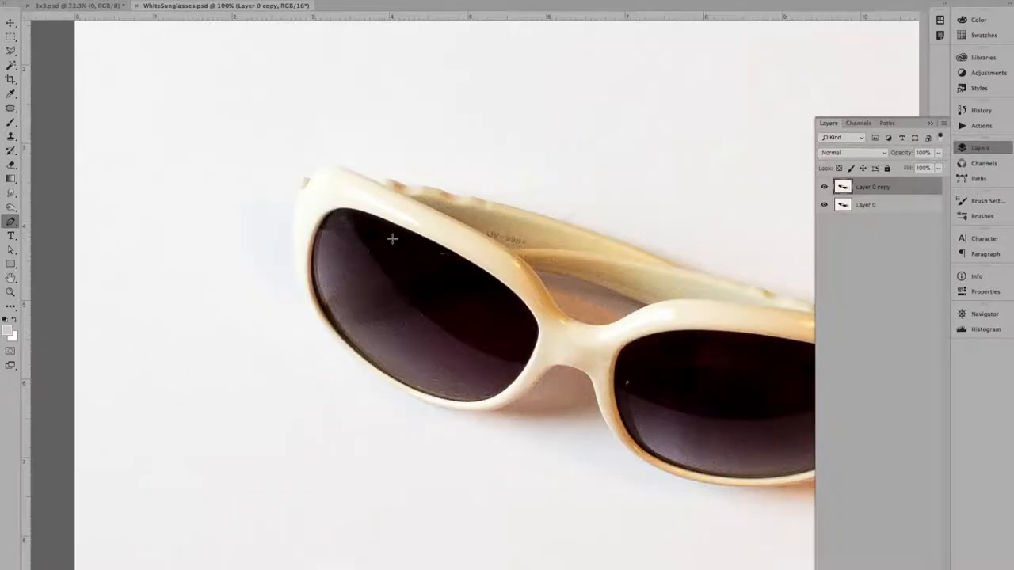
Place two Pen anchors and drag their handles into an S-shaped practice curve
click(274, 196)
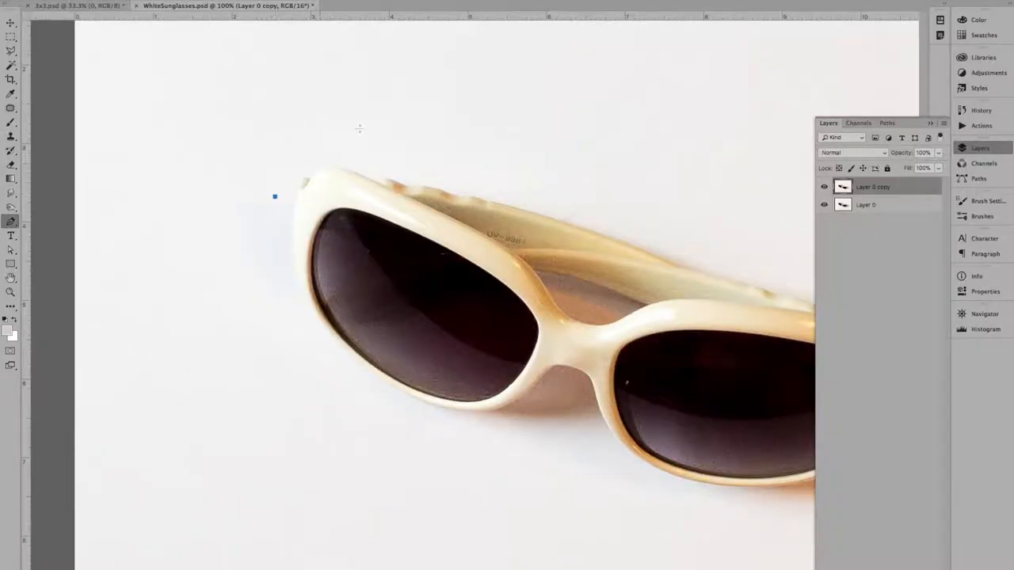
click(534, 194)
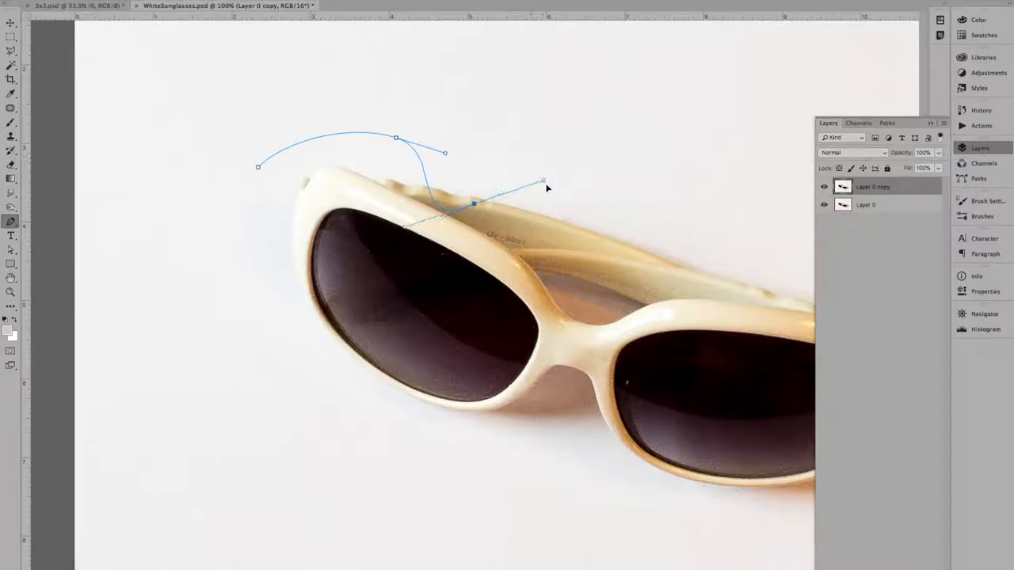
drag(545, 182, 513, 171)
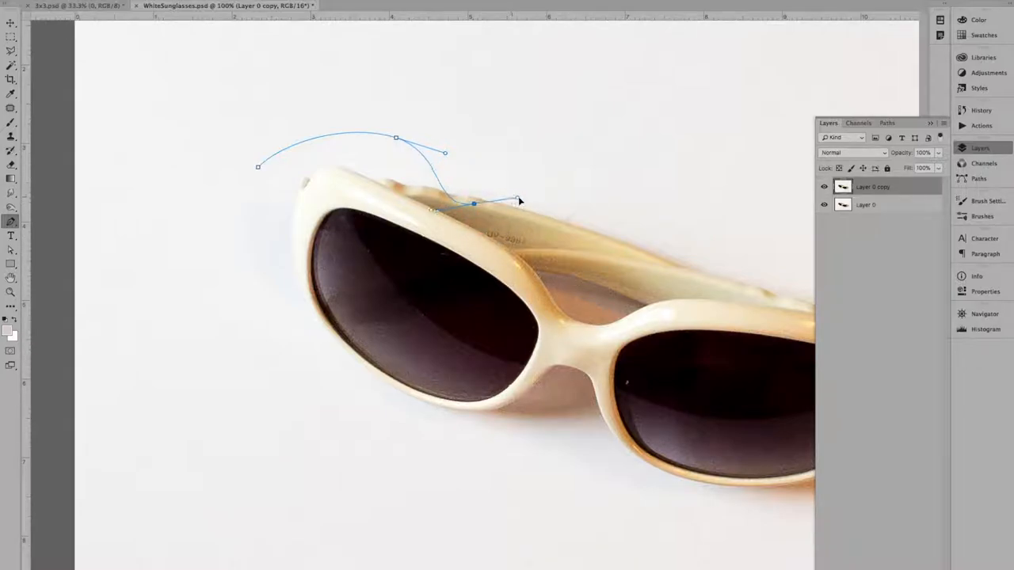
drag(519, 200, 610, 196)
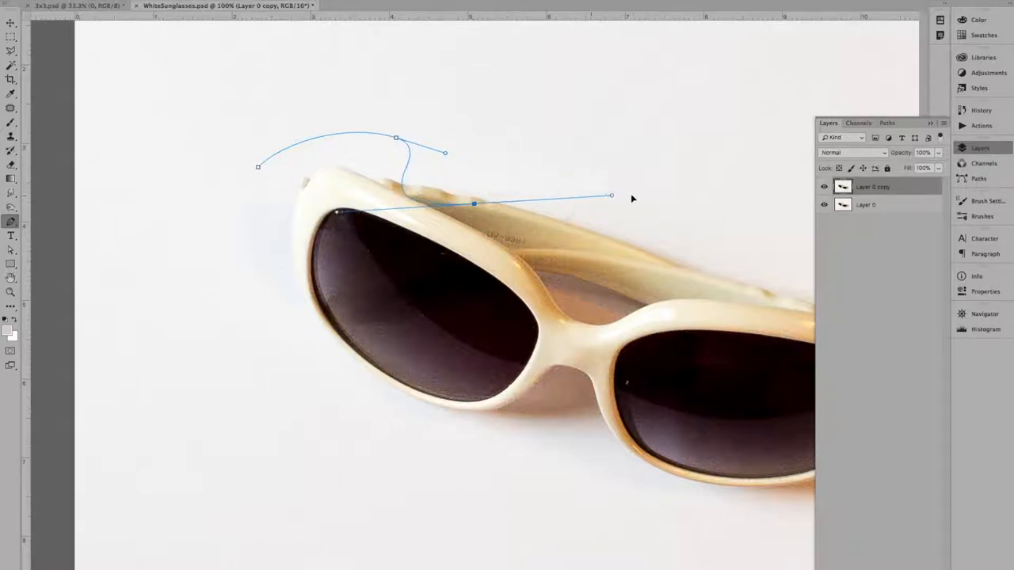
drag(609, 195, 680, 200)
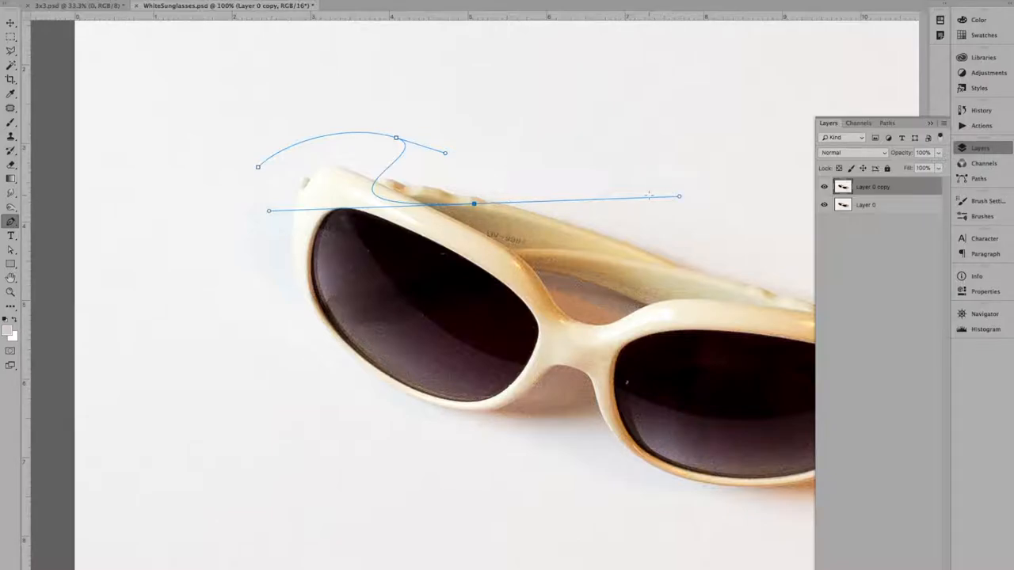
Reshape the practice curve into a corner, then start anchoring along the frame's left edge
key(cmd)
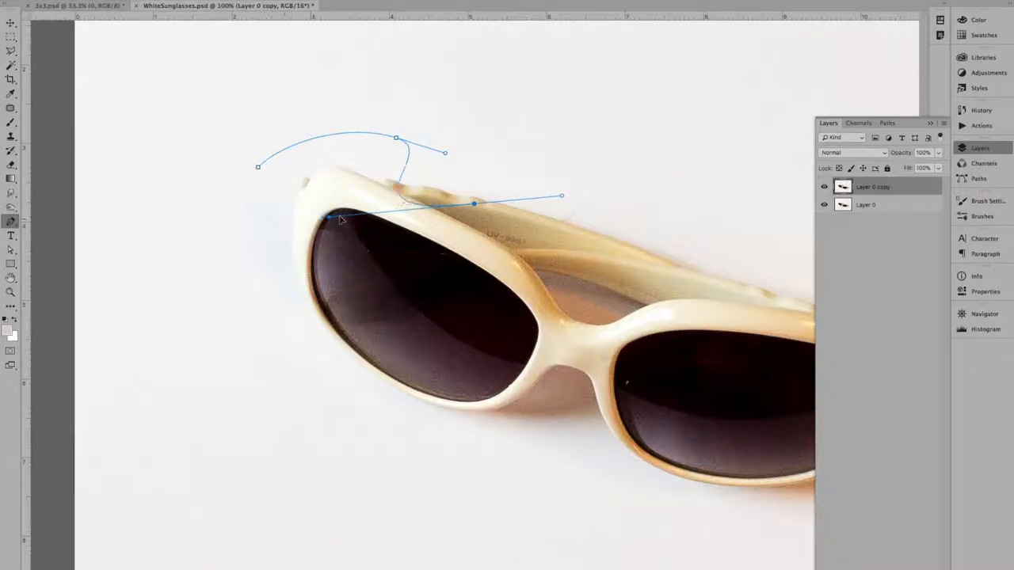
drag(328, 220, 405, 211)
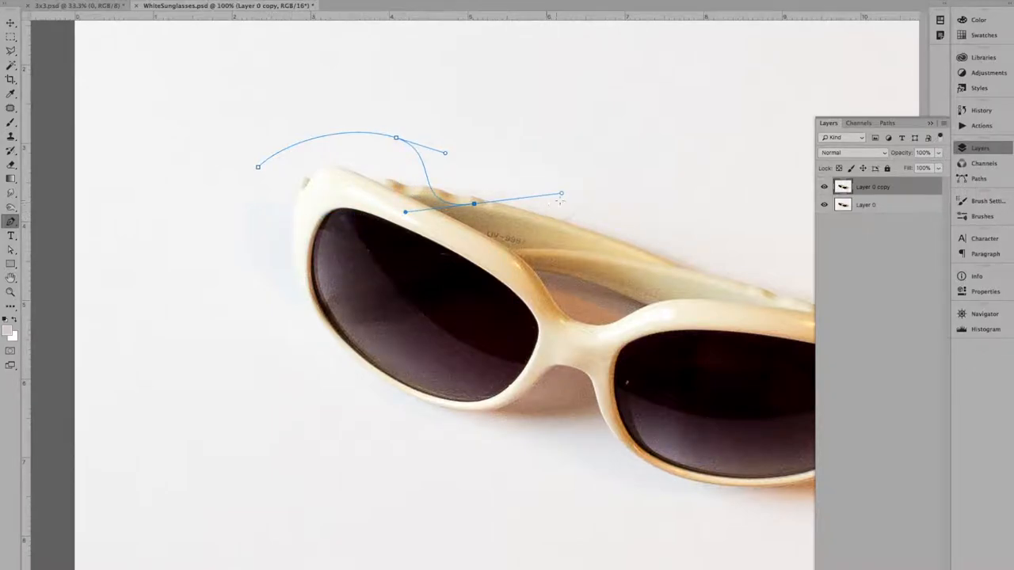
drag(561, 194, 537, 199)
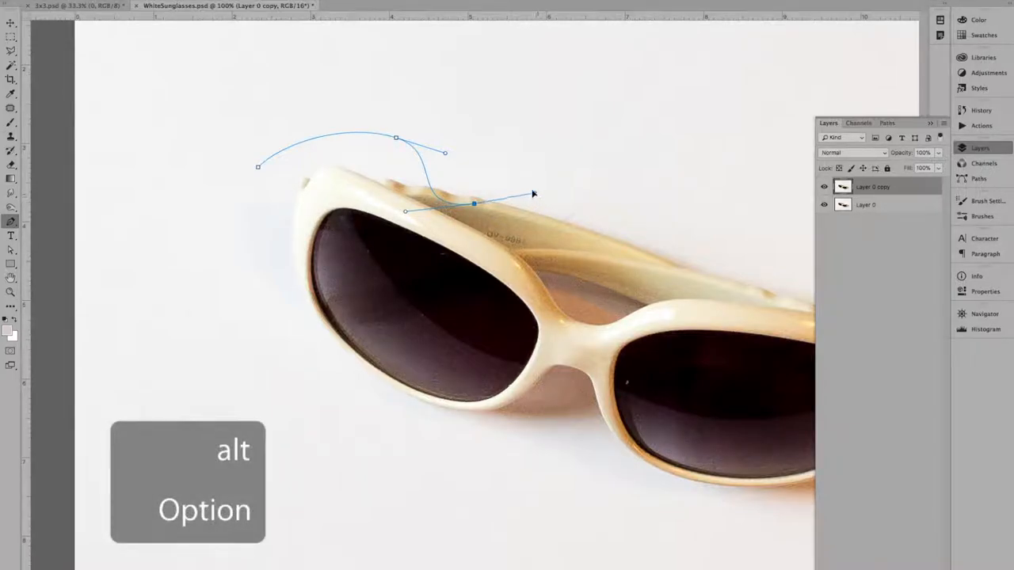
drag(531, 194, 497, 153)
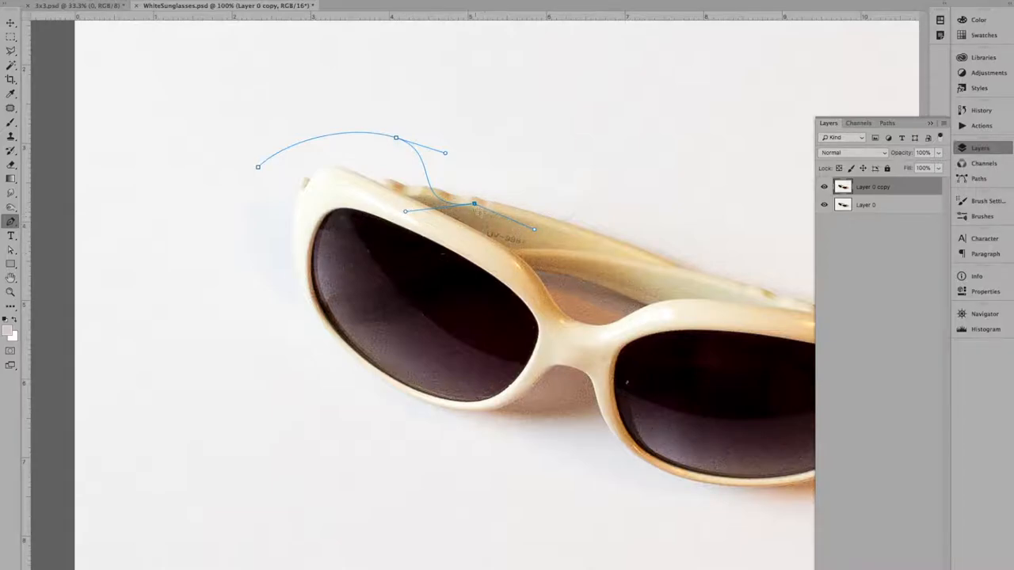
click(473, 204)
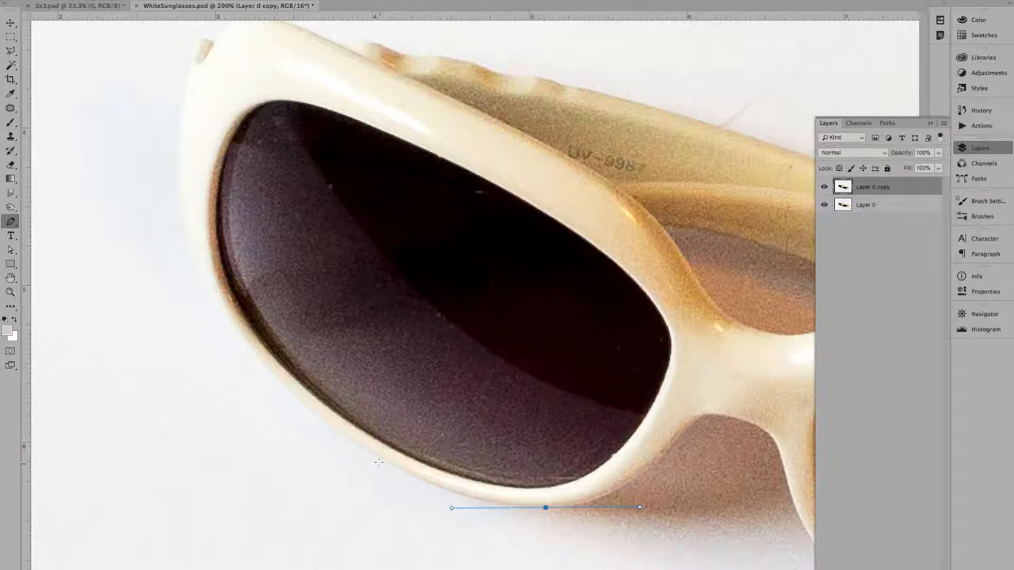
mouse_move(356, 447)
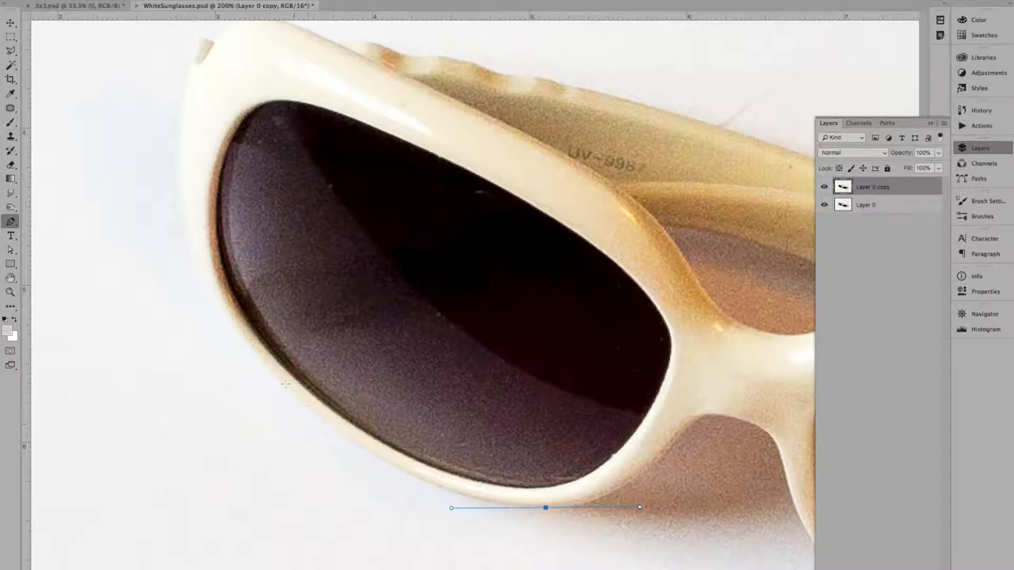
mouse_move(196, 263)
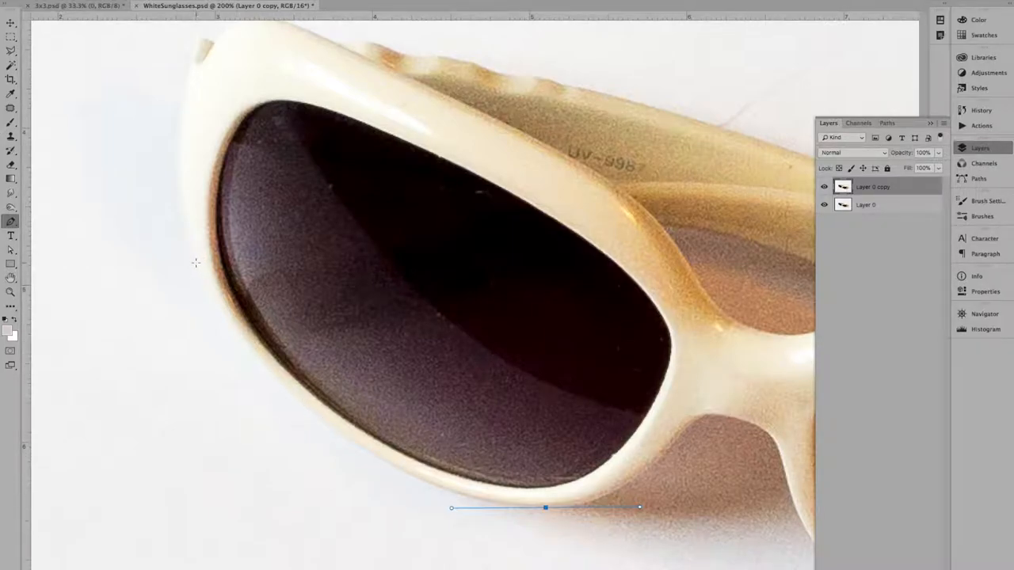
click(165, 131)
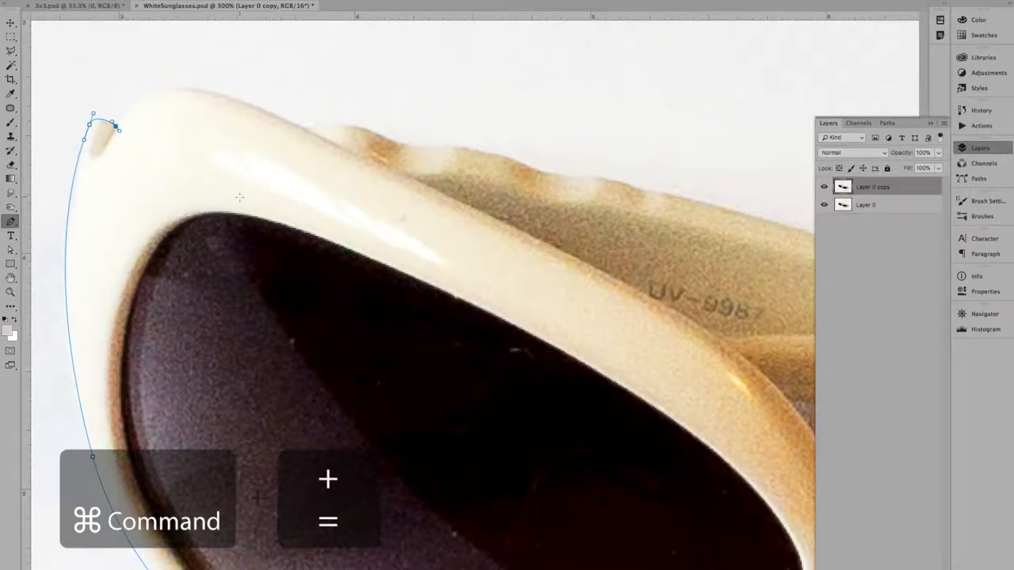
Zoom in twice on the frame's top-left corner for closer tracing
key(cmd+=)
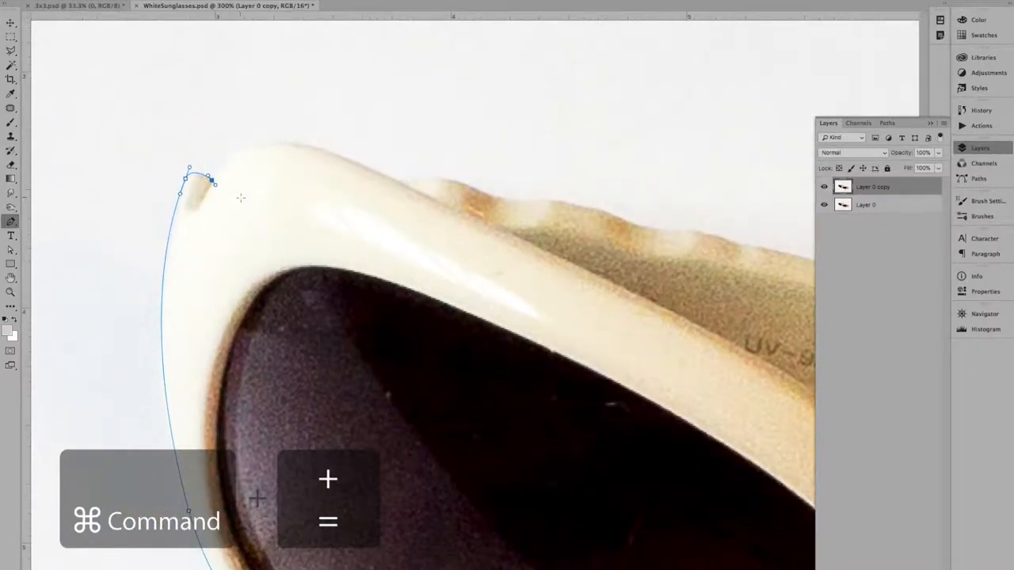
key(cmd+=)
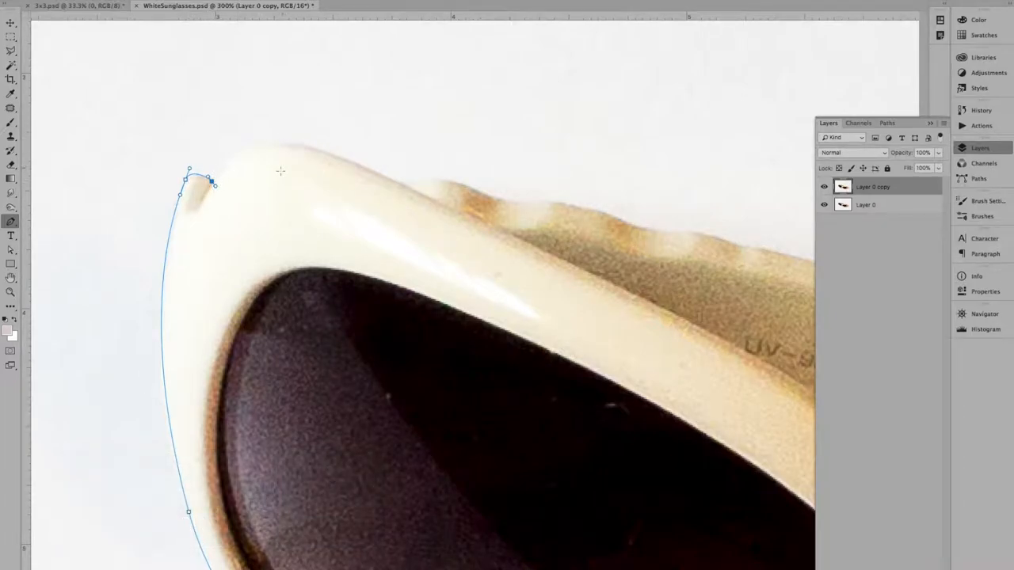
key(alt)
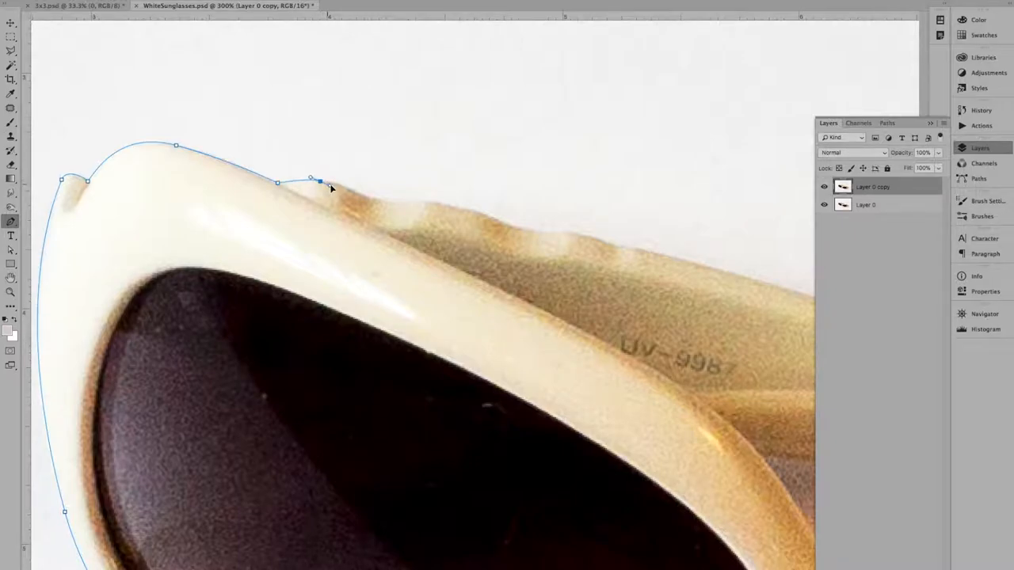
Add smooth and curved Pen anchors along the frame top and the arm's ridges
drag(309, 181, 348, 188)
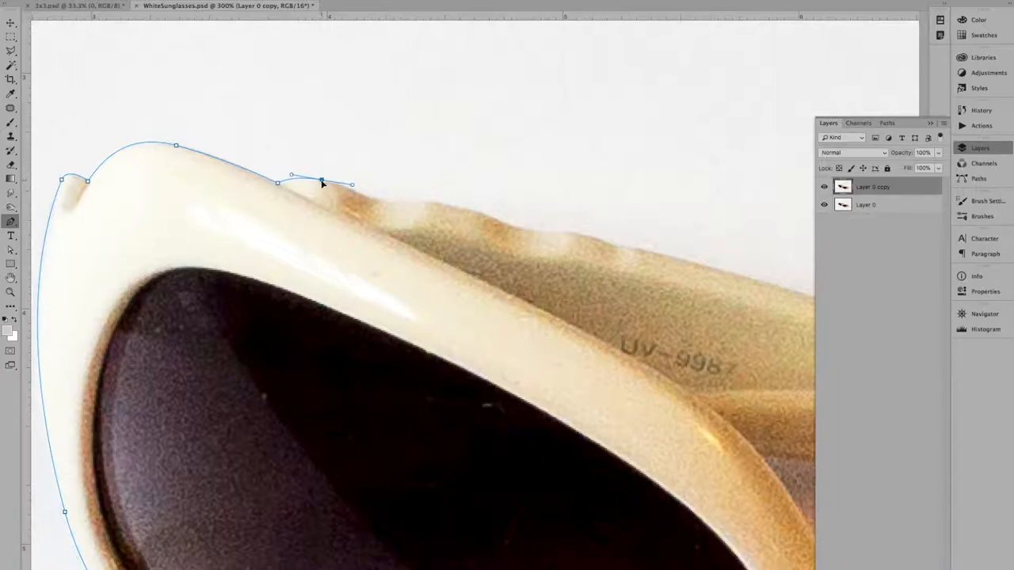
click(321, 181)
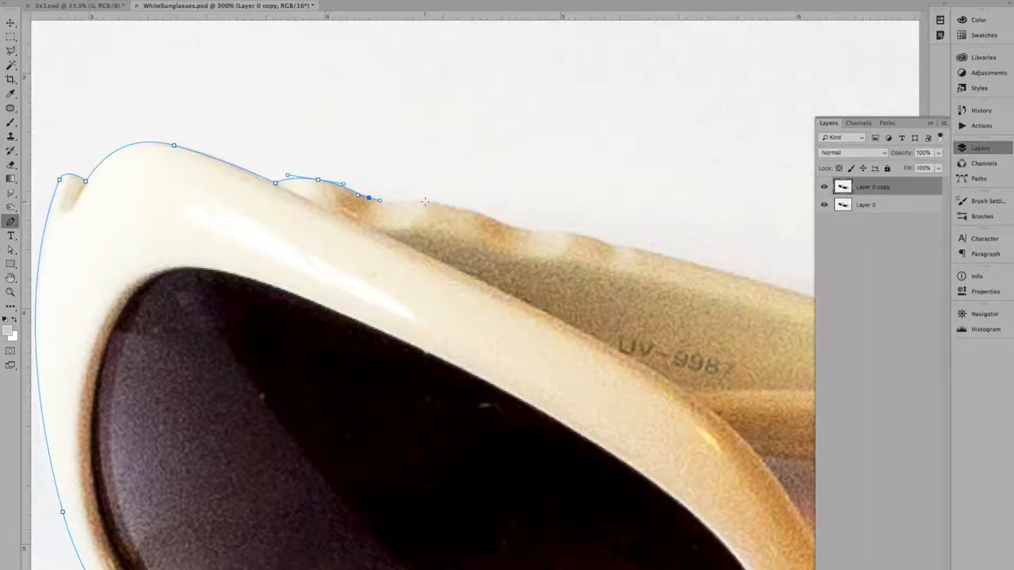
click(424, 201)
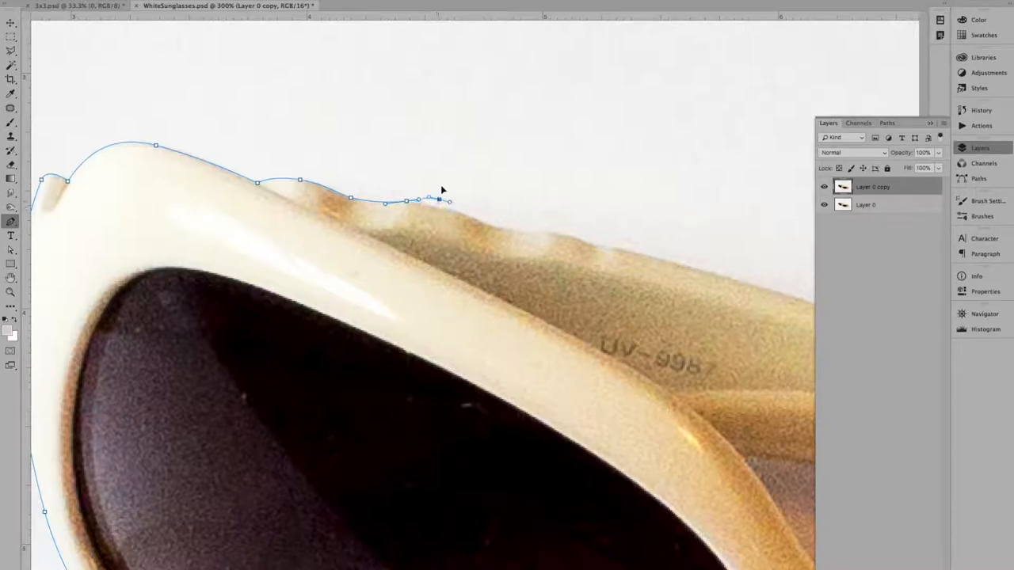
drag(440, 200, 443, 209)
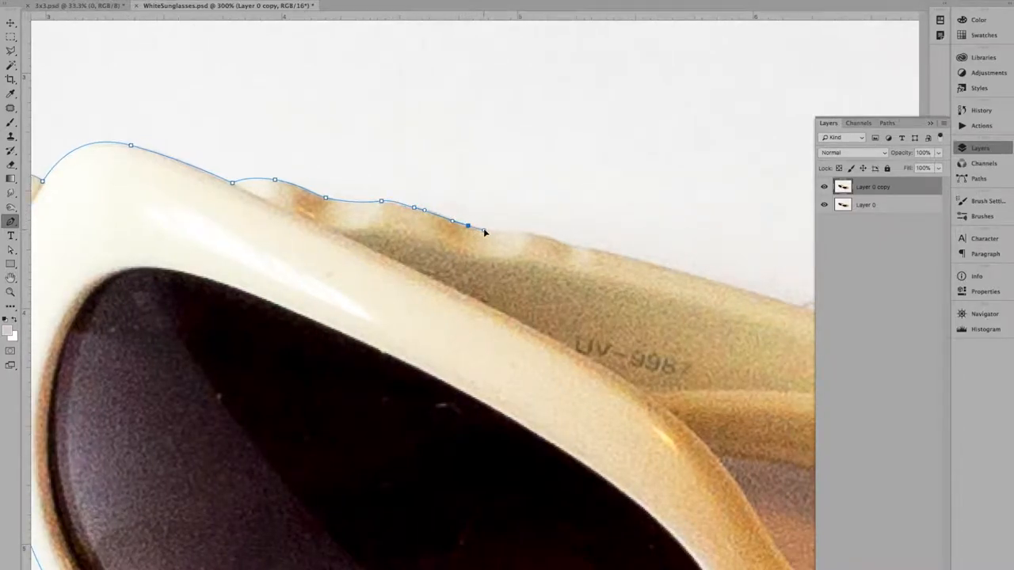
drag(467, 226, 424, 210)
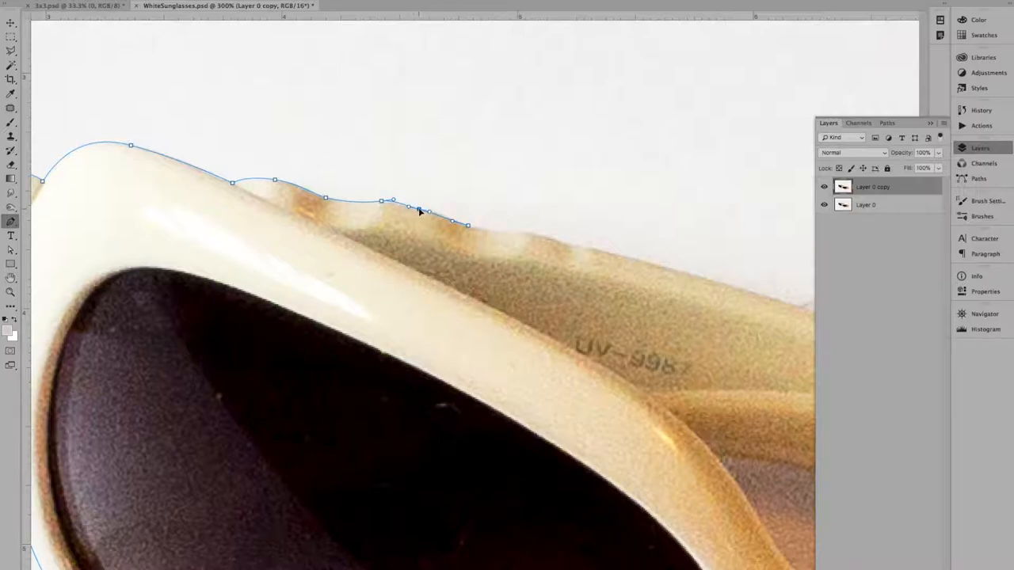
click(418, 206)
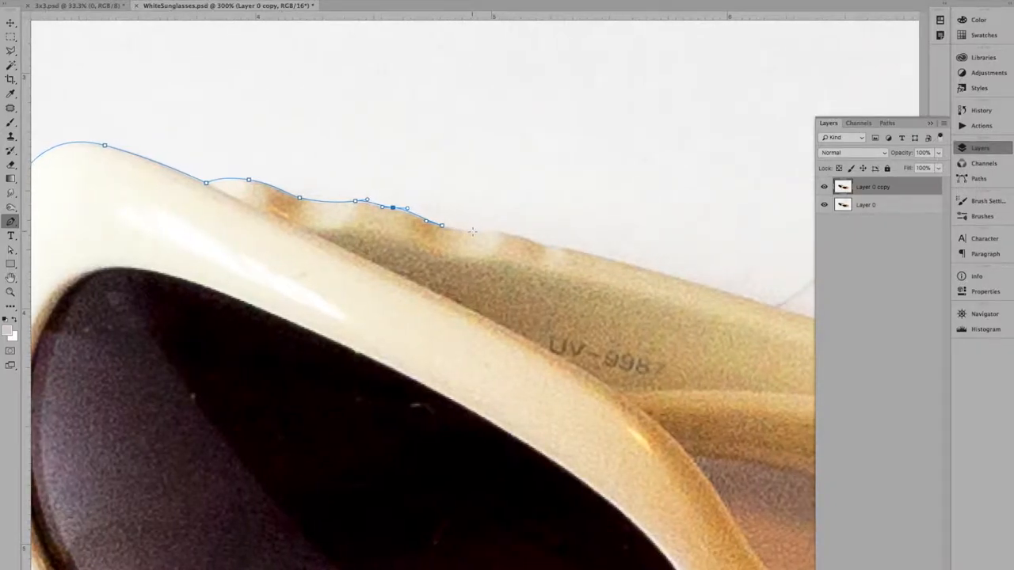
click(478, 230)
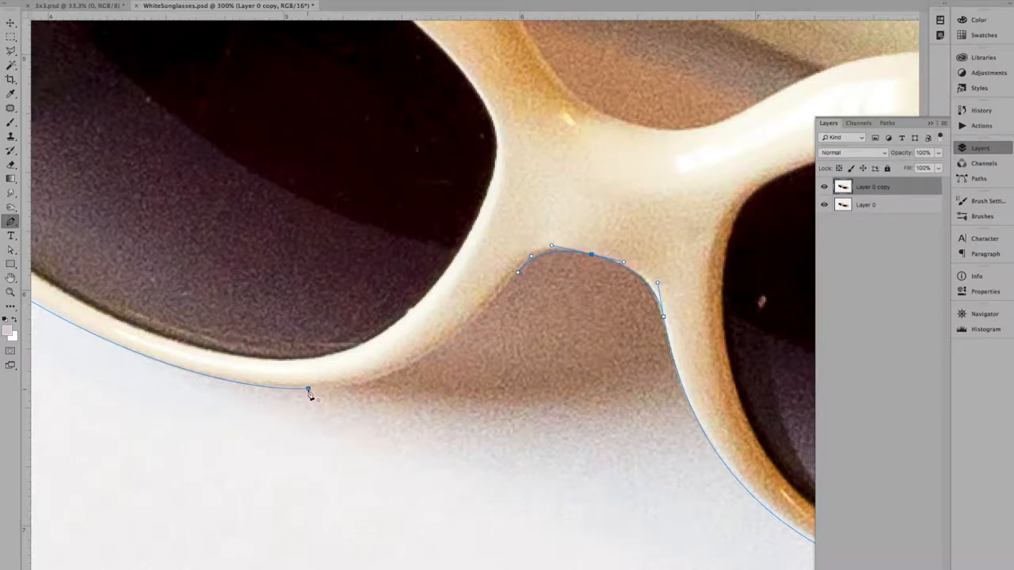
Add anchors along the left lens bottom and pull a smooth curve along the lower frame
click(308, 389)
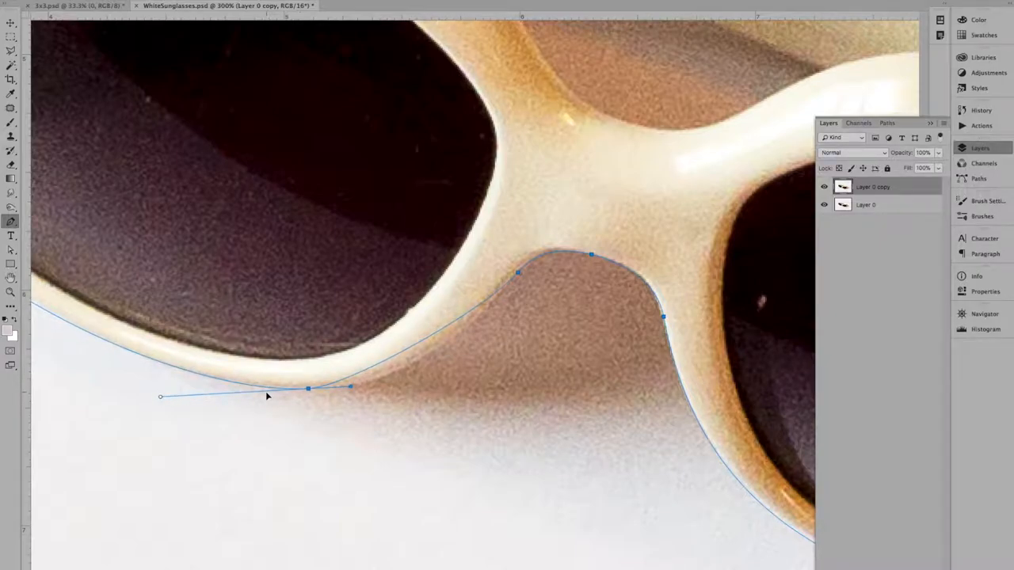
click(307, 389)
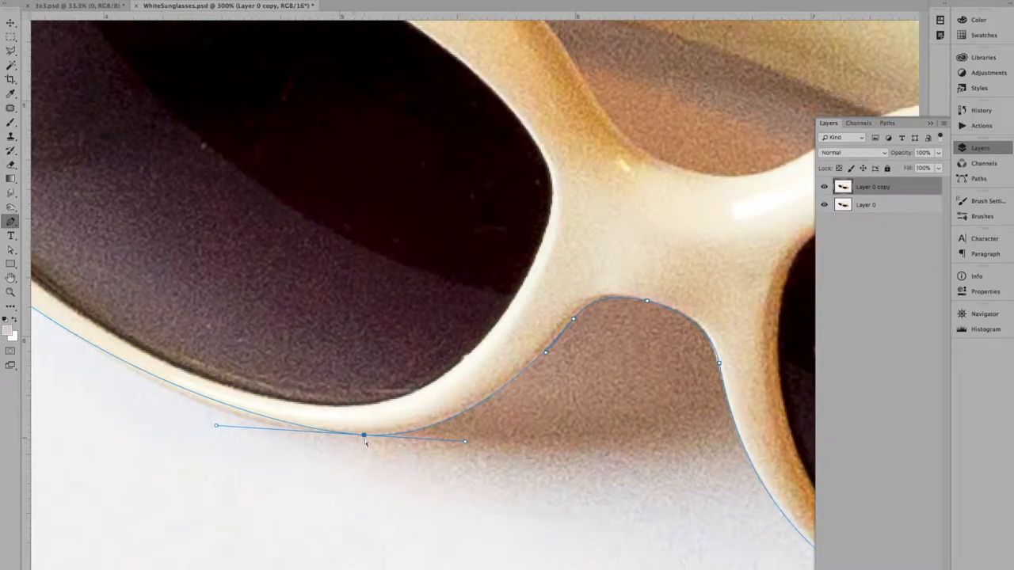
drag(362, 434, 402, 435)
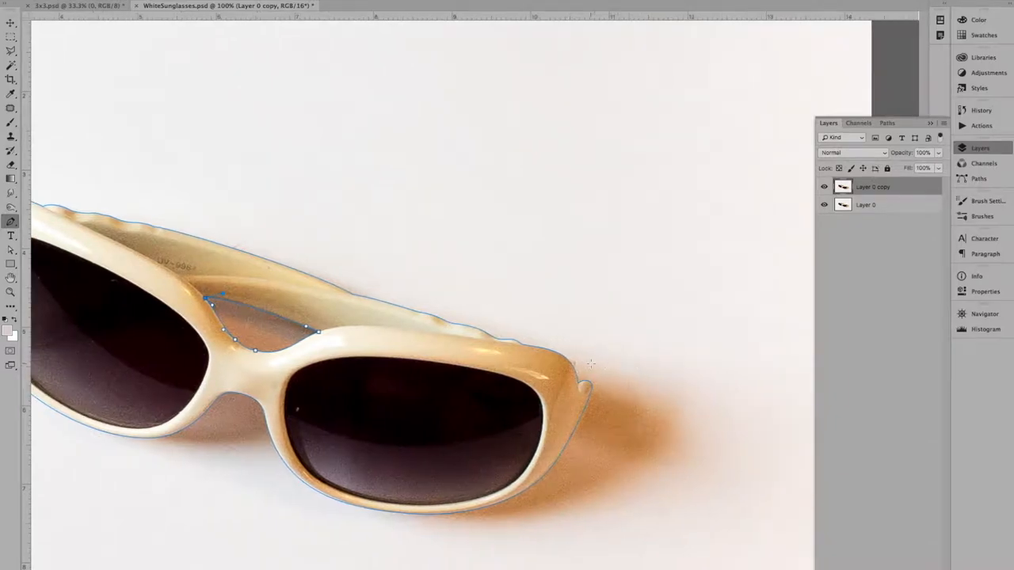
Add Pen anchor points around the gap between the lenses and the frame's right end
click(575, 350)
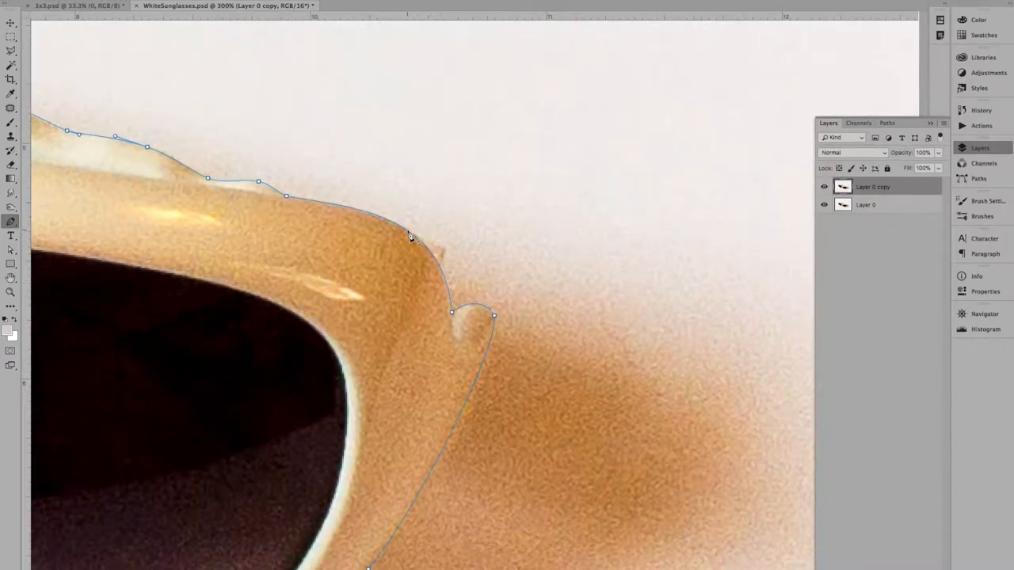
click(408, 232)
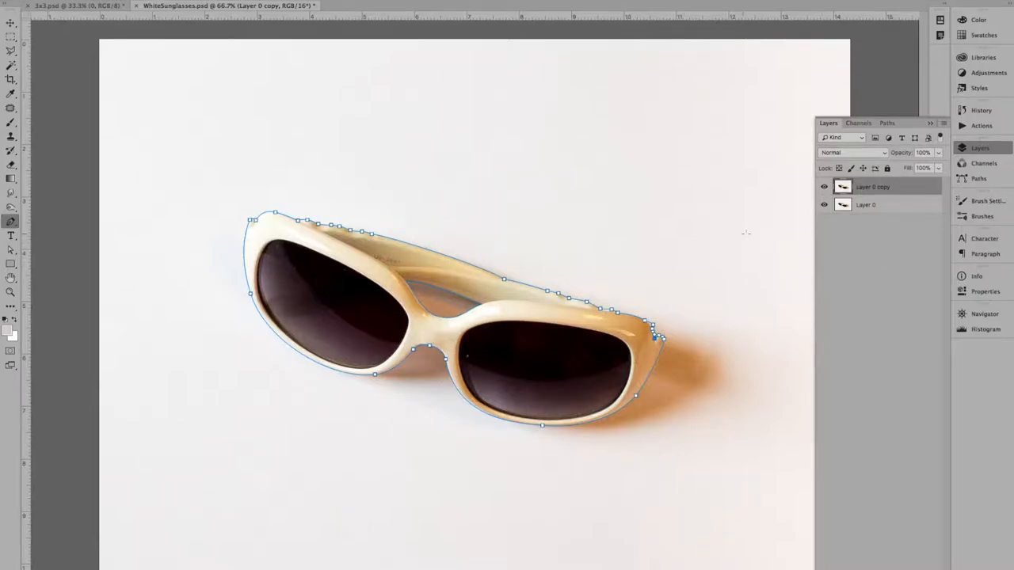
mouse_move(445, 265)
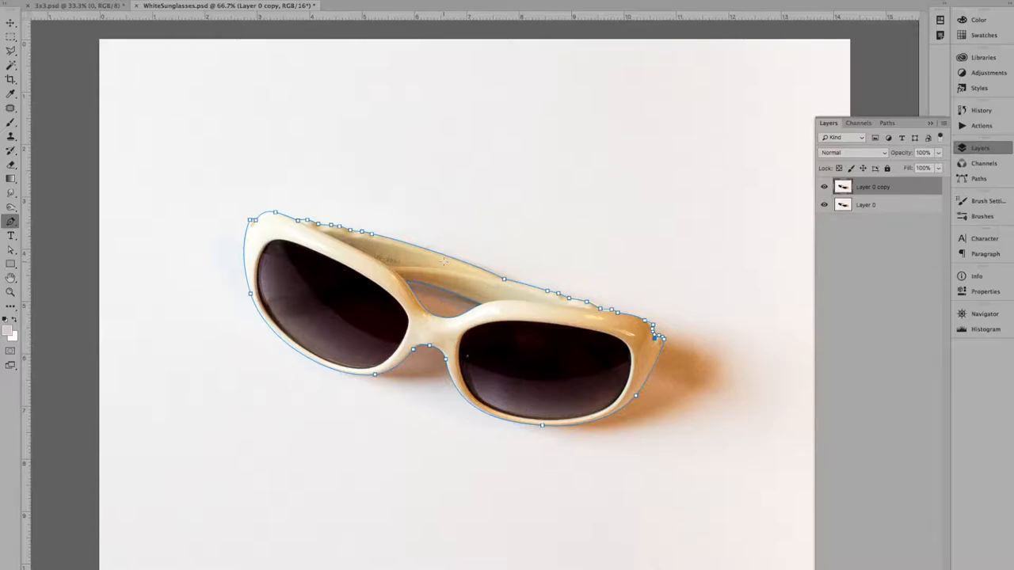
Turn the path into a selection, mask the sunglasses, and hide the original Layer 0
right_click(444, 263)
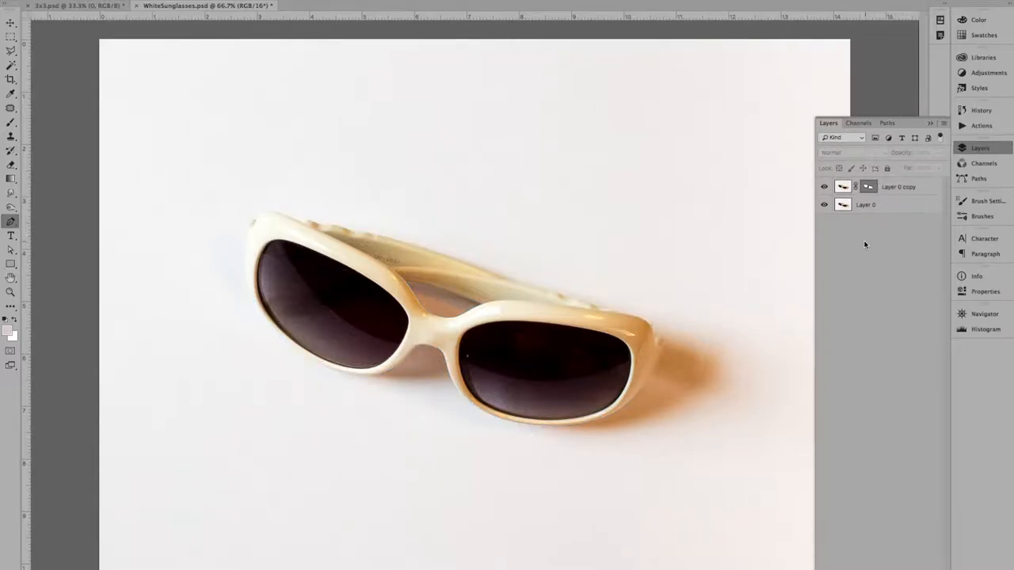
click(824, 204)
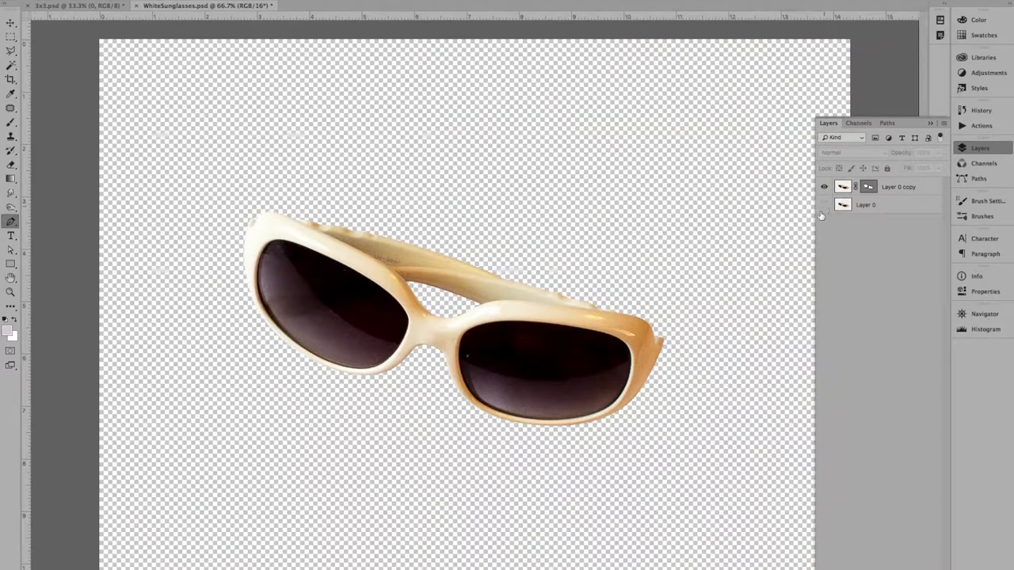
click(824, 205)
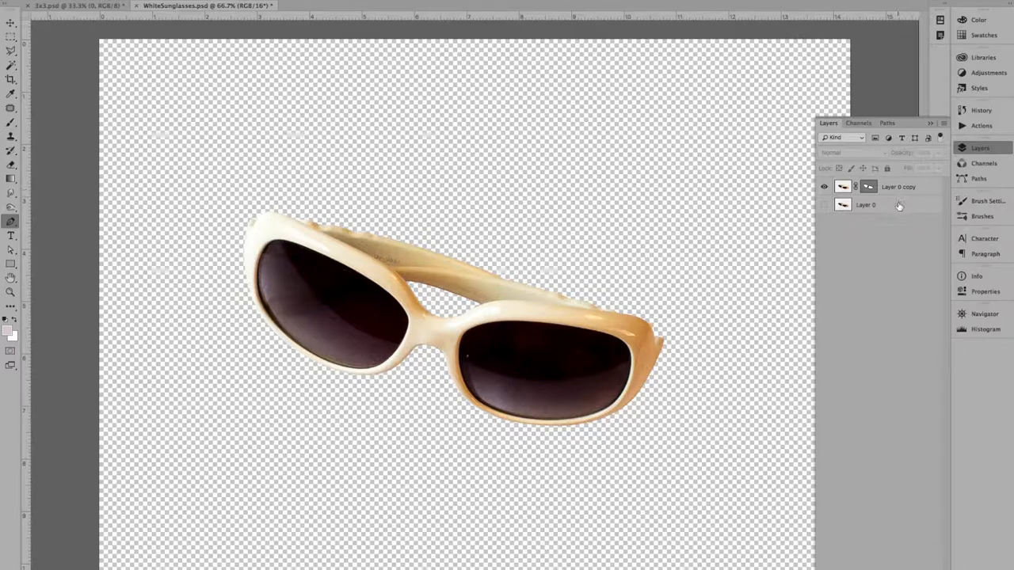
click(866, 204)
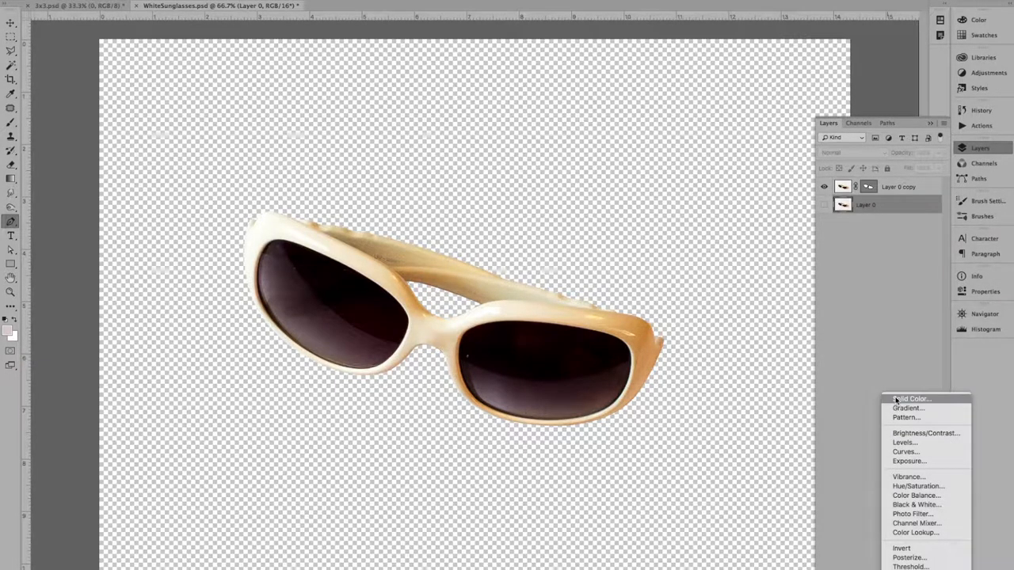
Add a Solid Color fill layer in dusty mauve #8c6f71 after trying several pinks
click(910, 398)
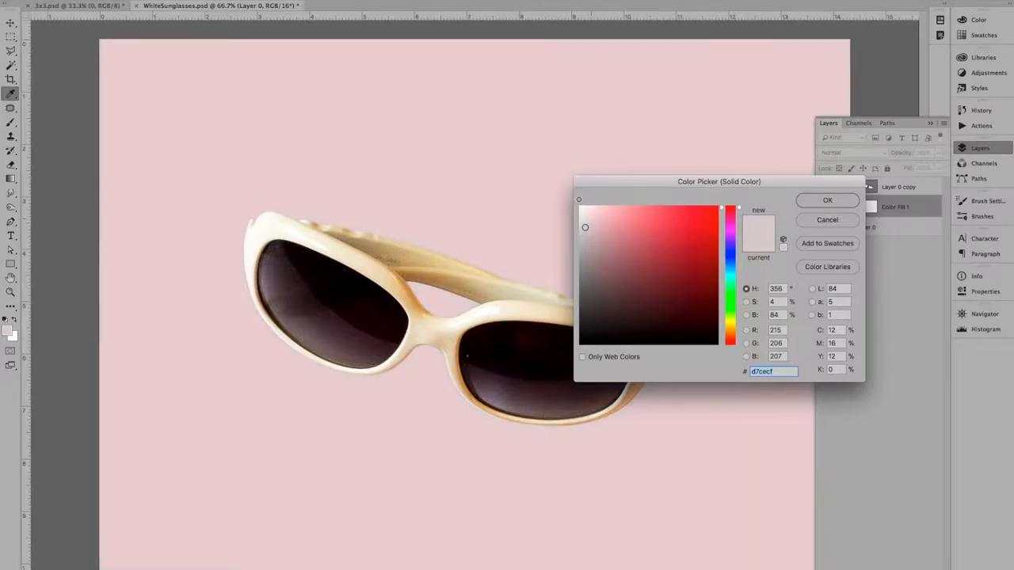
click(590, 223)
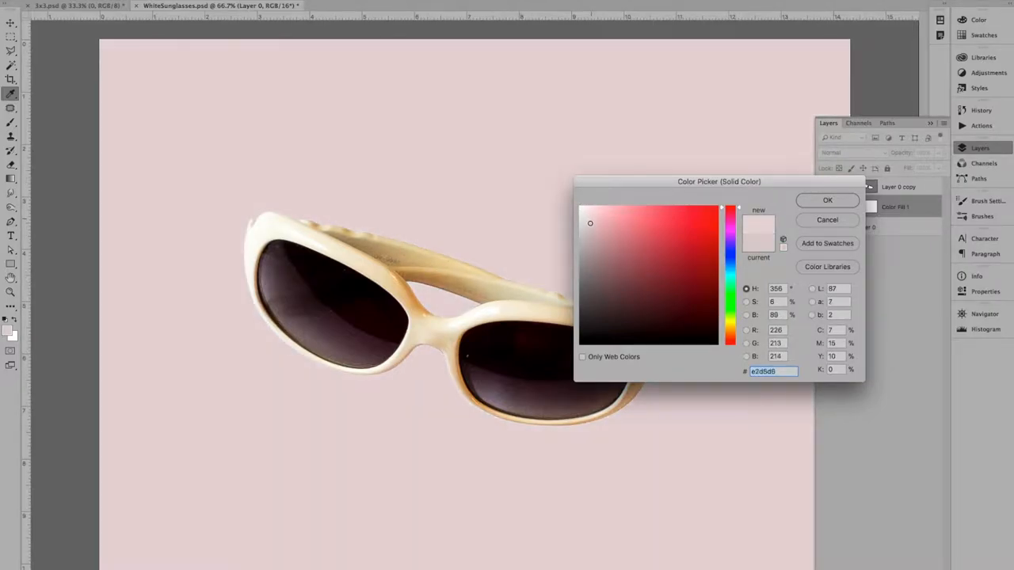
click(599, 236)
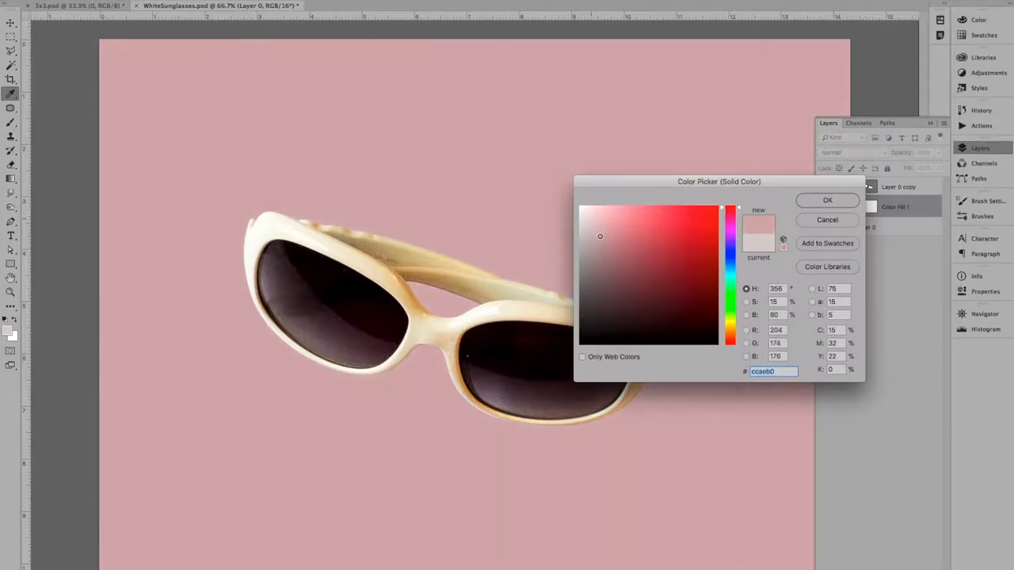
click(608, 263)
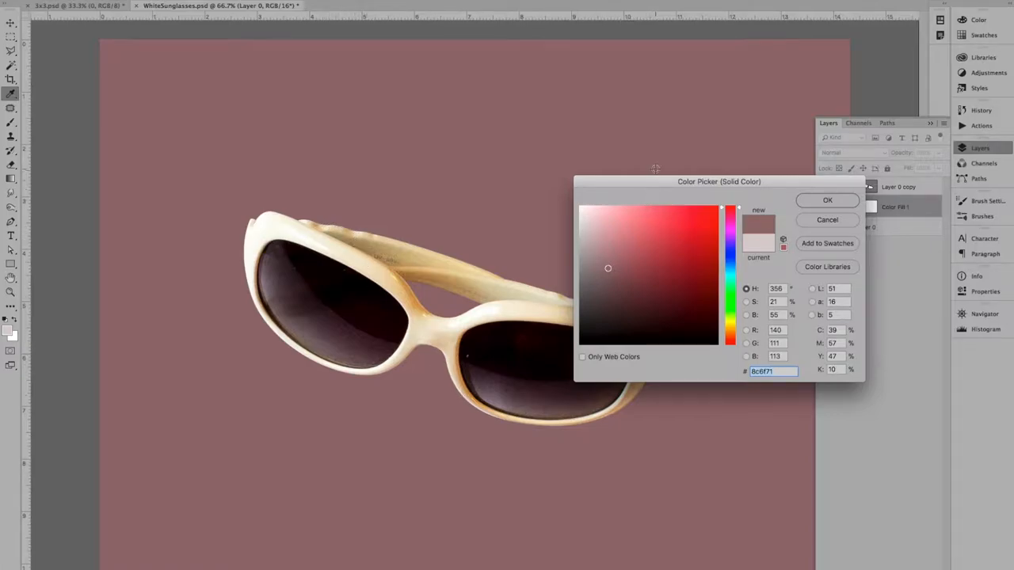
drag(719, 182, 729, 79)
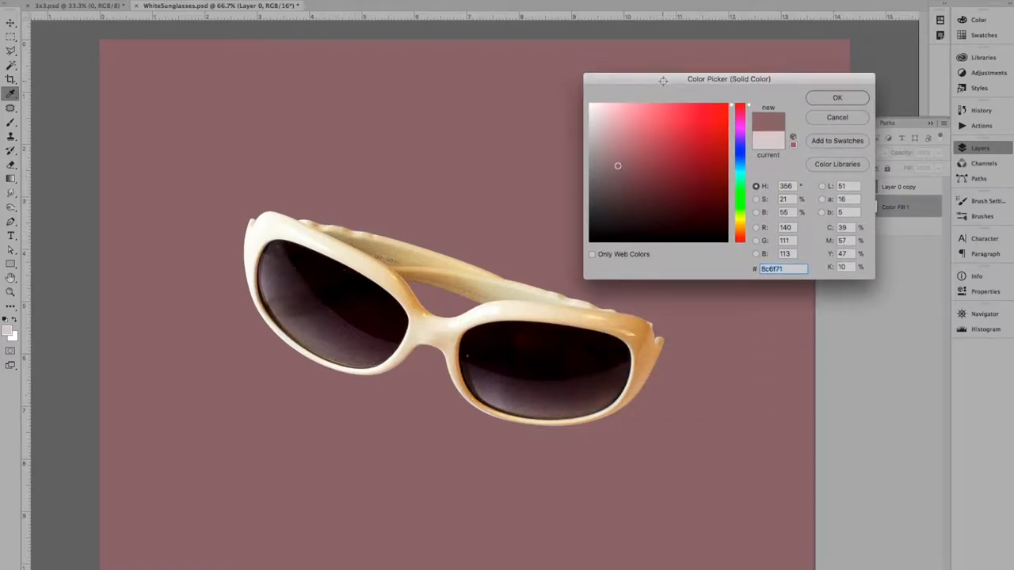
click(837, 97)
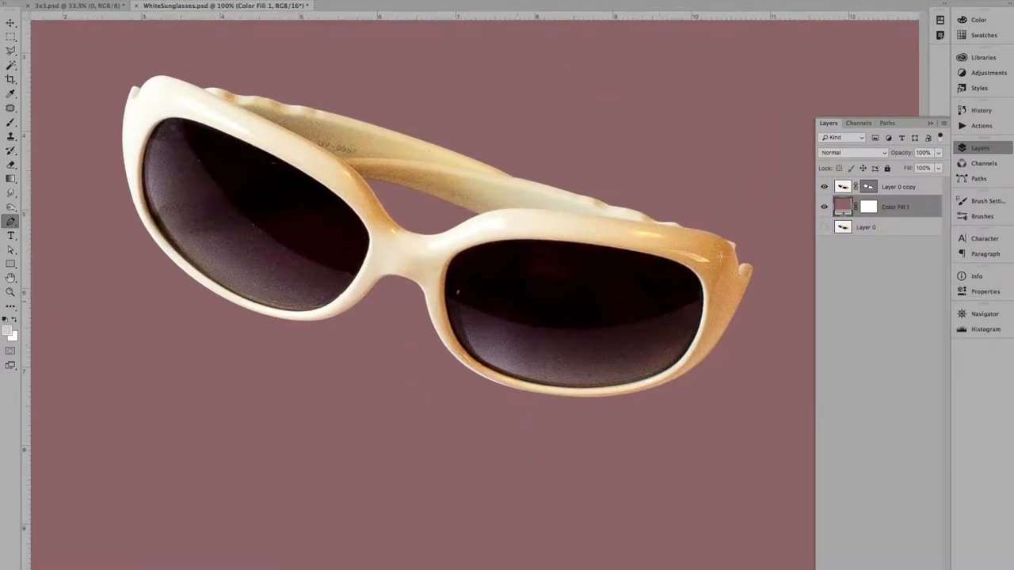
click(899, 187)
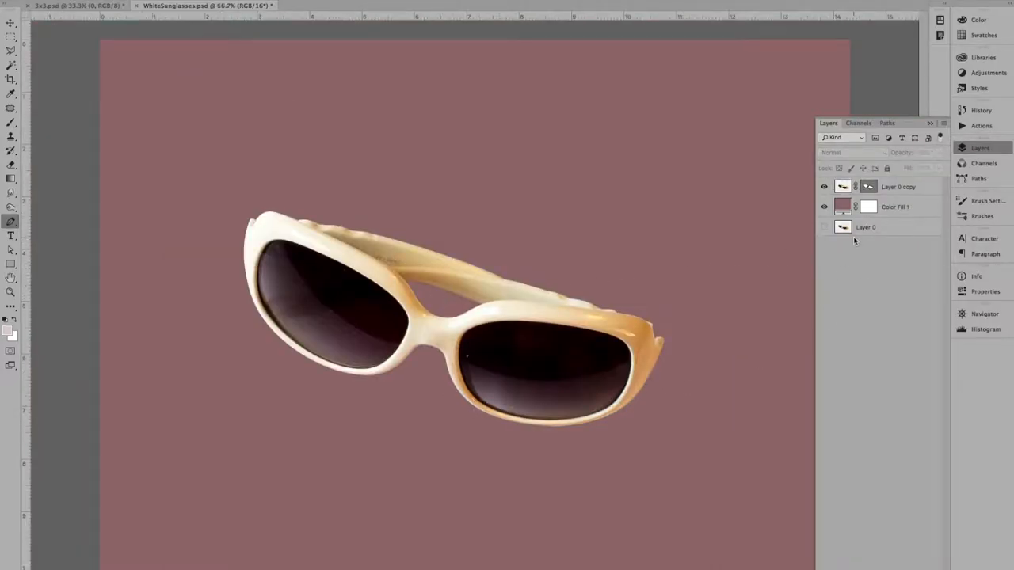
click(824, 207)
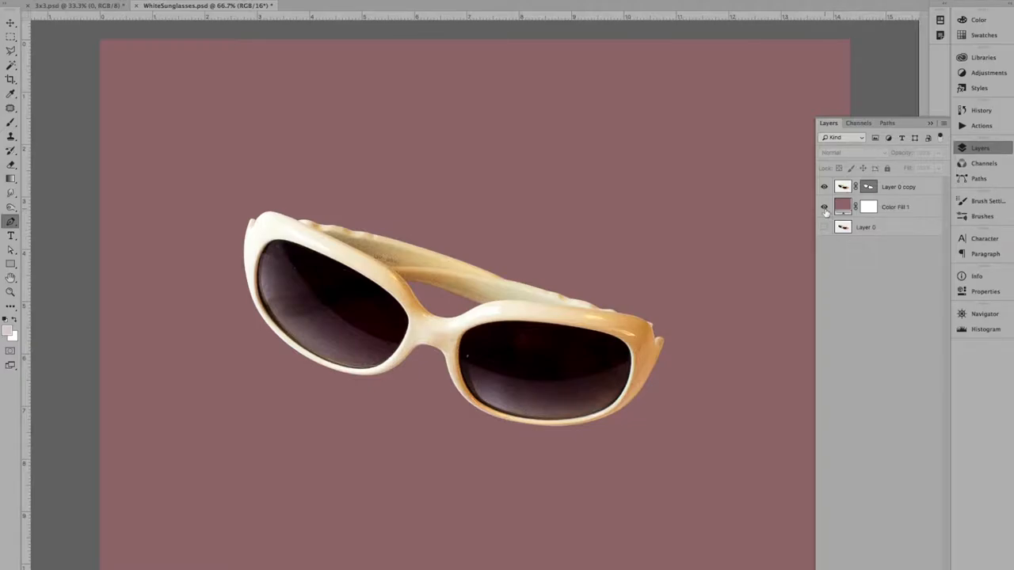
click(824, 207)
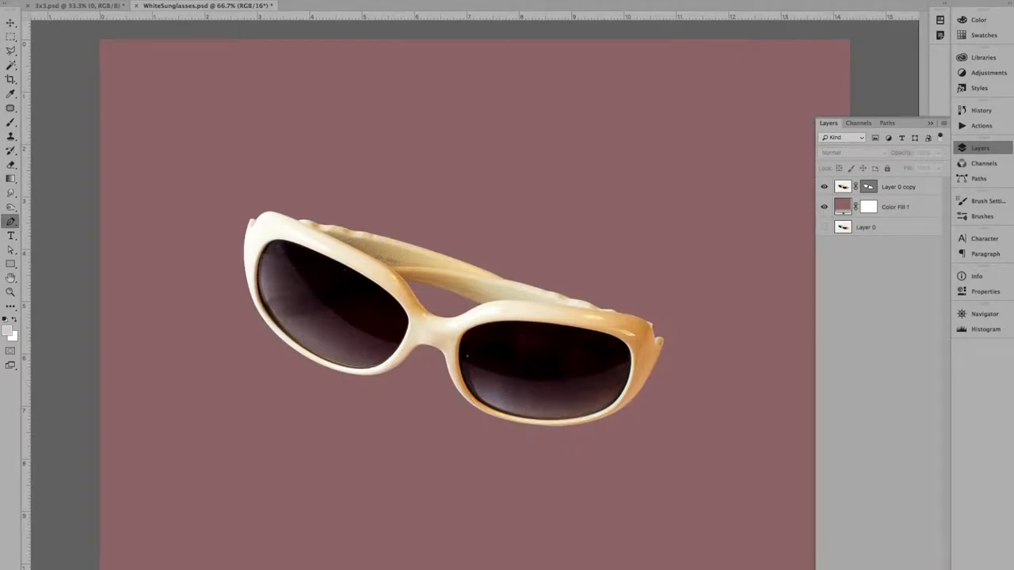
click(895, 207)
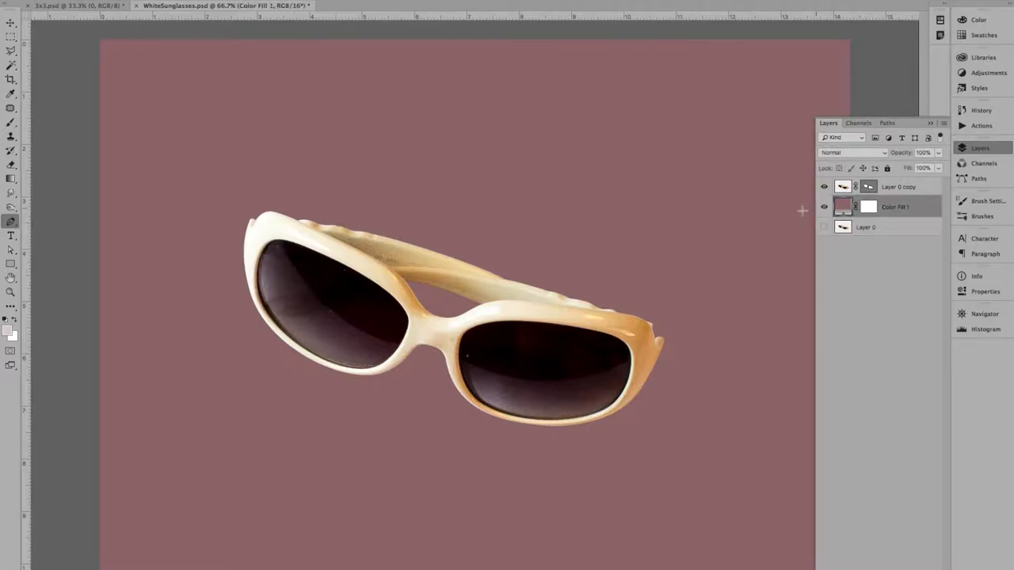
Recolour the Color Fill 1 layer from mauve to white #ffffff
double_click(843, 207)
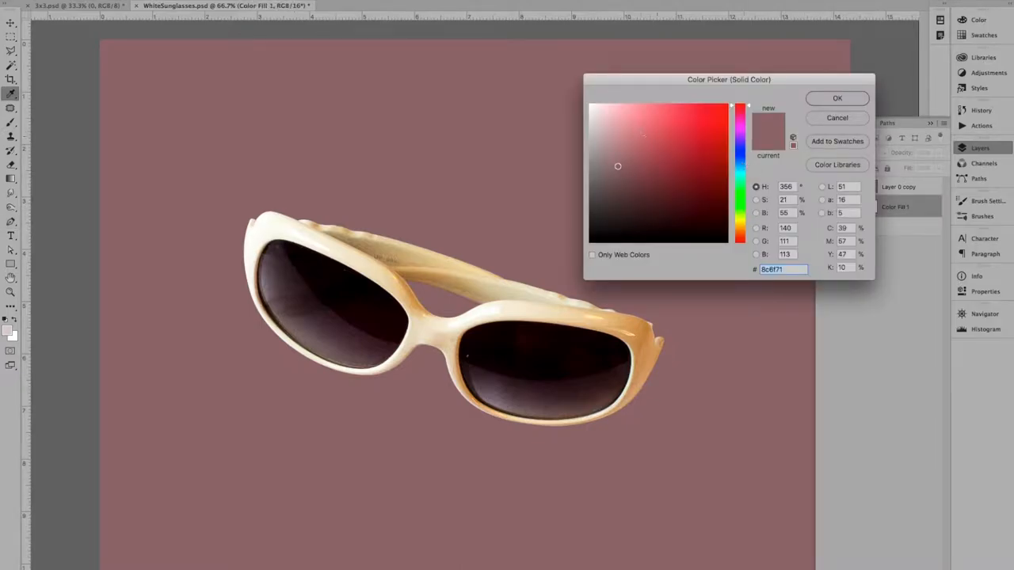
click(590, 106)
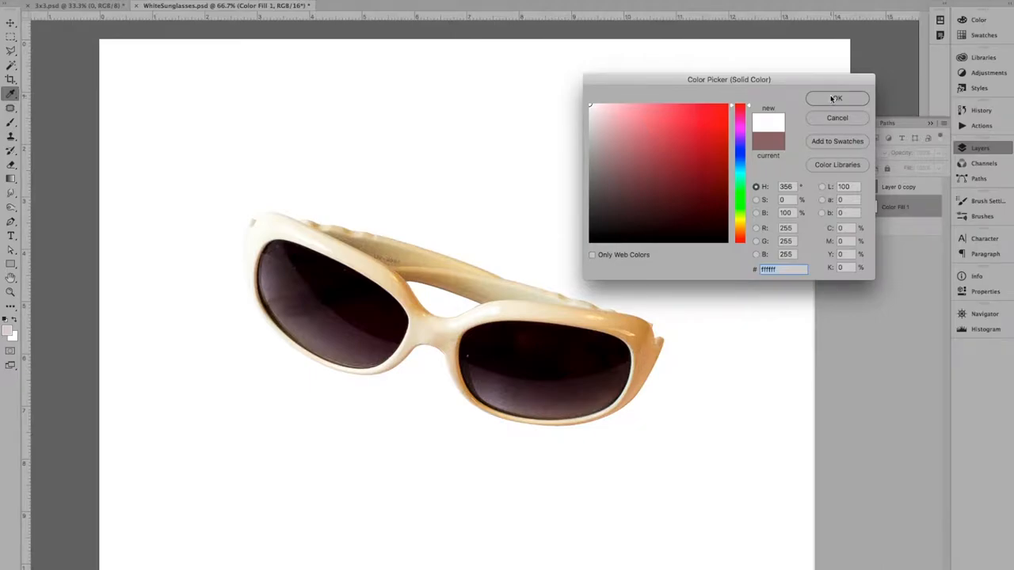
click(837, 98)
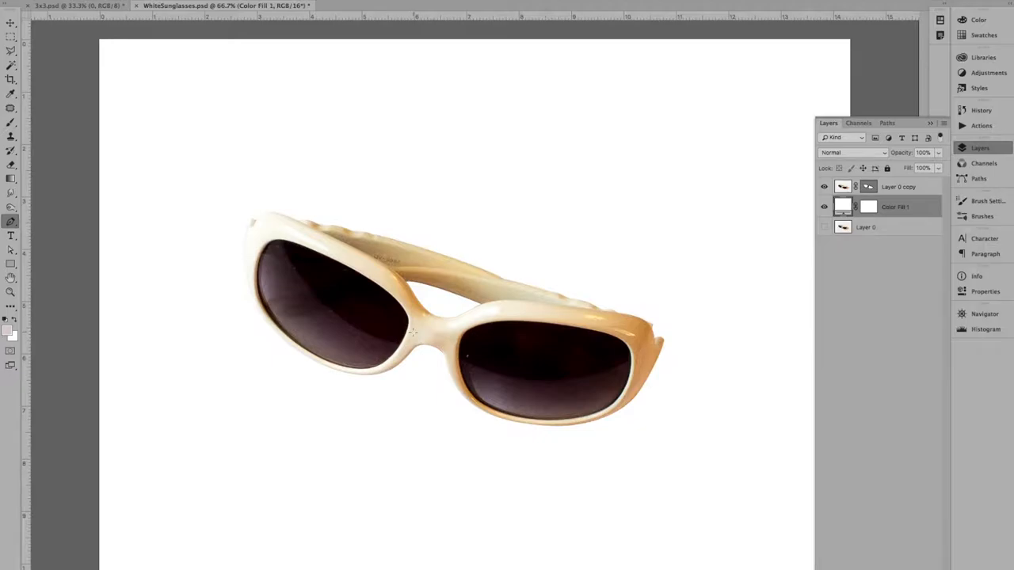
mouse_move(558, 340)
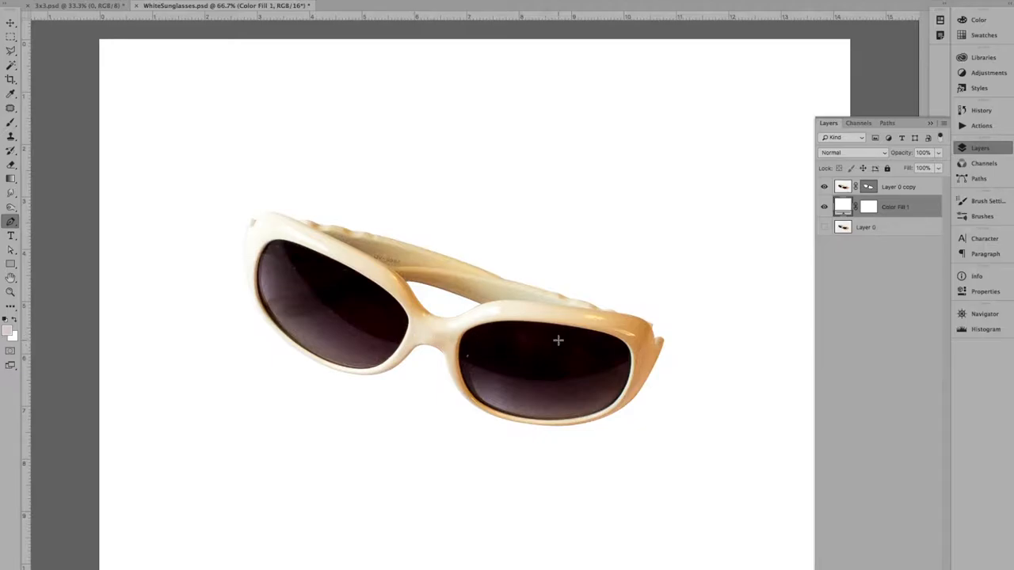
mouse_move(961, 222)
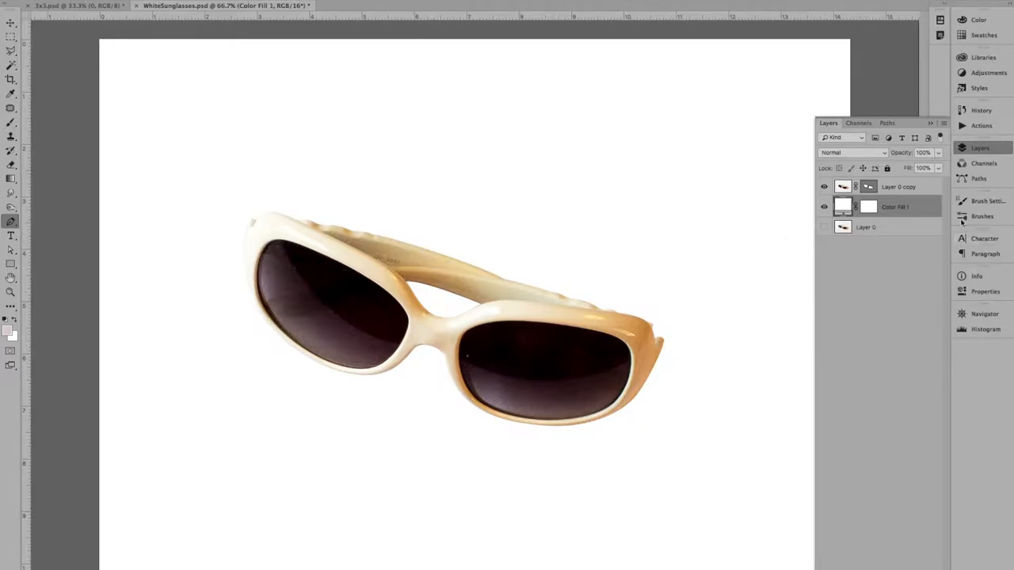
Move Color Fill 1 below Layer 0 and make Layer 0 visible again
click(824, 227)
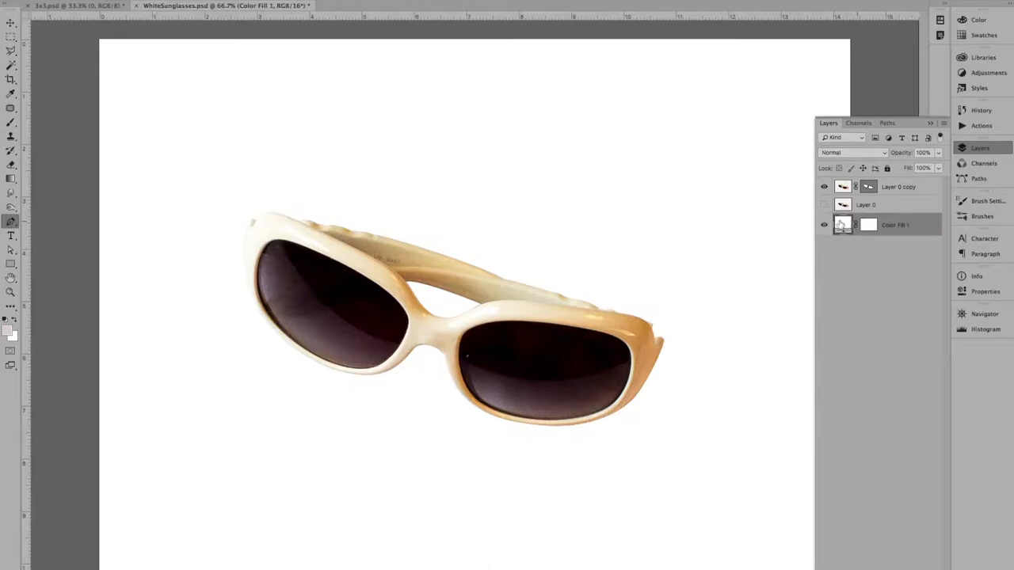
click(824, 204)
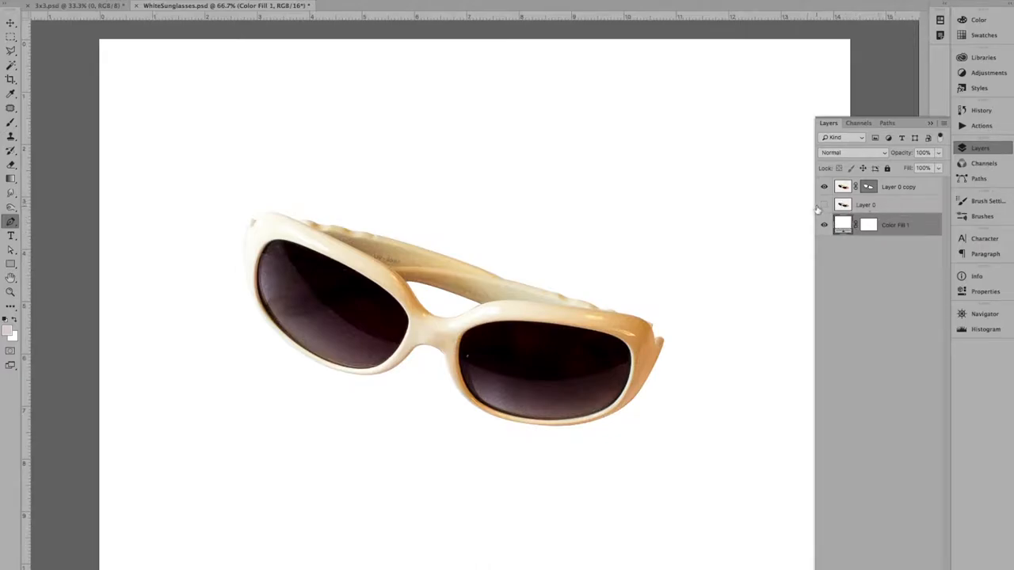
click(823, 204)
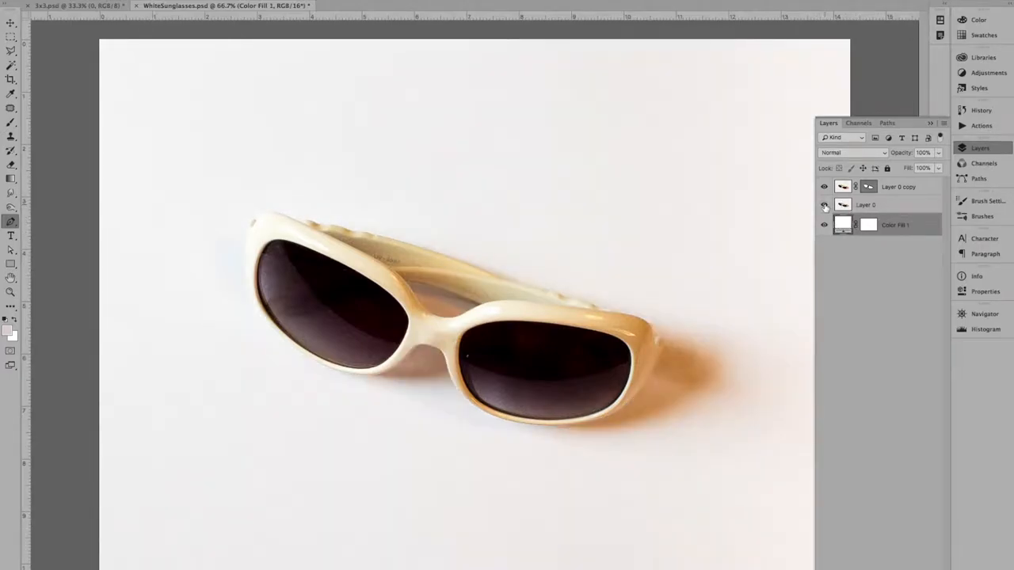
click(824, 205)
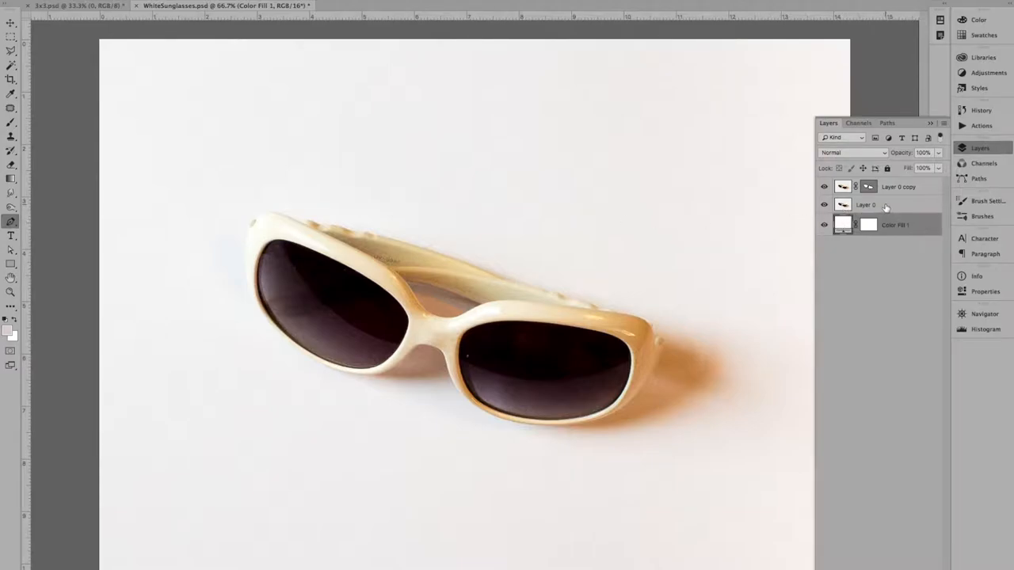
Select Layer 0 and bring up its layer menu for Convert to Smart Object
click(865, 205)
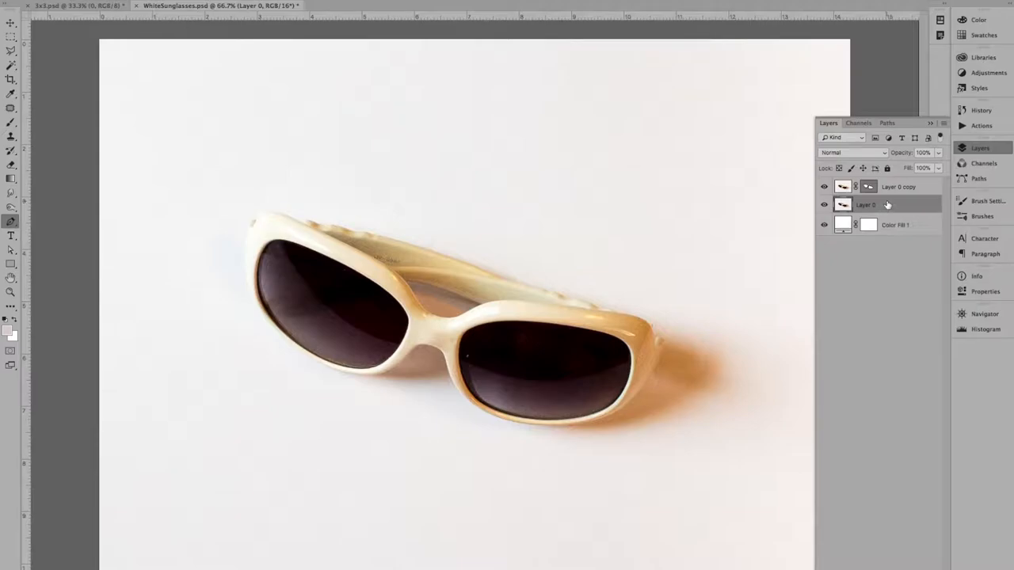
right_click(866, 205)
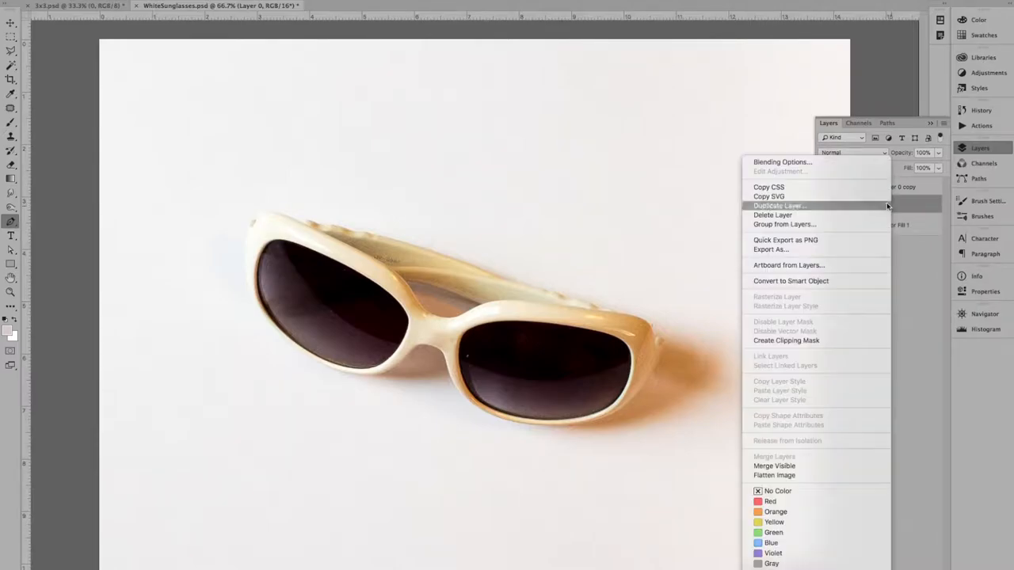
mouse_move(791, 281)
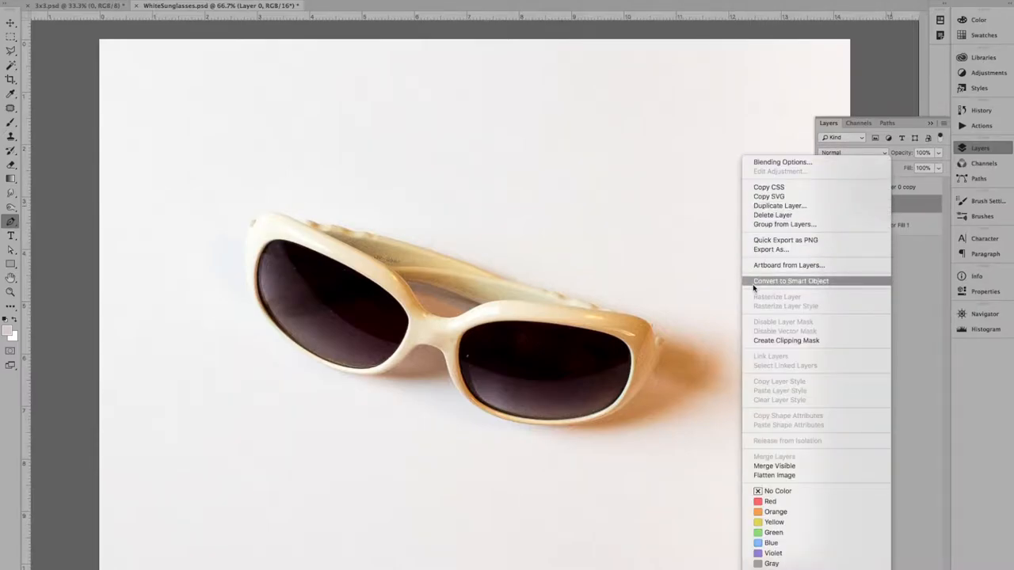
mouse_move(895, 210)
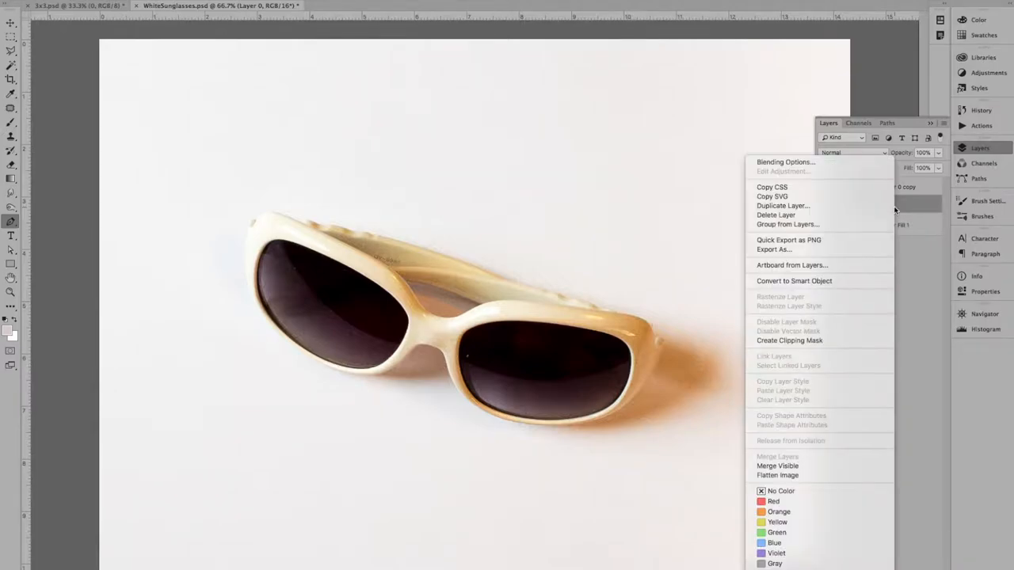
mouse_move(794, 281)
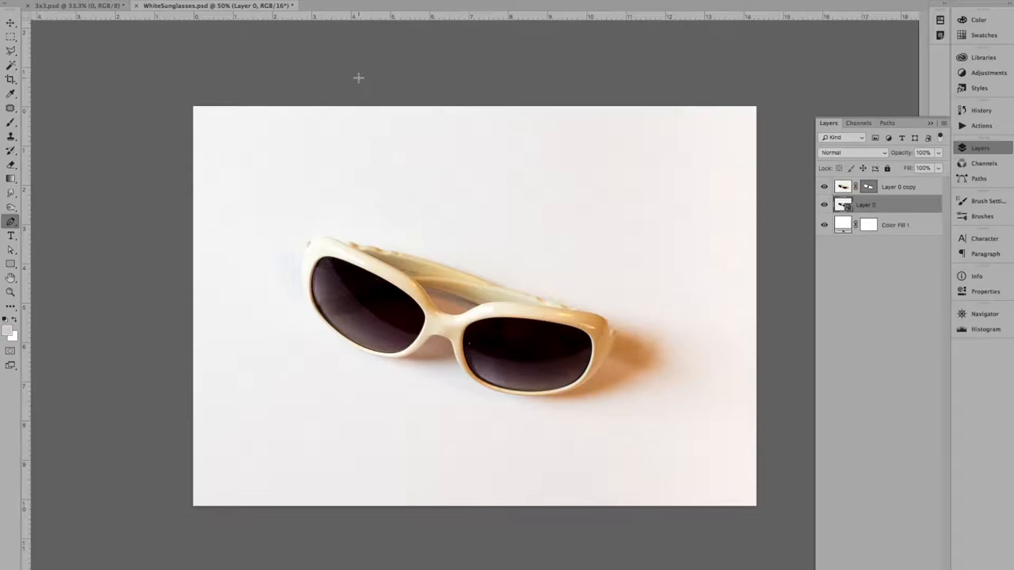
mouse_move(793, 192)
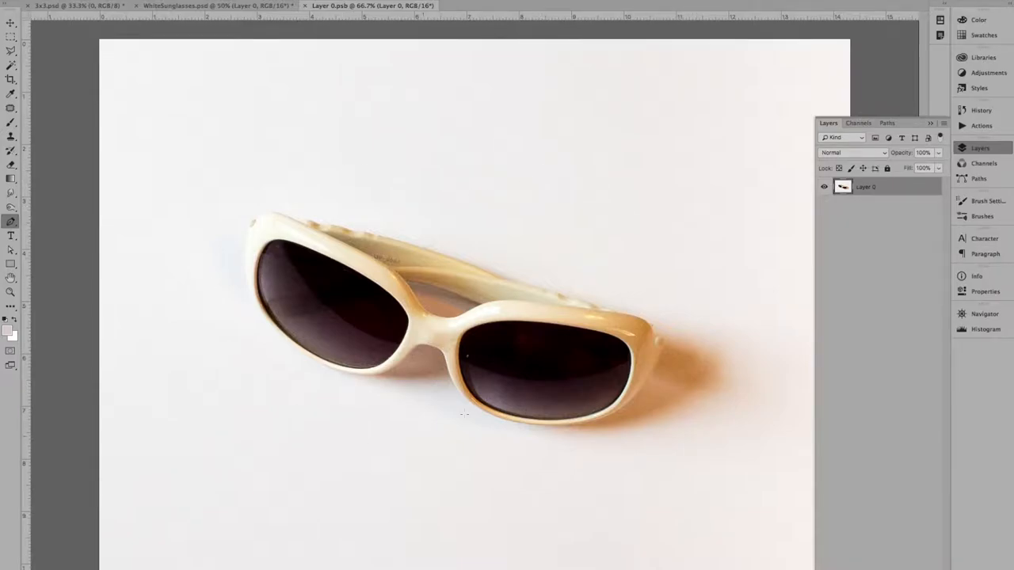
mouse_move(580, 245)
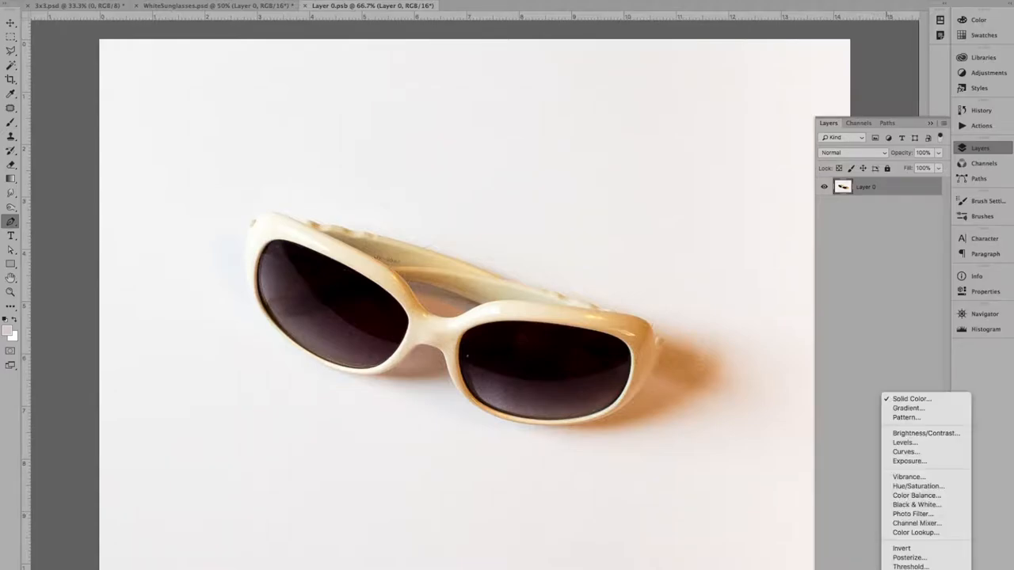
mouse_move(905, 442)
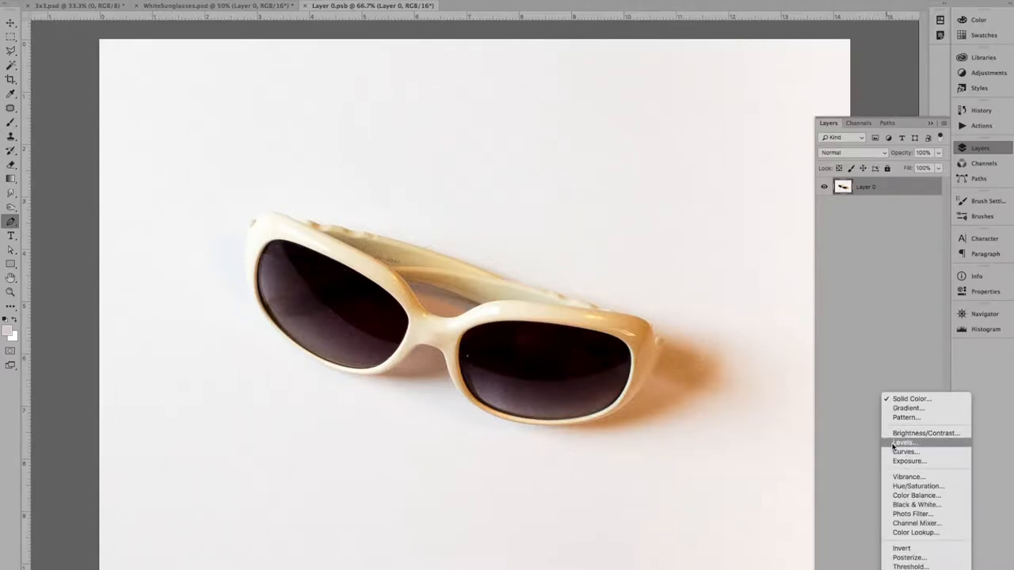
Add a Levels adjustment layer inside the Layer 0.psb smart object
click(904, 442)
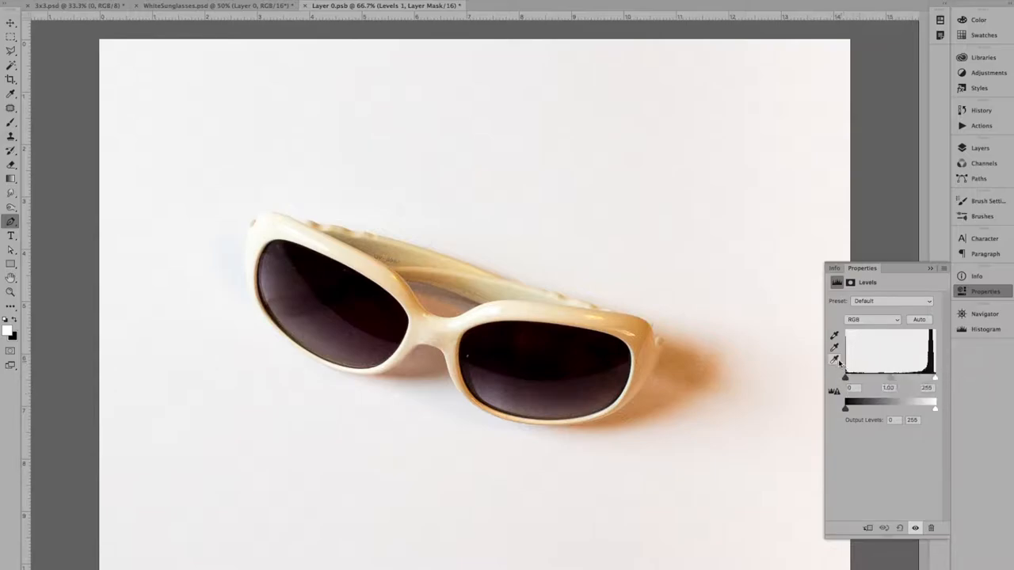
mouse_move(834, 360)
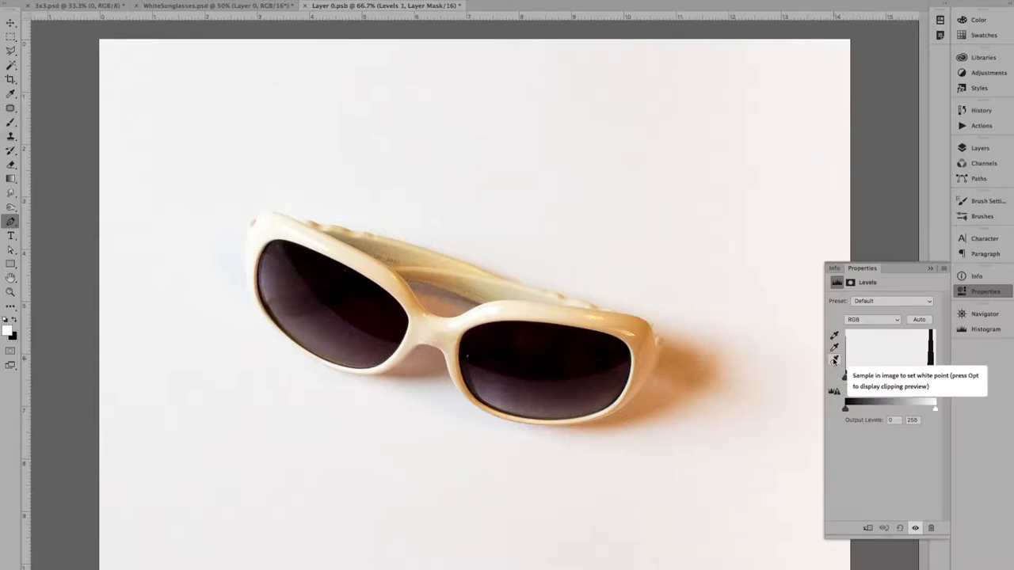
mouse_move(835, 364)
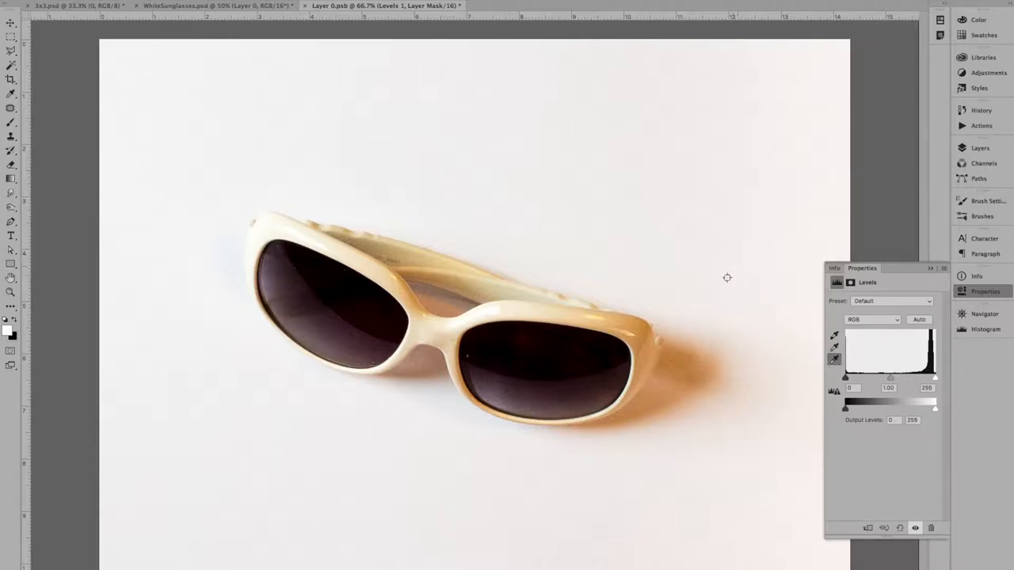
mouse_move(494, 461)
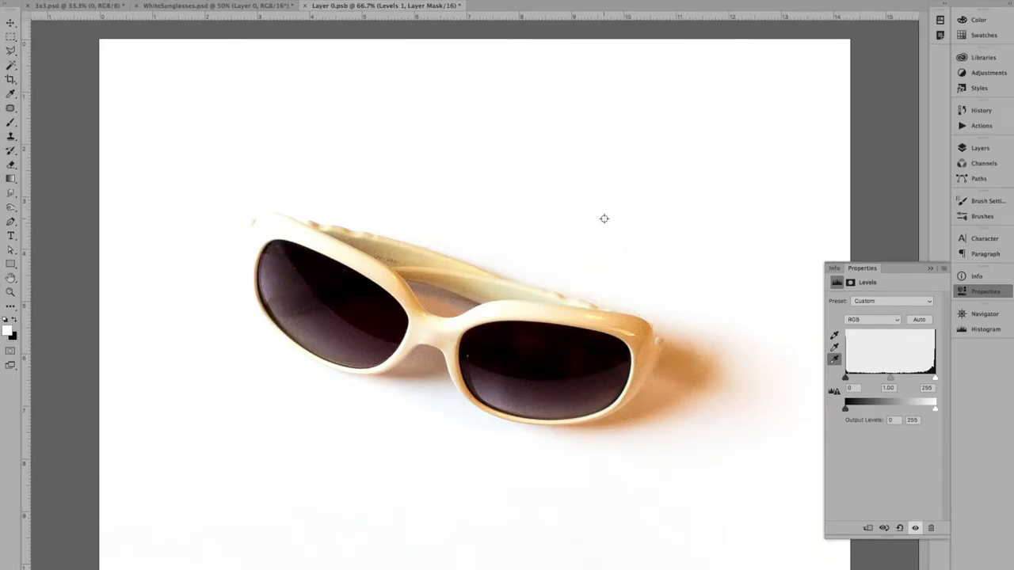
mouse_move(342, 95)
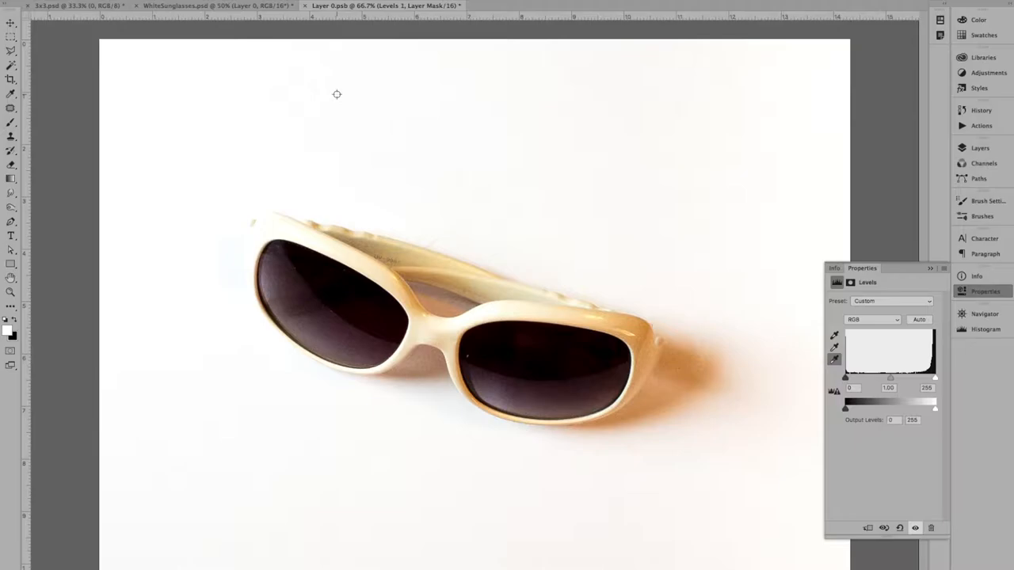
mouse_move(433, 304)
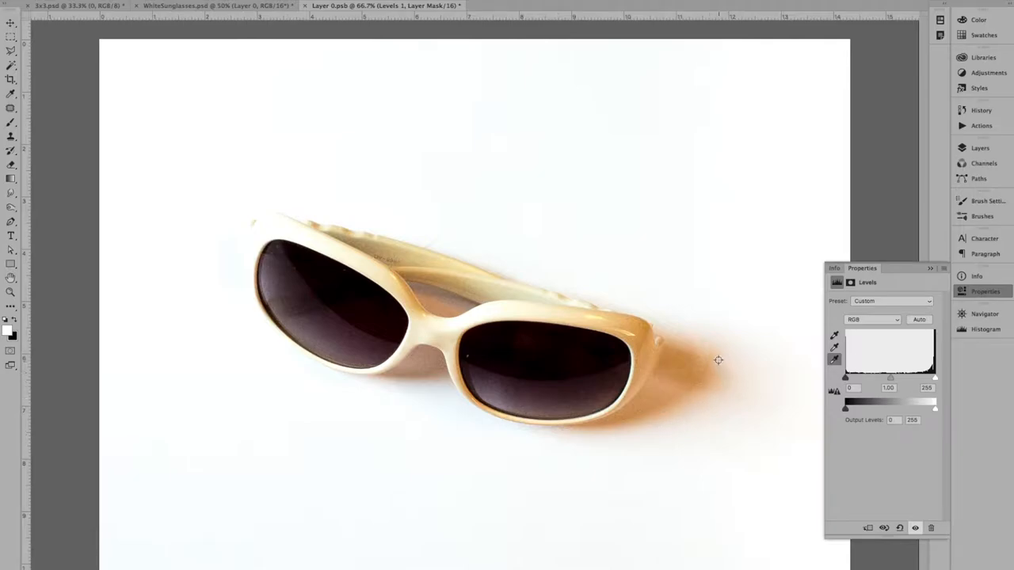
mouse_move(745, 348)
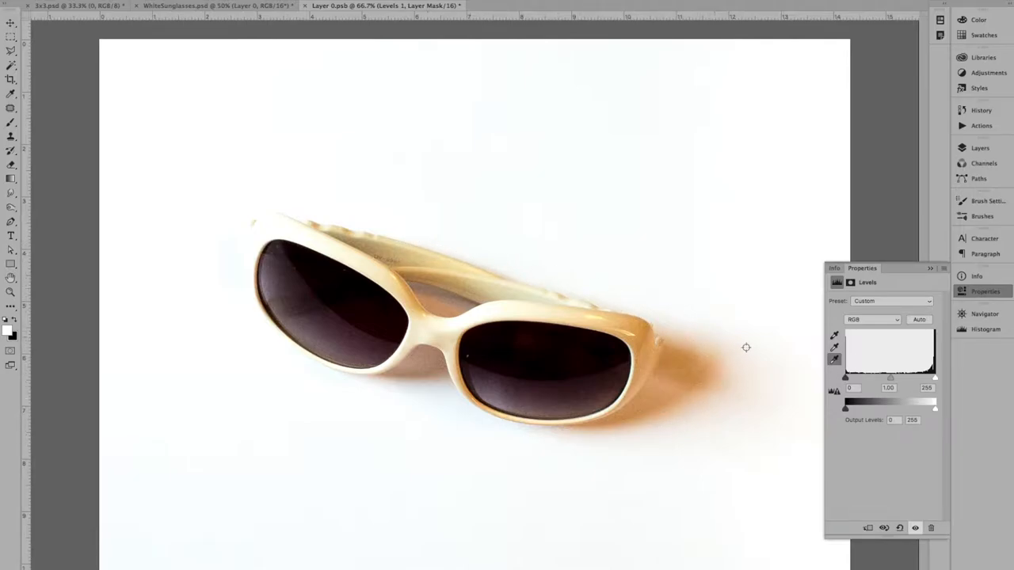
mouse_move(721, 370)
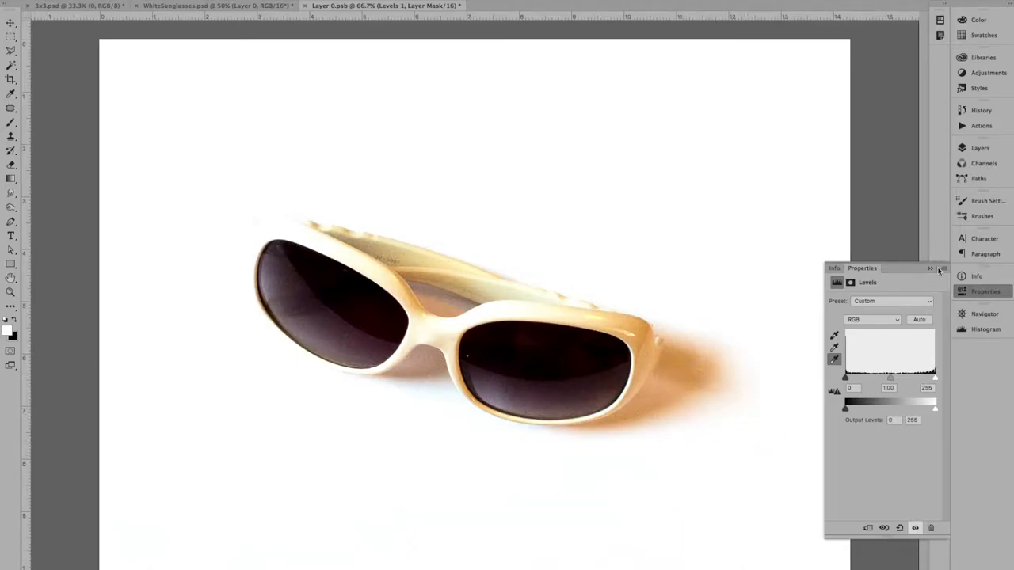
Collapse the Levels properties and return to the WhiteSunglasses.psd layers
click(931, 269)
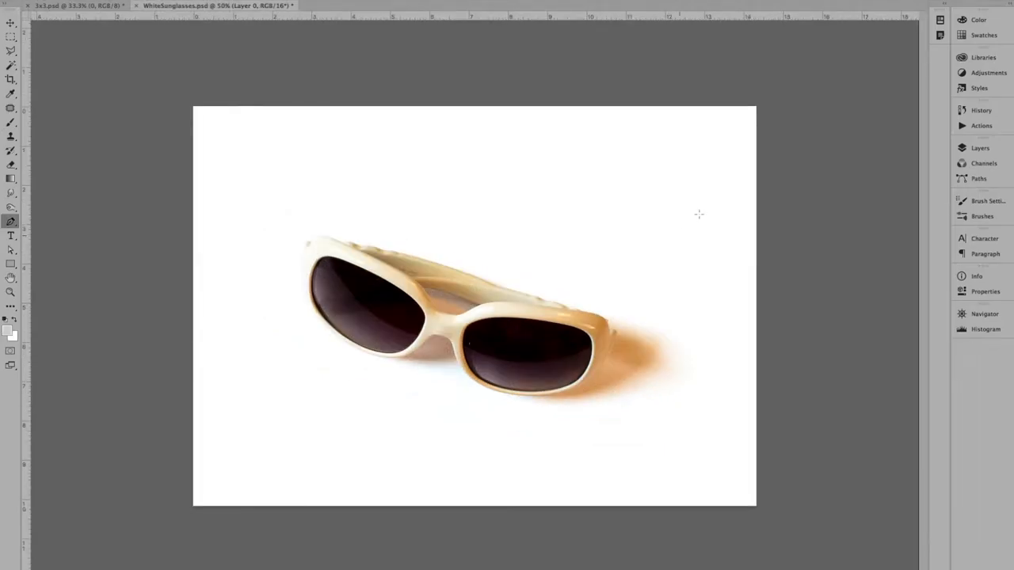
click(980, 148)
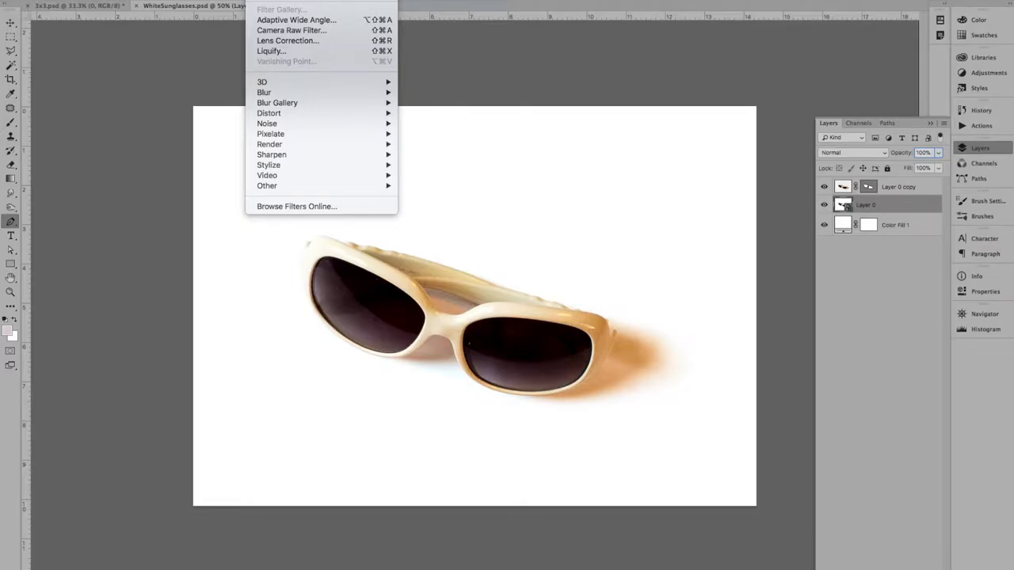
mouse_move(264, 92)
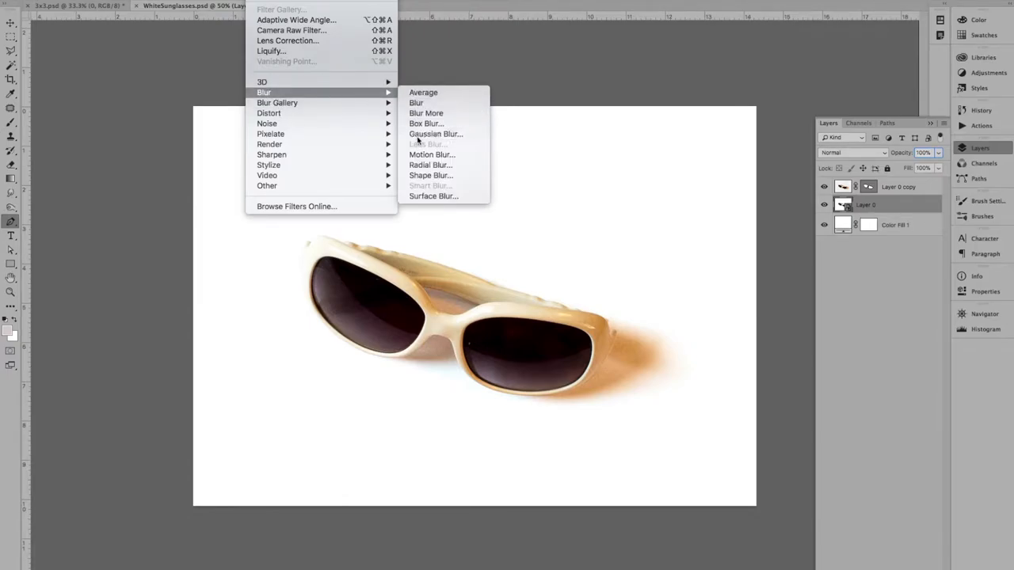
Apply a soft Gaussian Blur to Layer 0, trying radii between 1.0 and 1.8 pixels
click(436, 133)
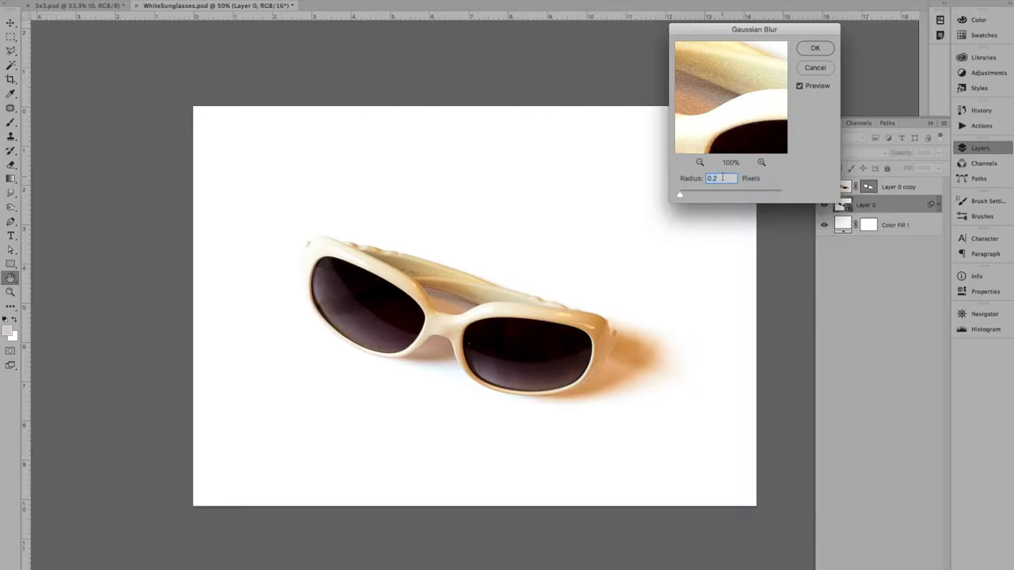
text(0.4)
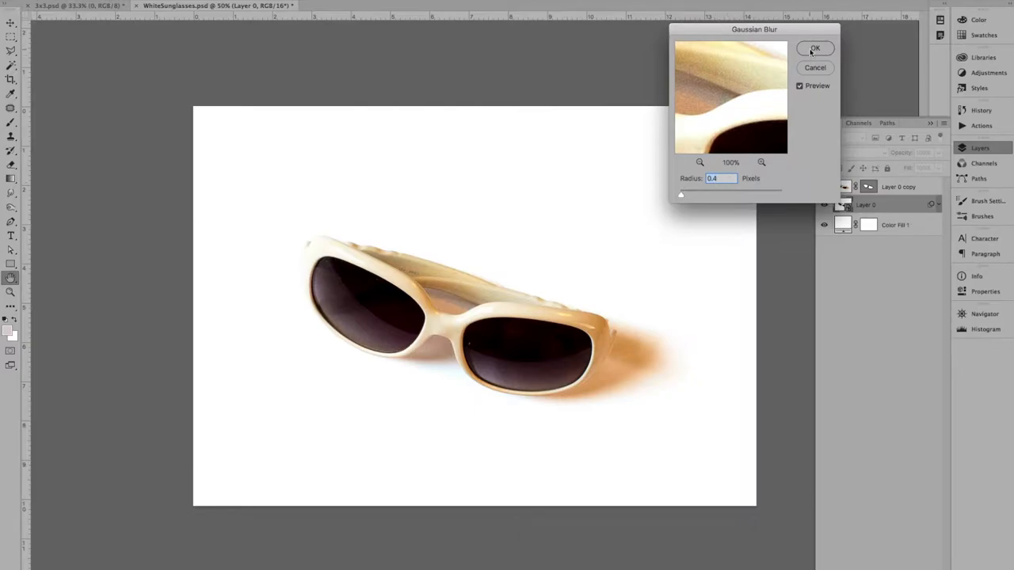
drag(755, 29, 725, 60)
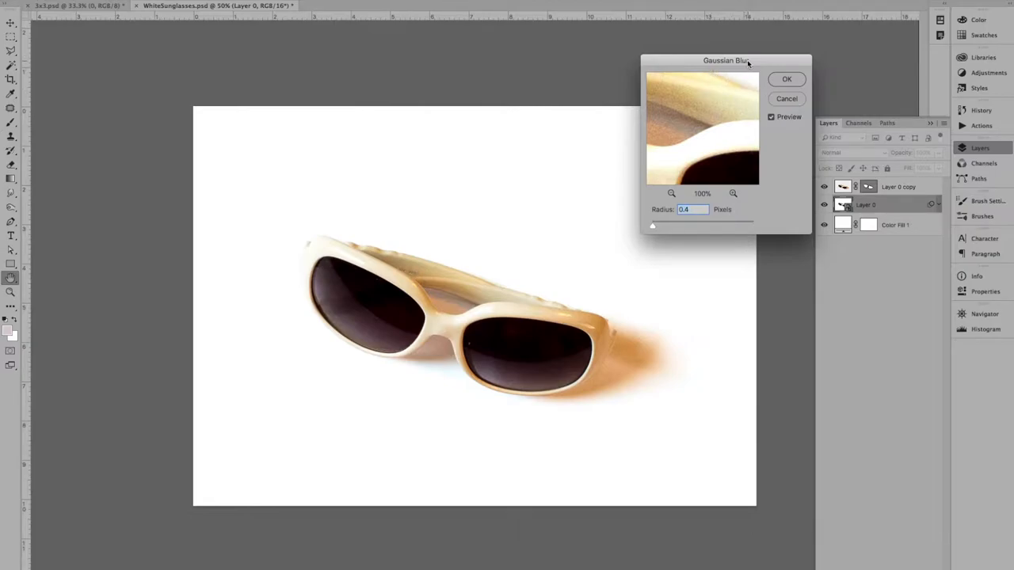
drag(726, 60, 726, 121)
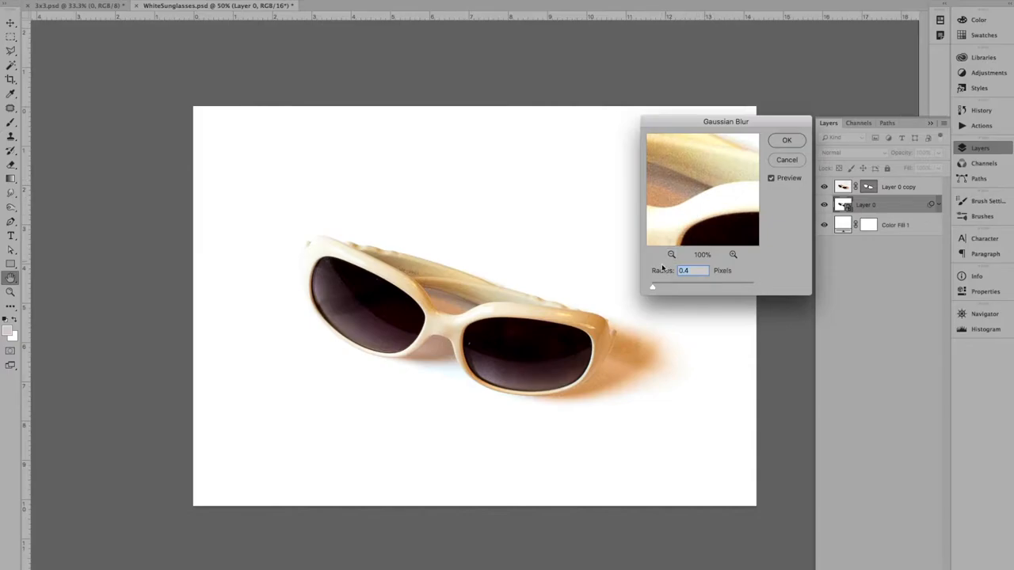
drag(652, 287, 670, 287)
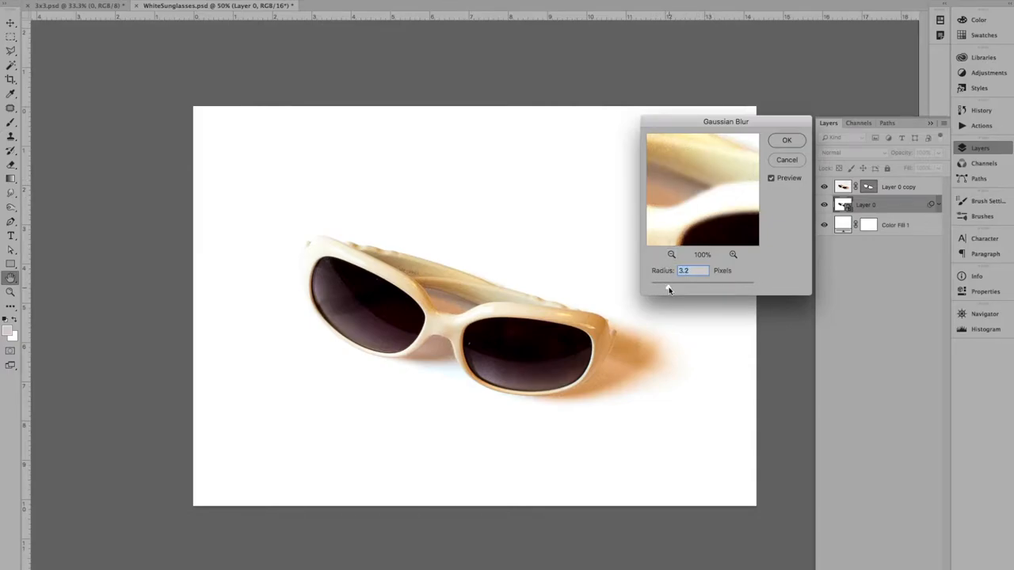
drag(647, 283, 703, 287)
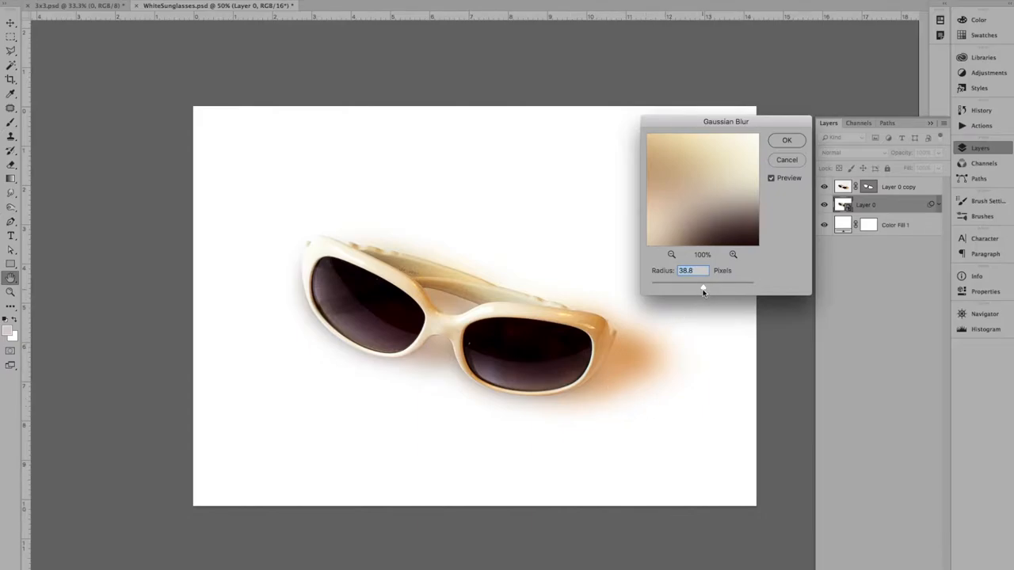
drag(702, 282, 676, 282)
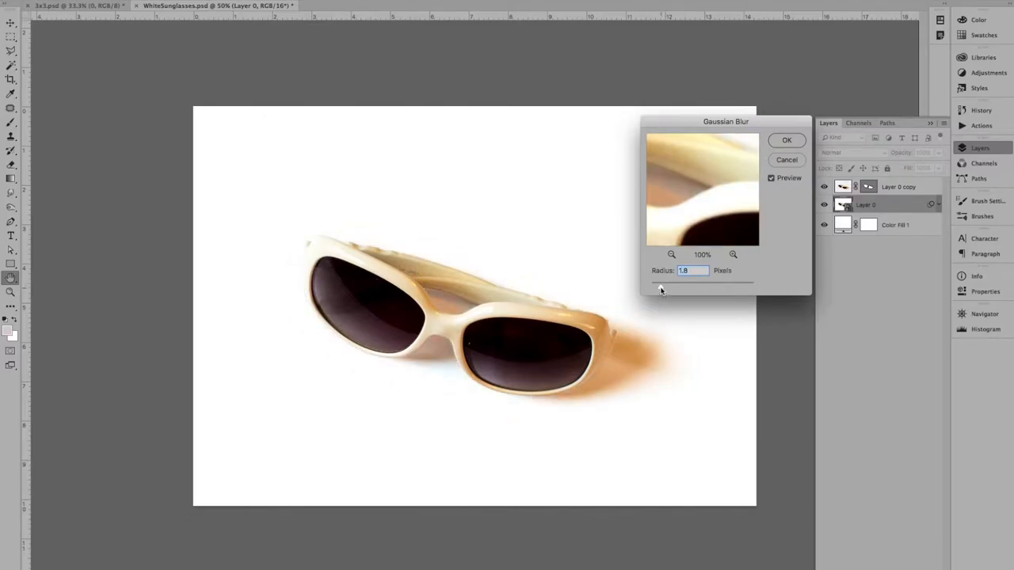
drag(665, 282, 659, 283)
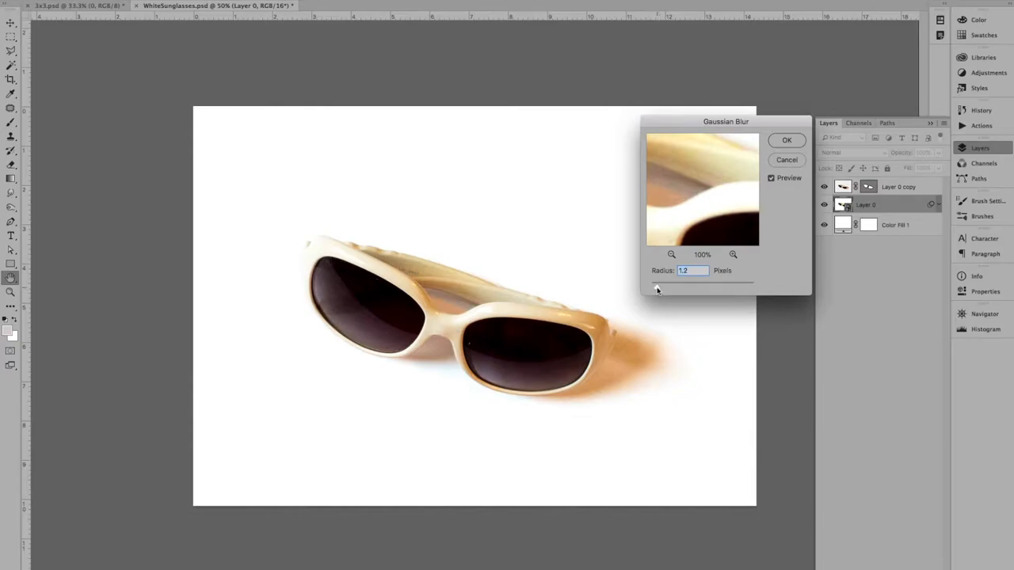
drag(661, 283, 656, 283)
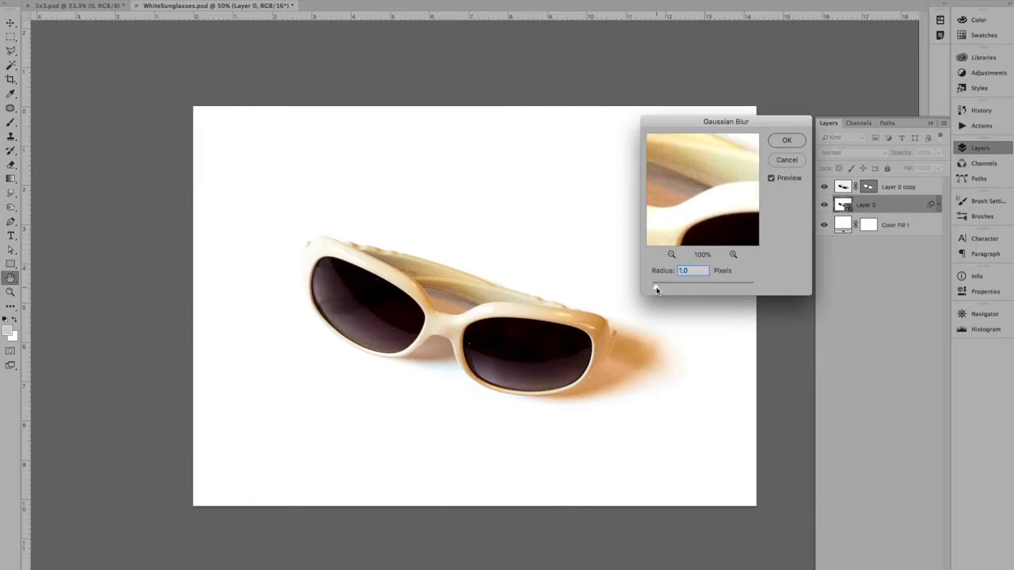
mouse_move(656, 284)
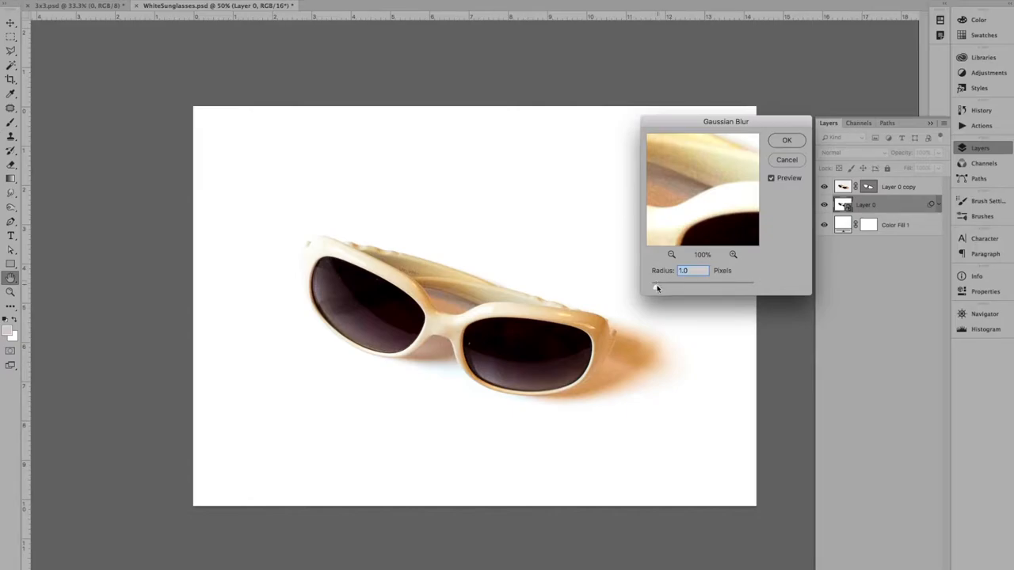
drag(653, 283, 659, 283)
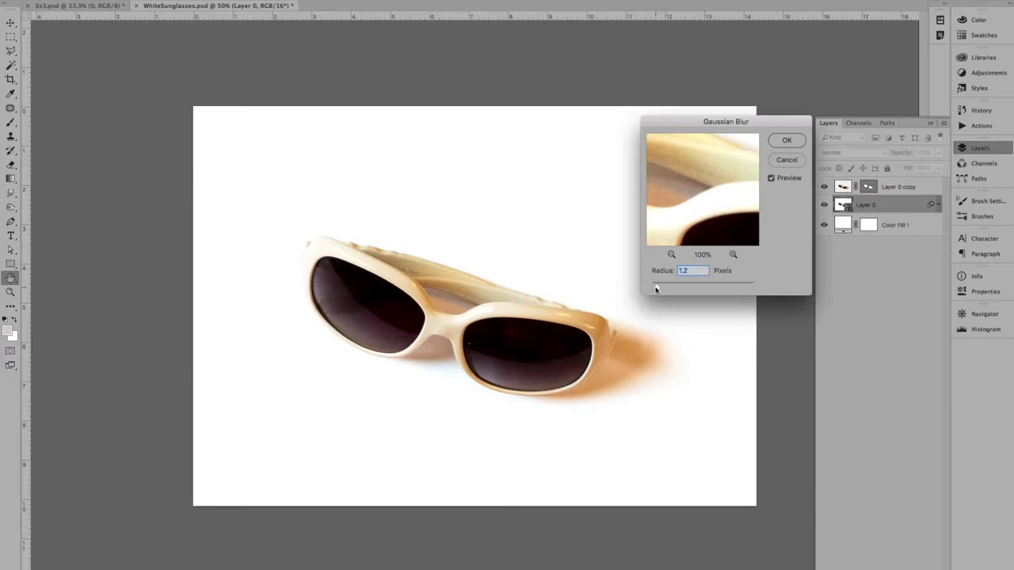
mouse_move(656, 291)
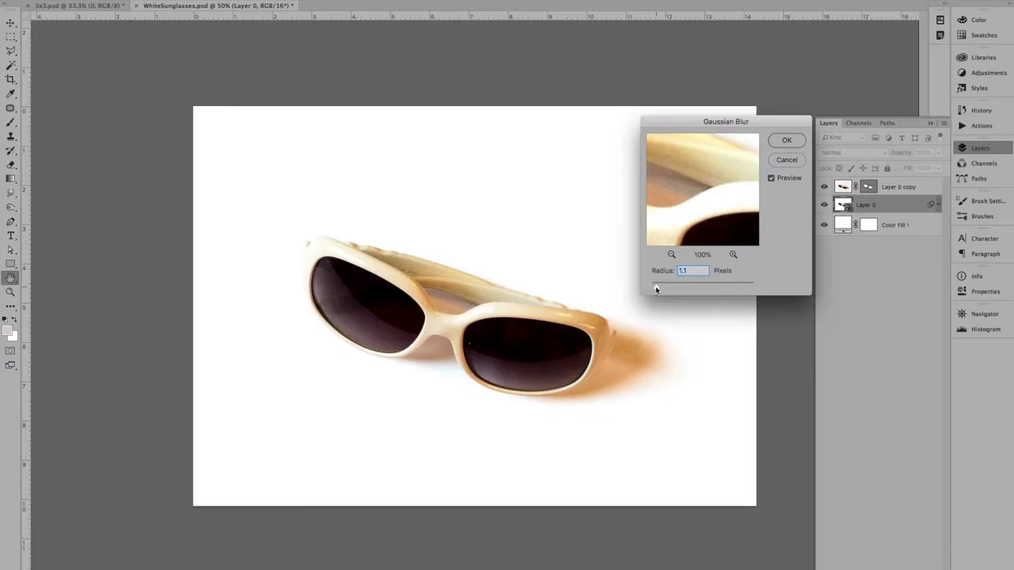
mouse_move(691, 188)
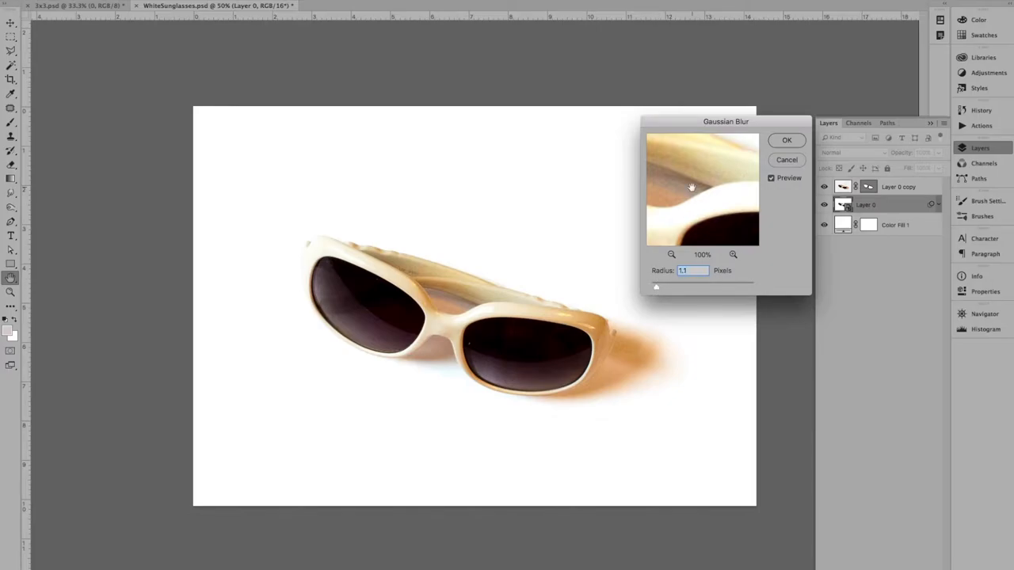
mouse_move(657, 289)
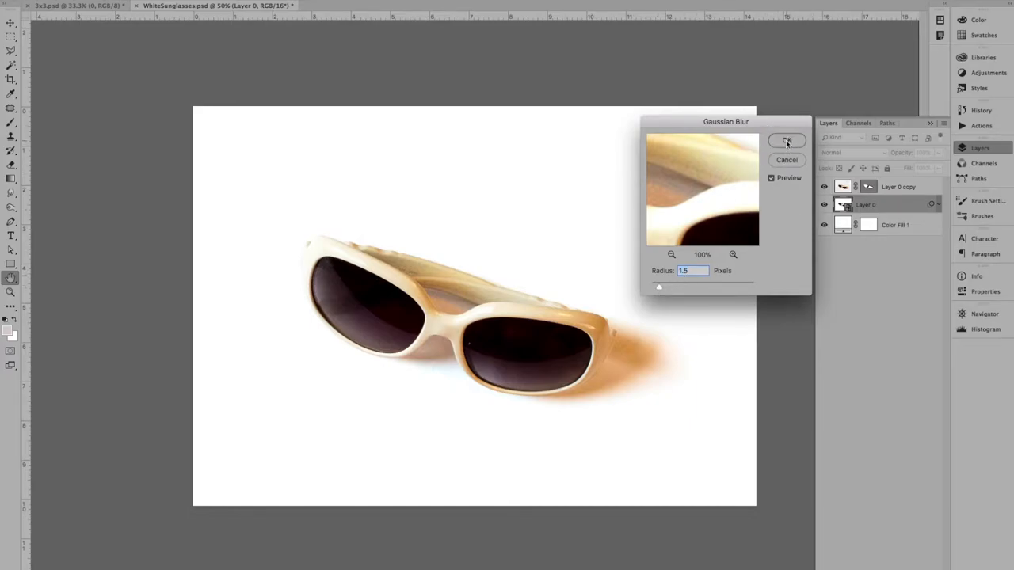
click(786, 141)
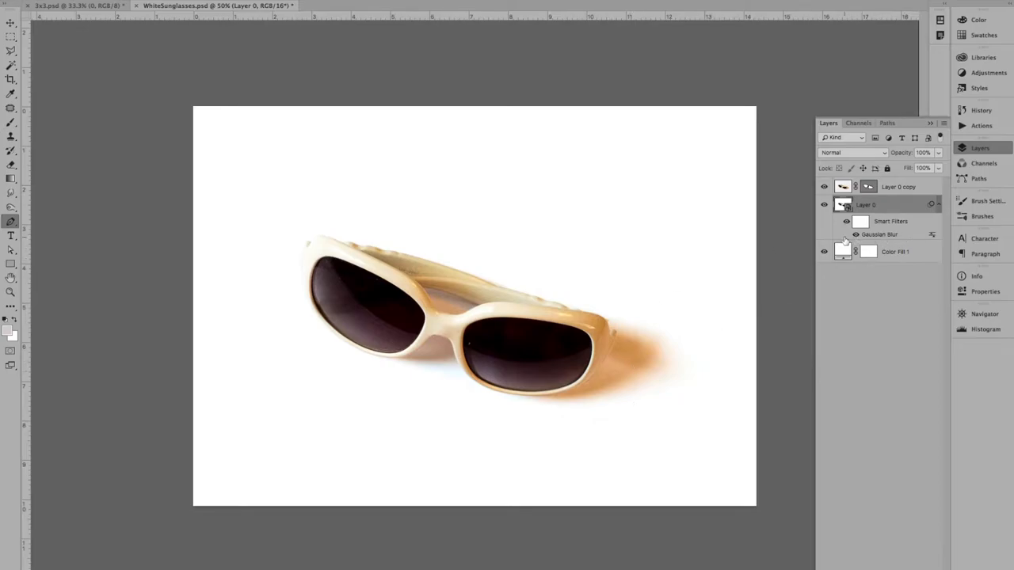
Reopen the Gaussian Blur smart filter and raise its radius to 1.8 pixels
double_click(880, 234)
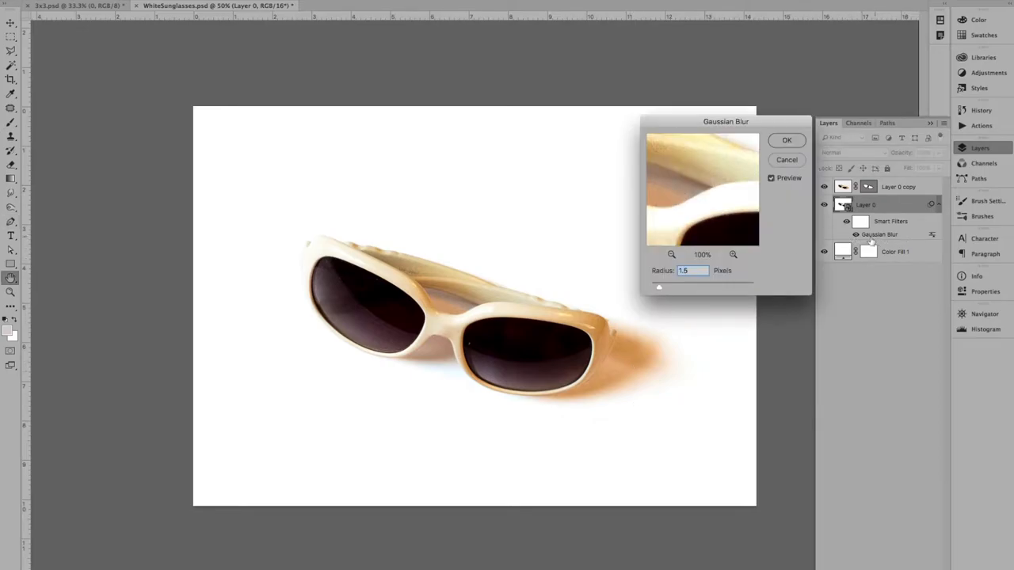
drag(659, 287, 662, 286)
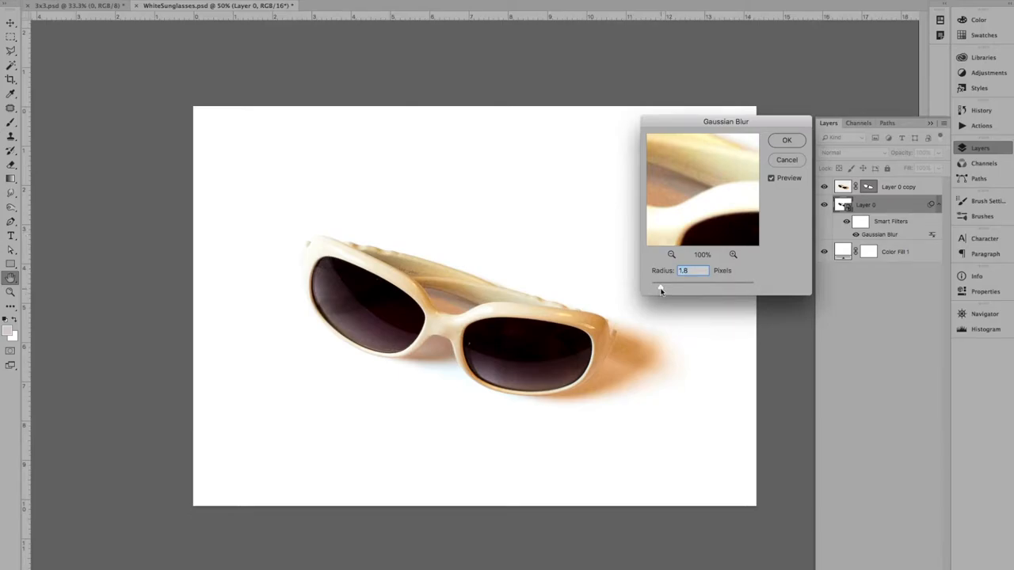
click(786, 140)
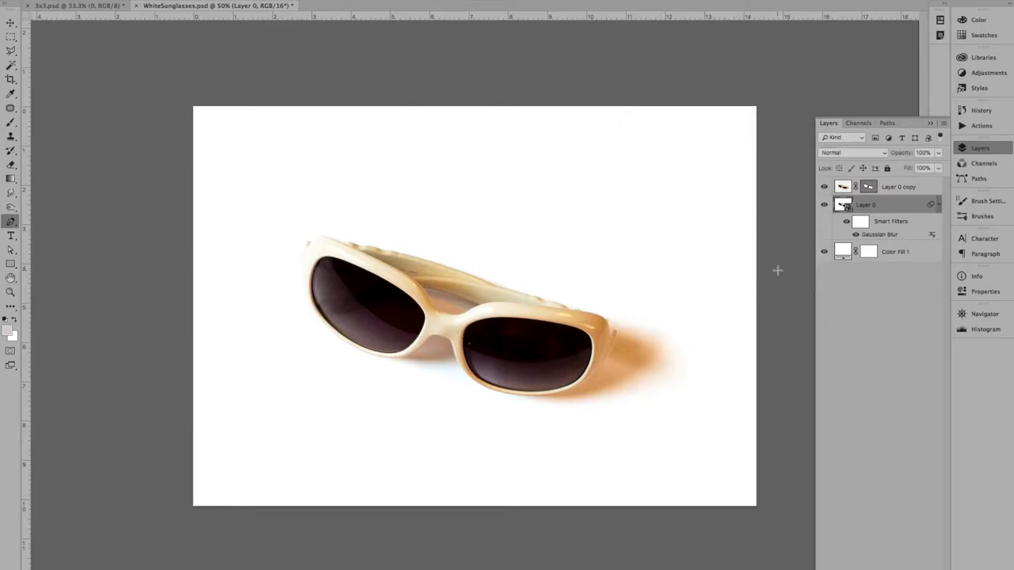
click(824, 221)
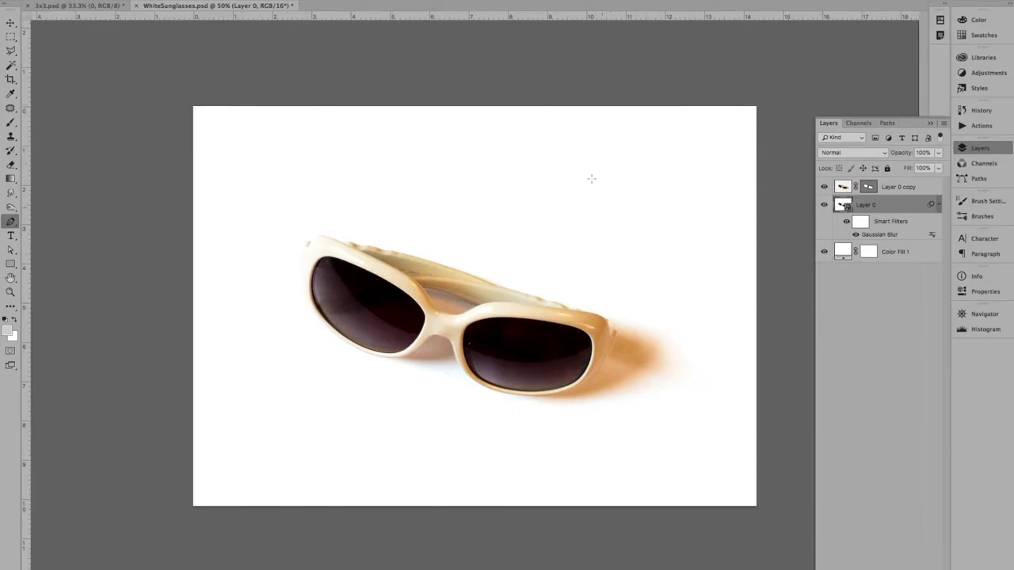
mouse_move(760, 261)
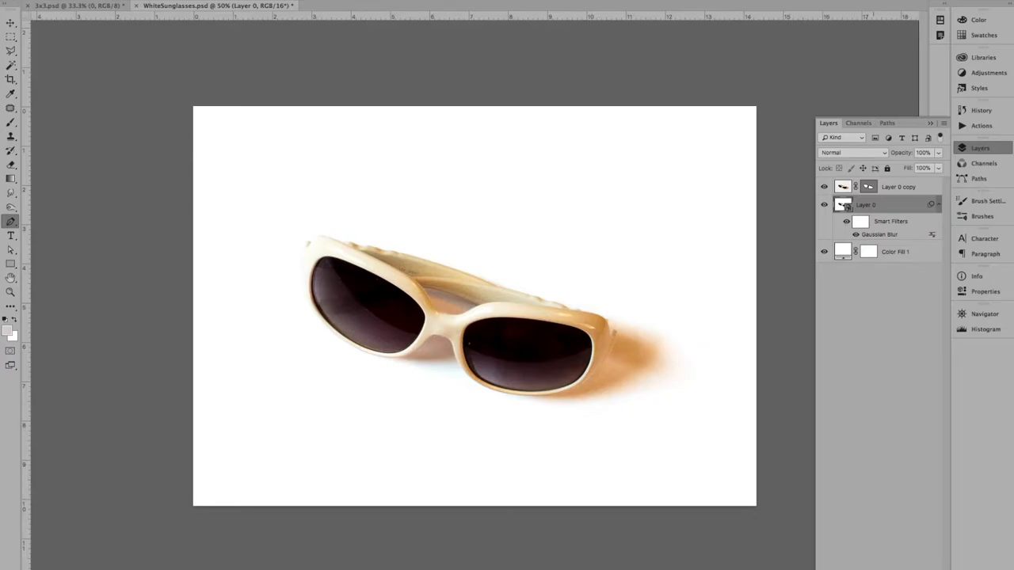
mouse_move(854, 501)
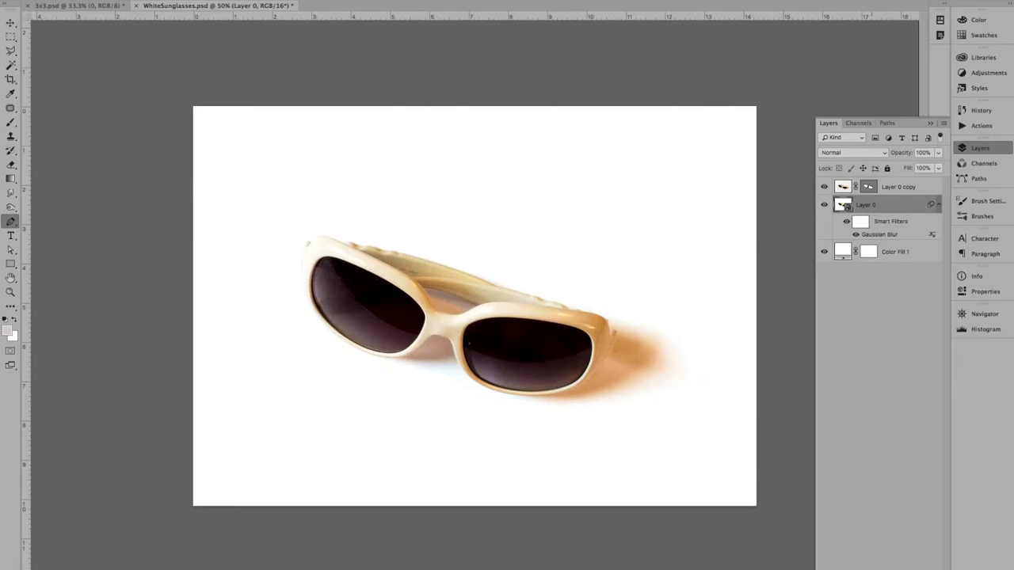
Add a black mask to Layer 0 and paint the soft shadow back in around both lenses
click(868, 205)
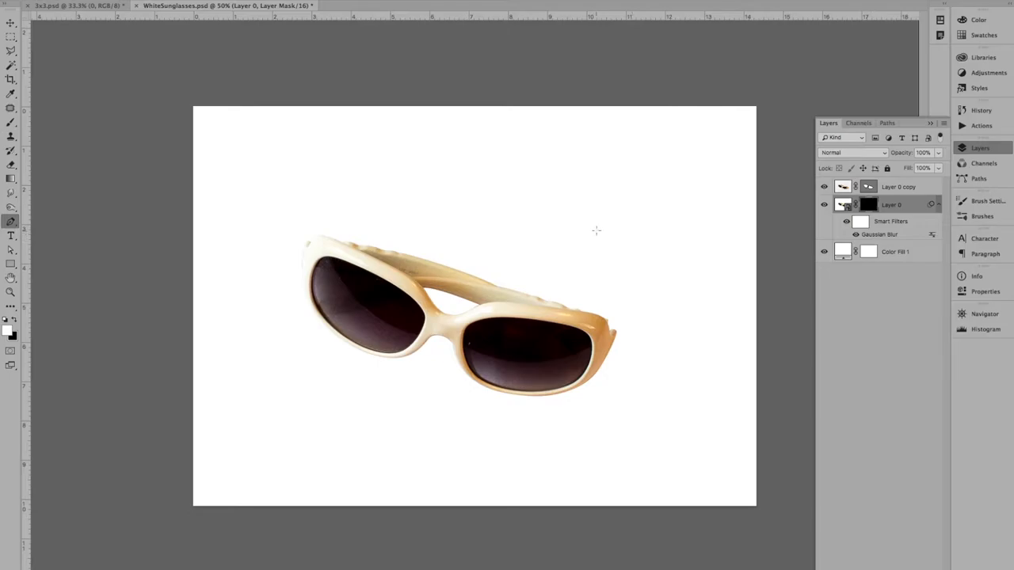
click(11, 121)
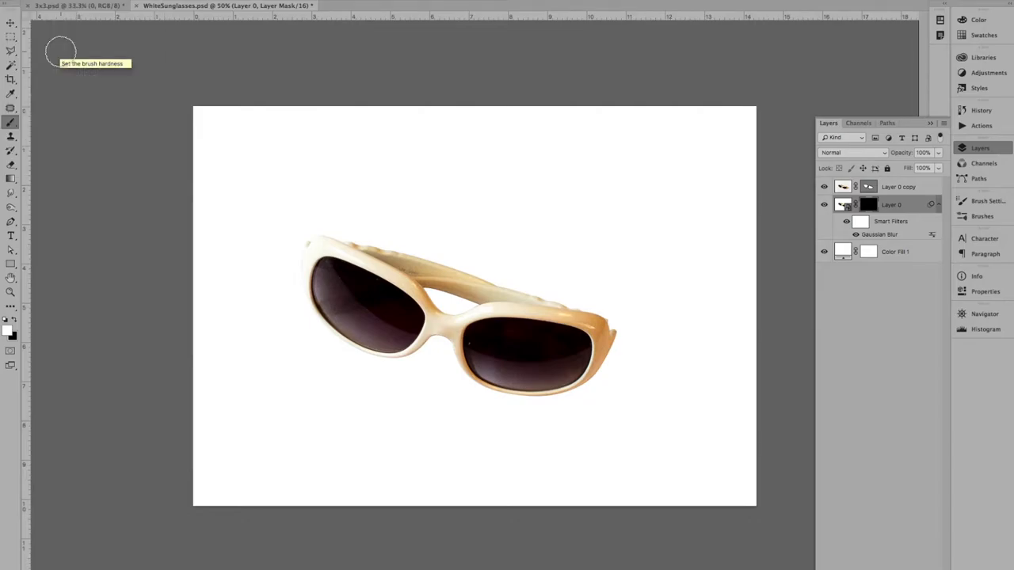
mouse_move(340, 259)
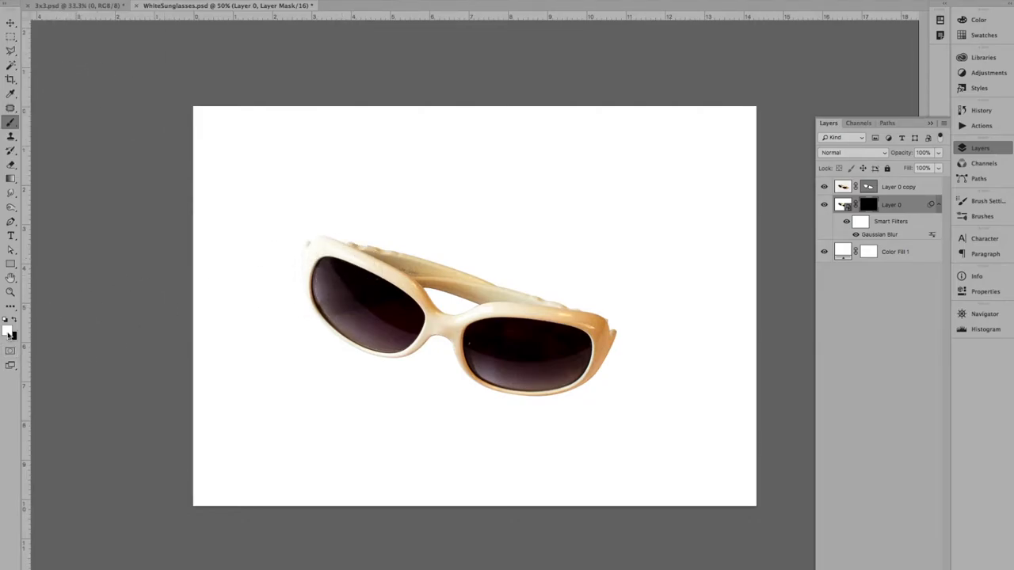
mouse_move(10, 334)
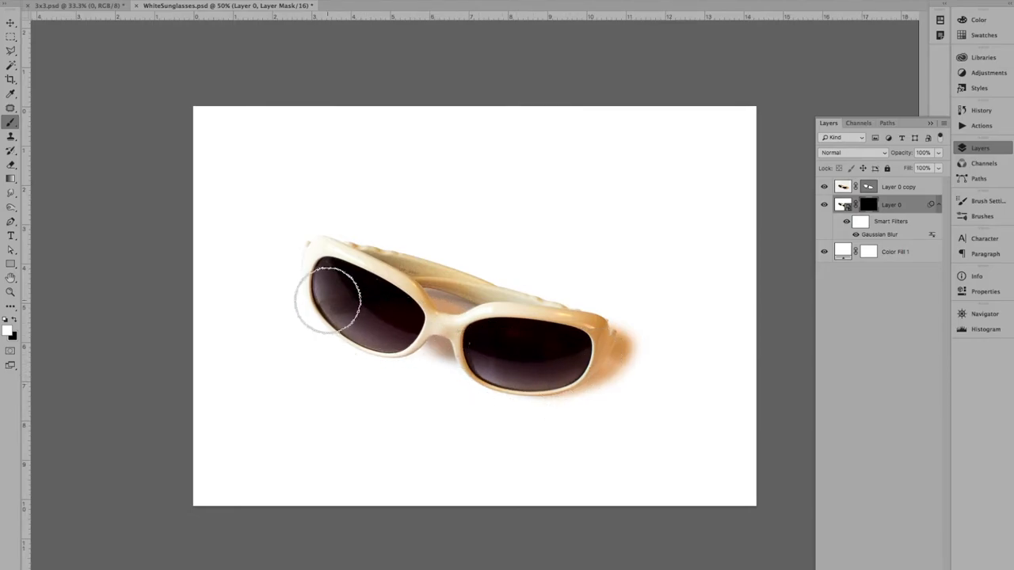
drag(329, 301, 404, 353)
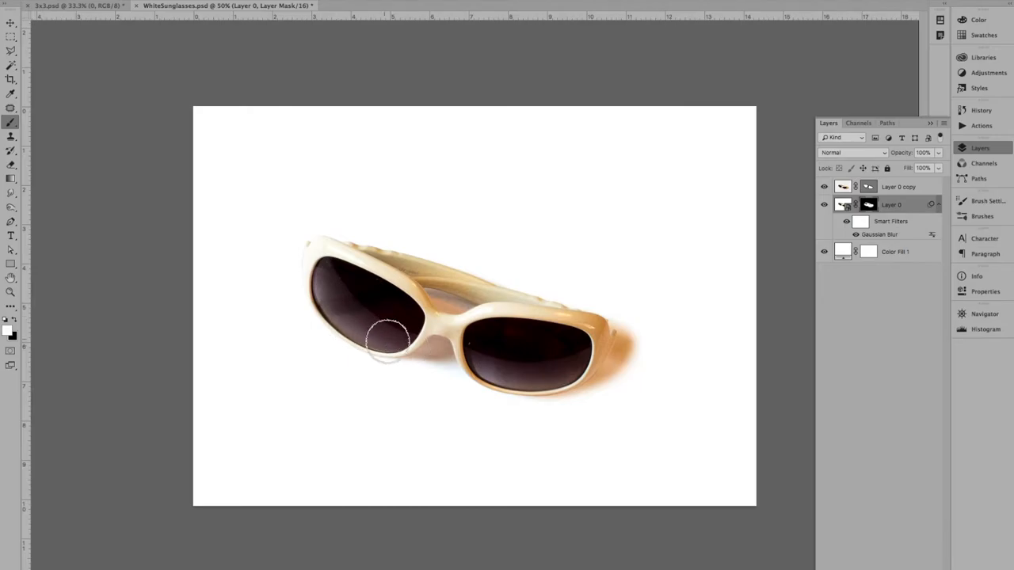
drag(388, 336, 626, 353)
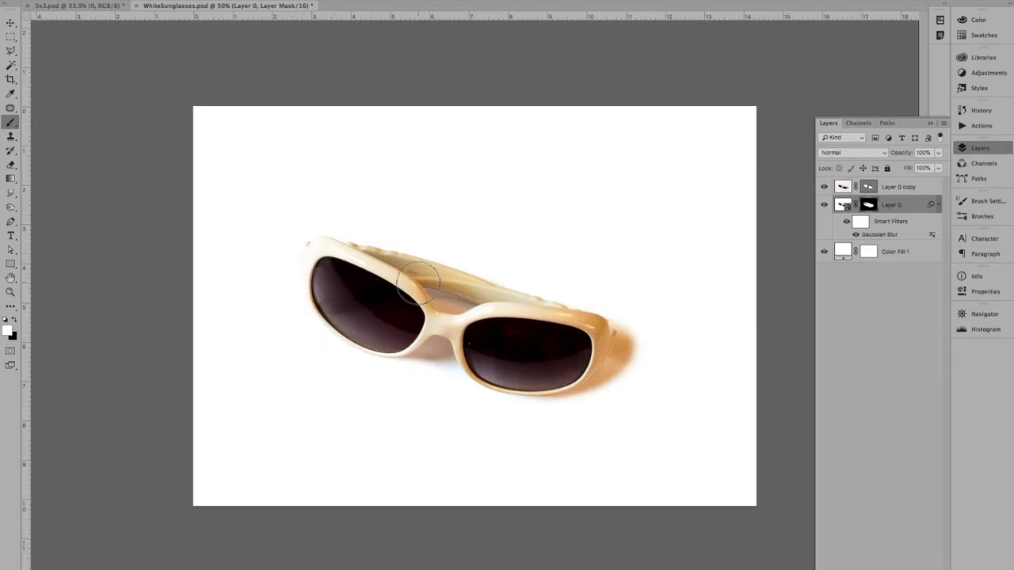
mouse_move(526, 349)
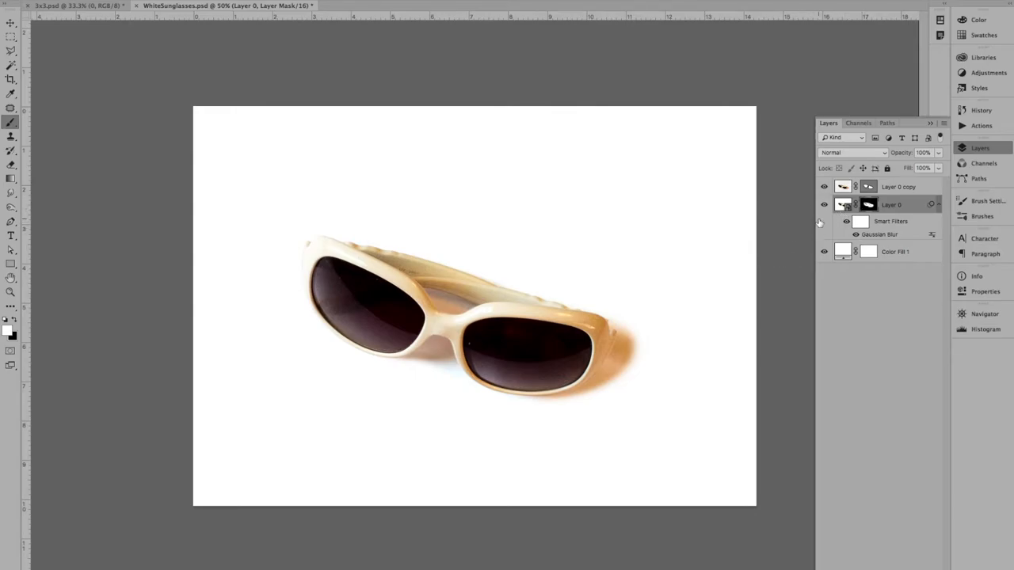
mouse_move(869, 204)
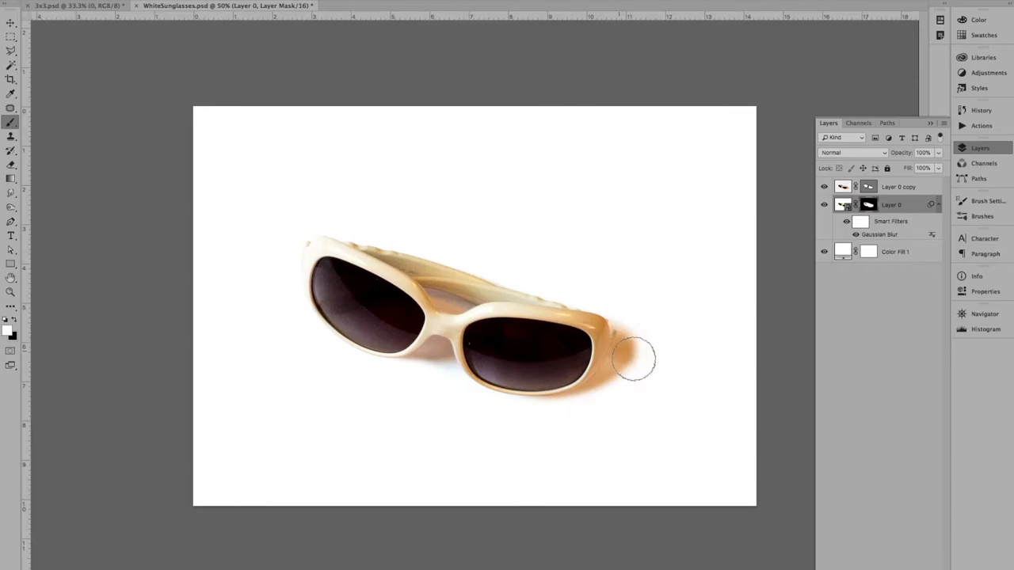
drag(634, 359, 587, 396)
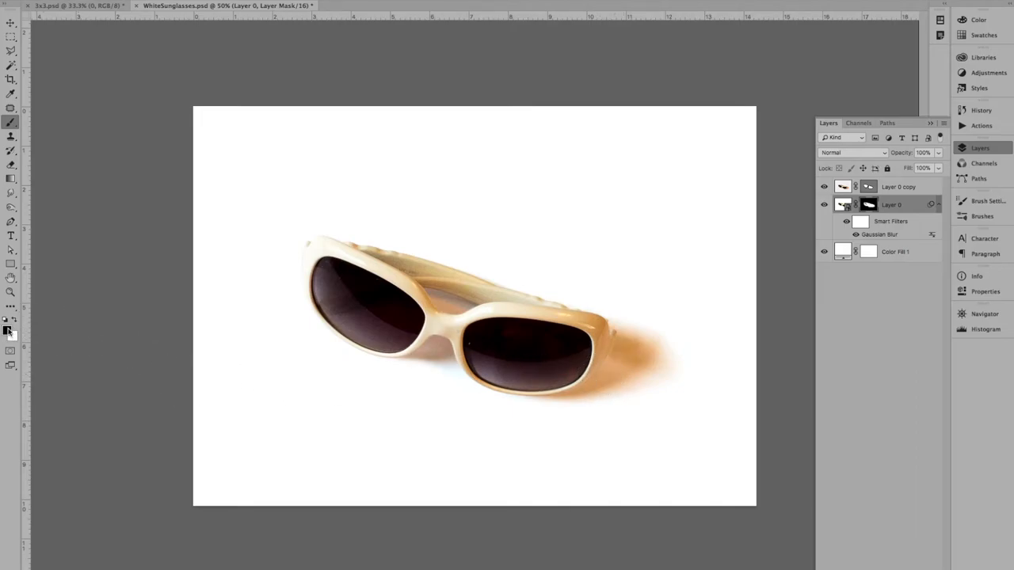
mouse_move(12, 331)
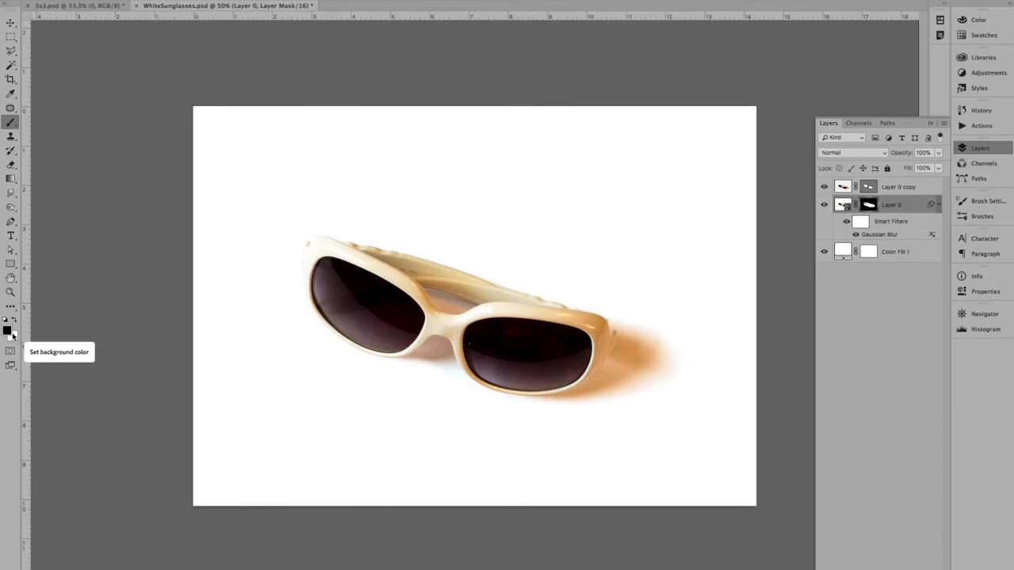
mouse_move(15, 325)
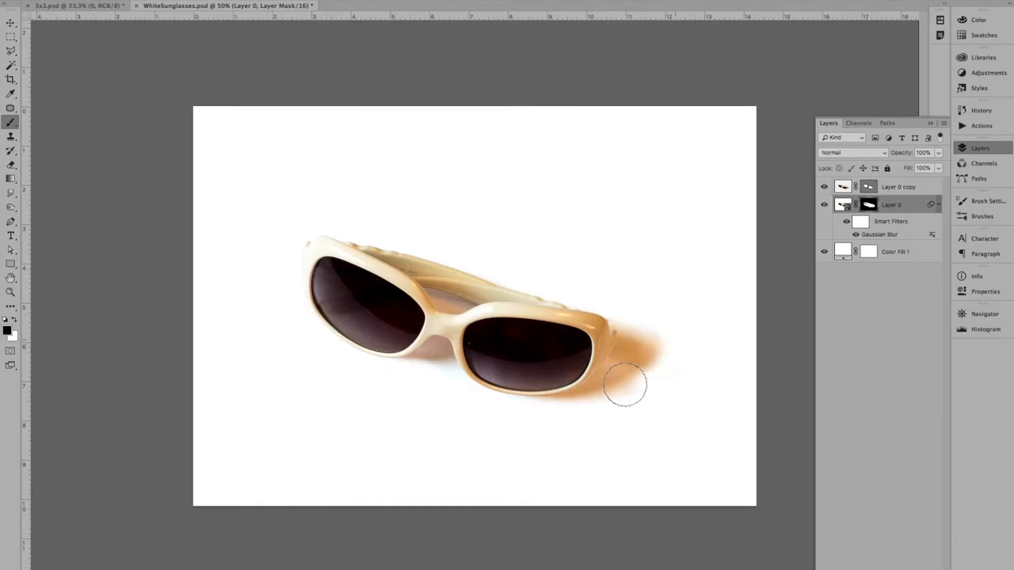
Paint black on Layer 0's mask to remove excess shadow below the right lens
drag(626, 386, 667, 390)
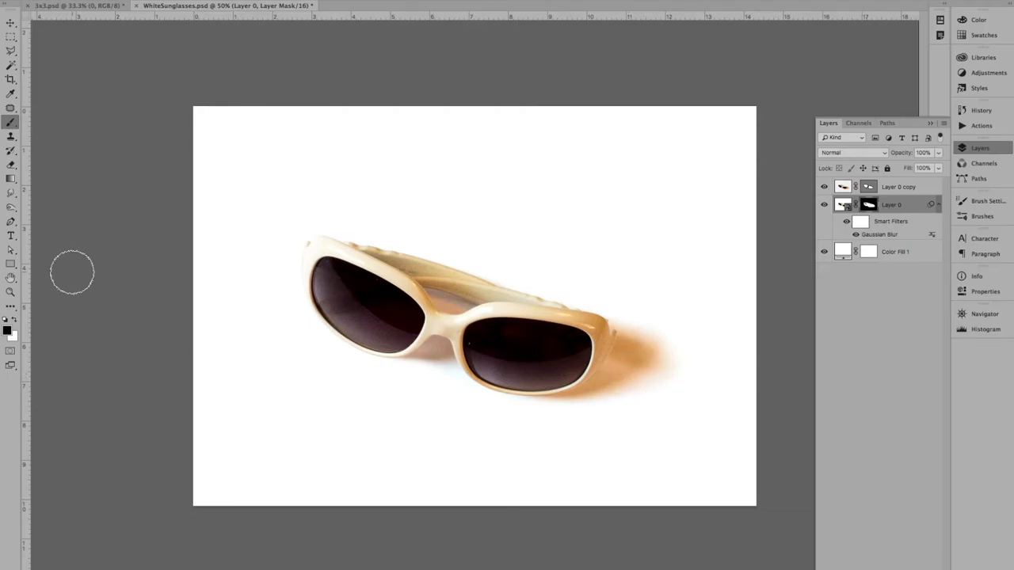
mouse_move(59, 283)
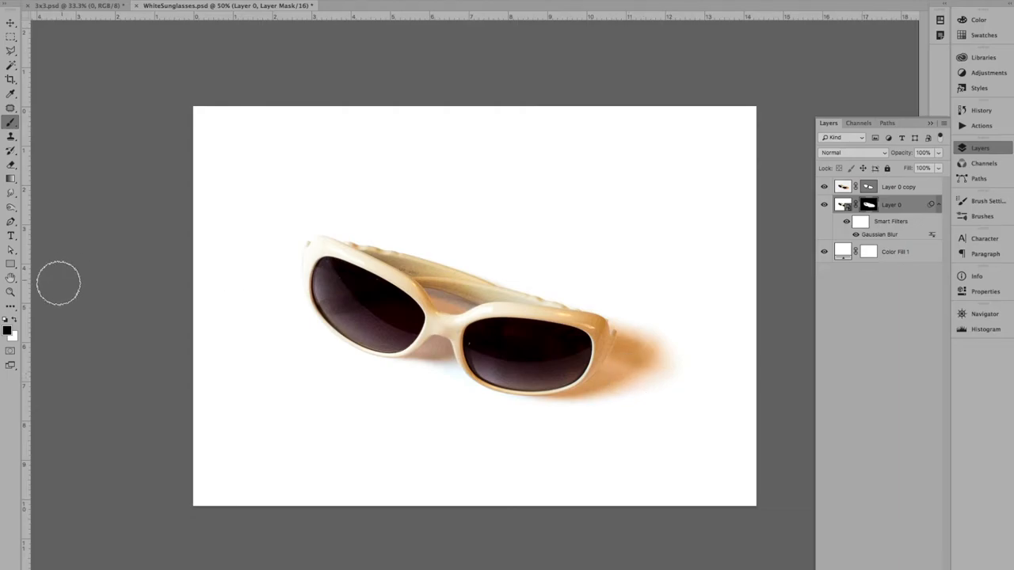
mouse_move(577, 372)
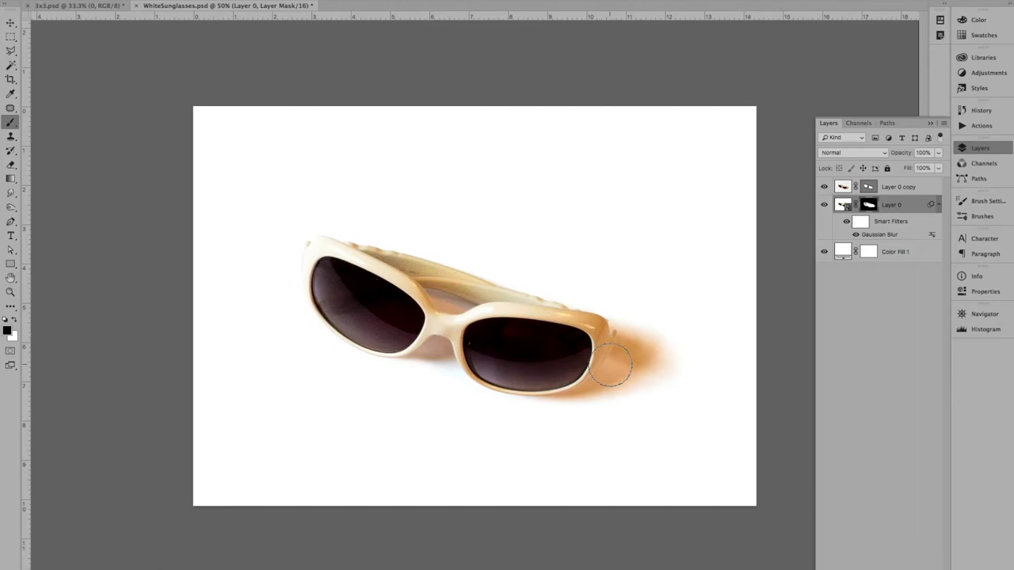
mouse_move(622, 367)
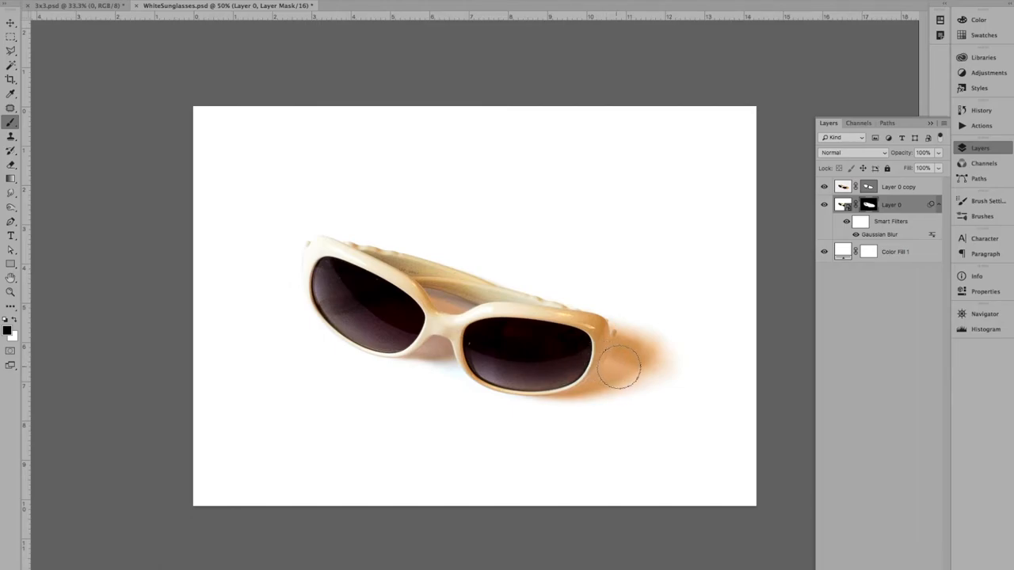
mouse_move(618, 368)
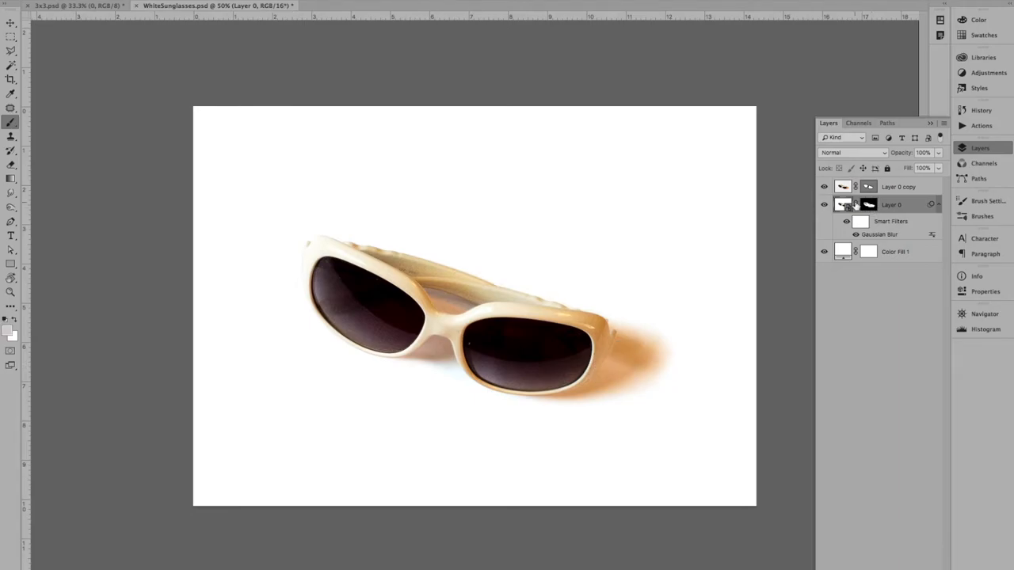
Hide the white background fill layer to check the shadow over transparency
click(824, 251)
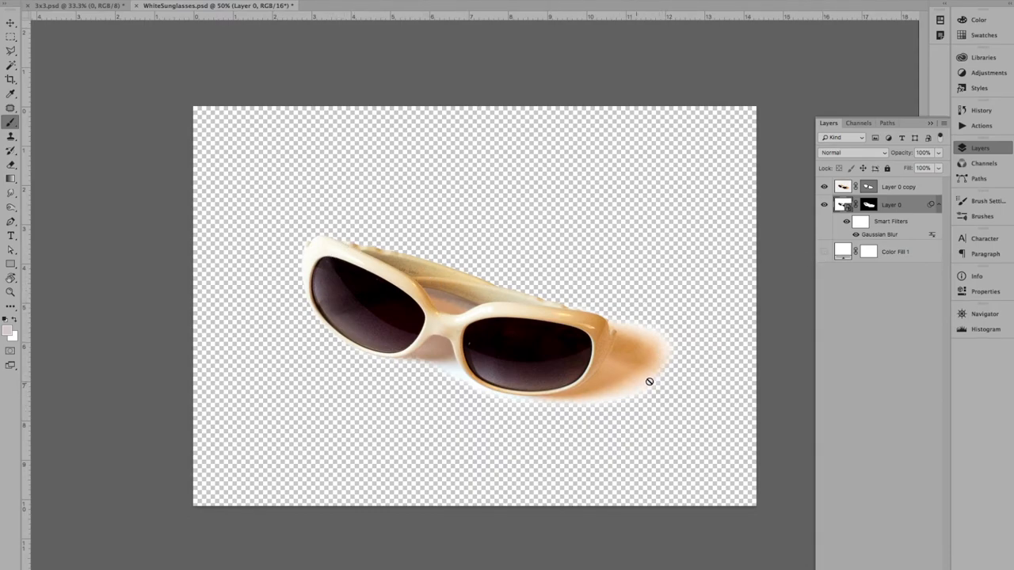
mouse_move(633, 328)
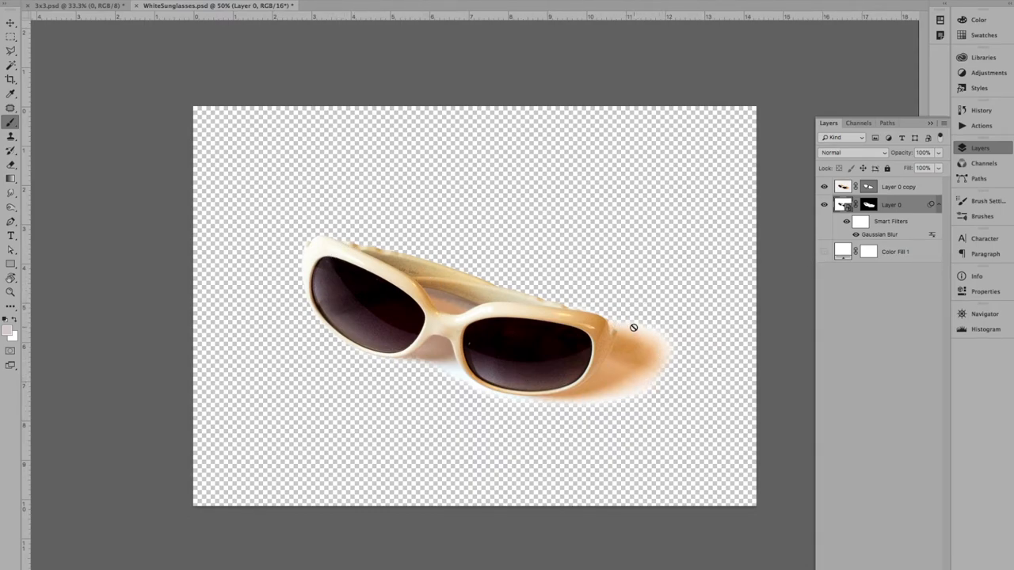
mouse_move(637, 392)
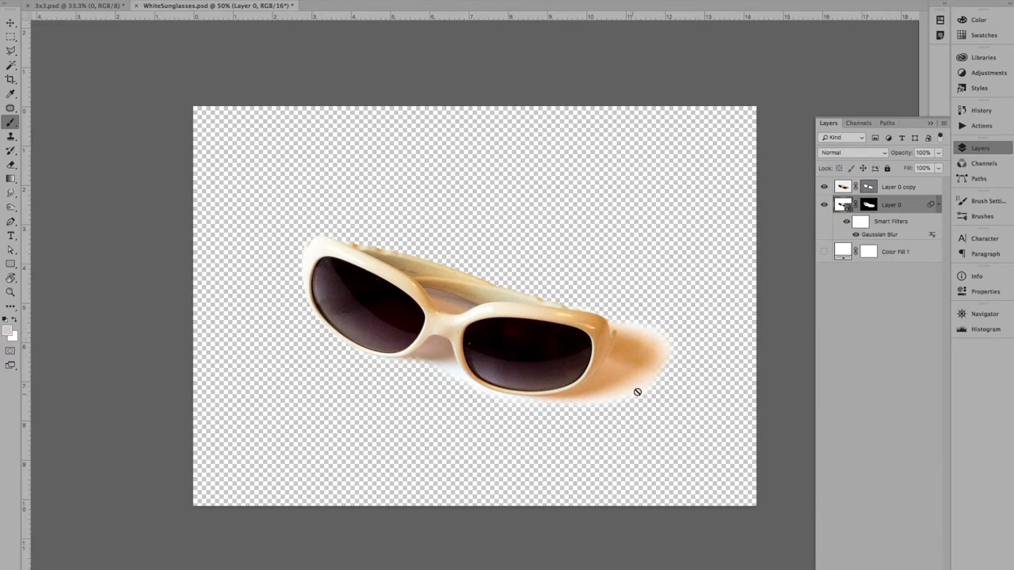
mouse_move(609, 400)
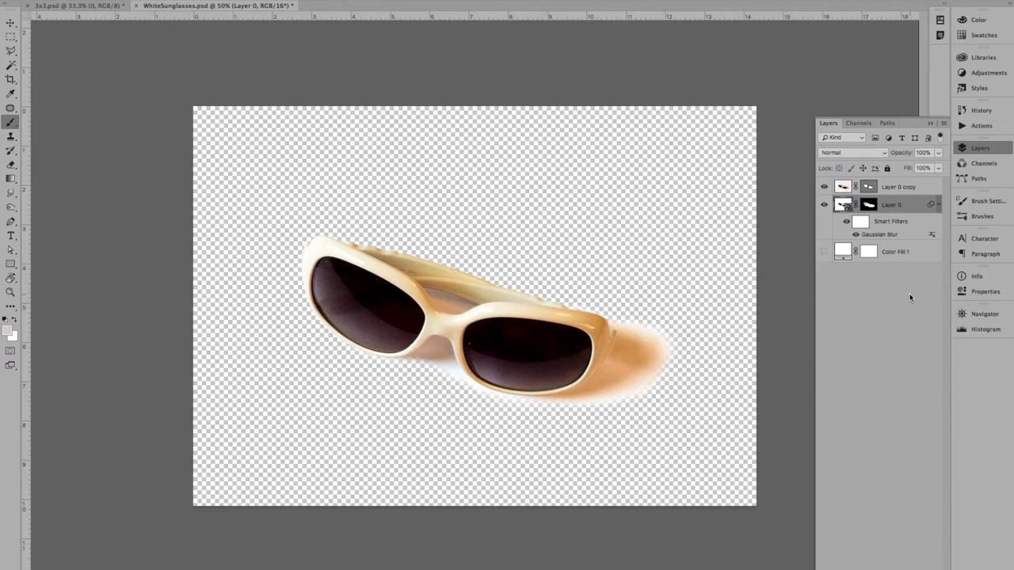
mouse_move(864, 283)
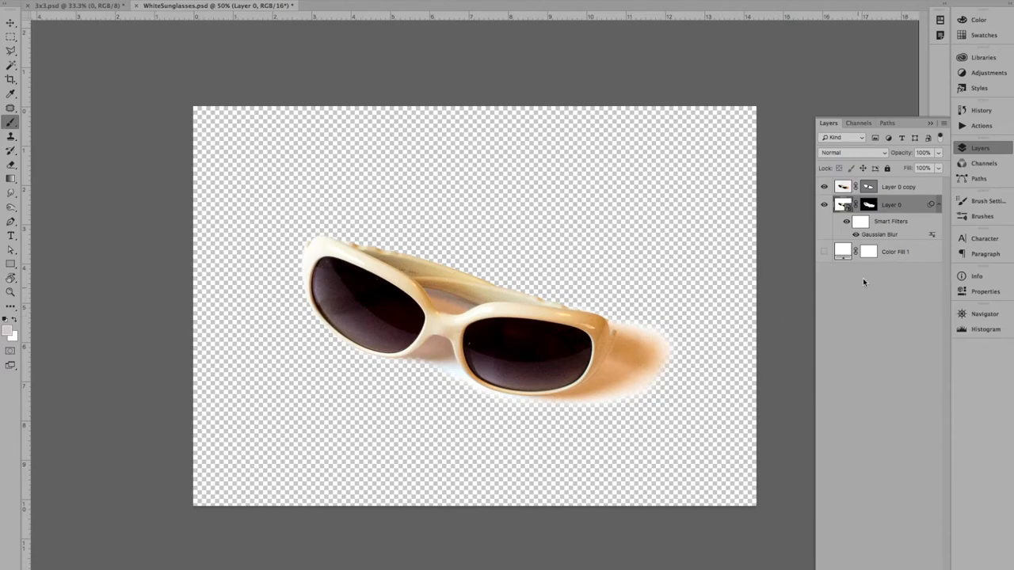
mouse_move(508, 198)
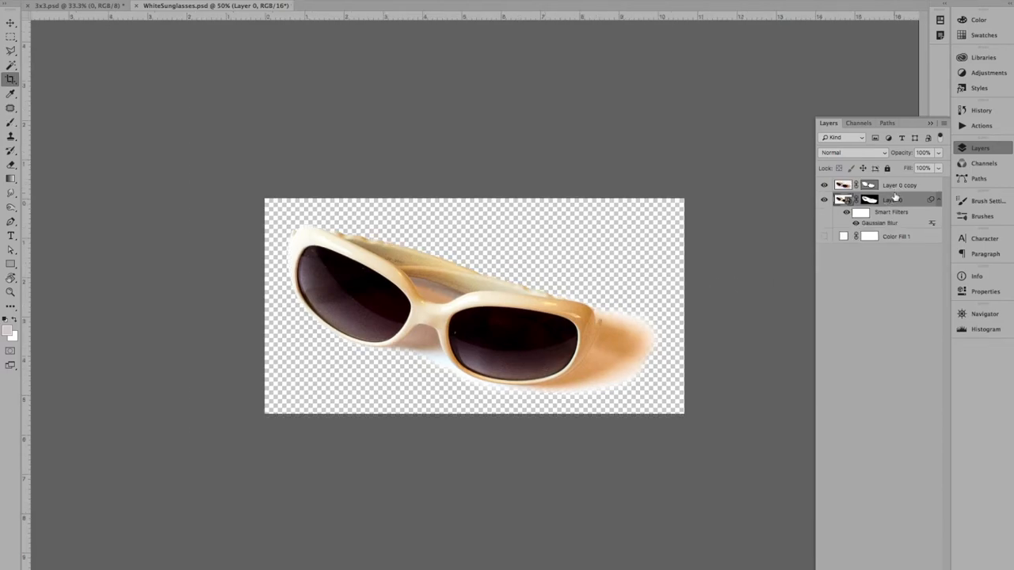
Duplicate Layer 0 and Layer 0 copy into the 3x3.psd document
click(893, 199)
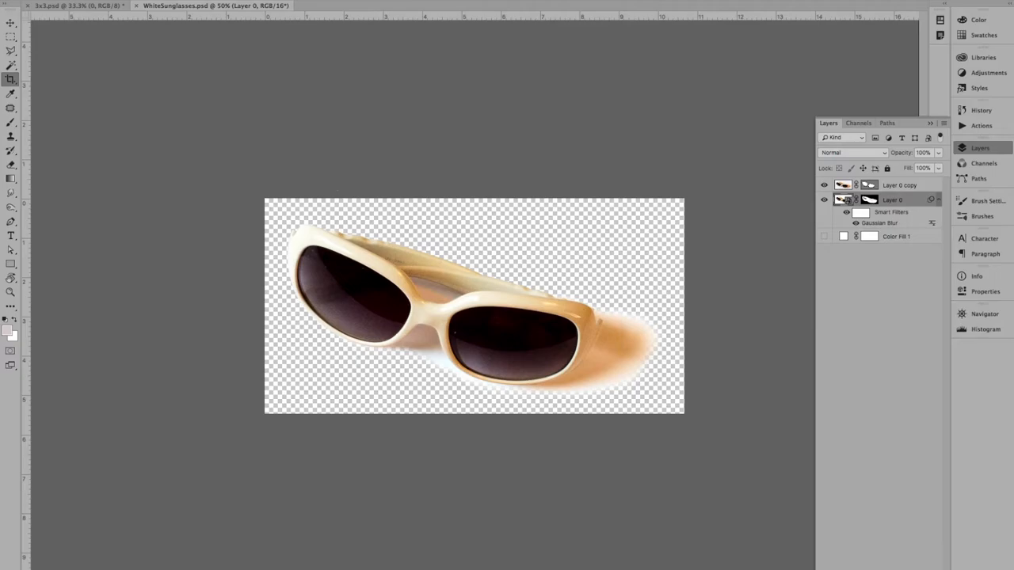
click(71, 6)
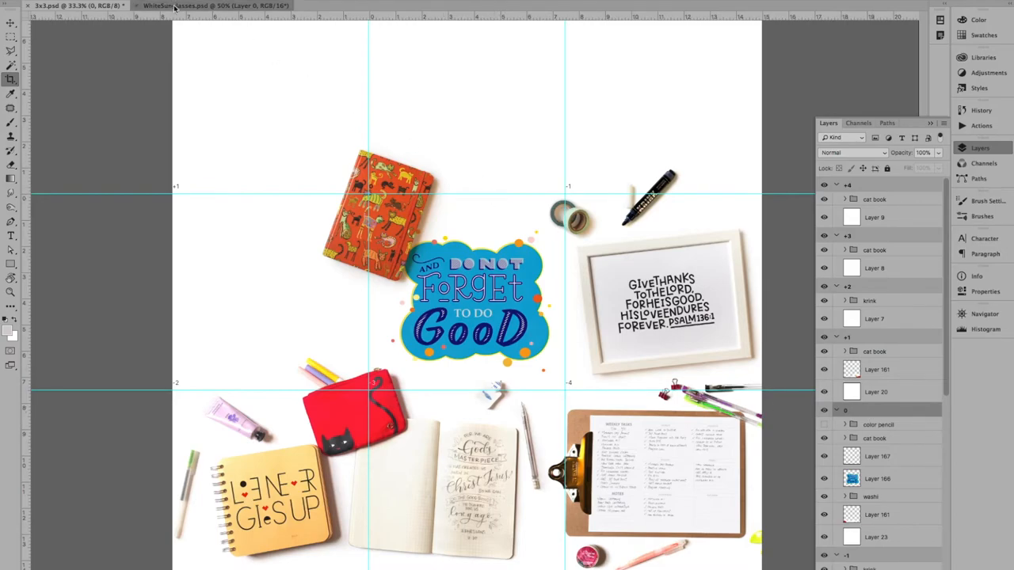
click(214, 6)
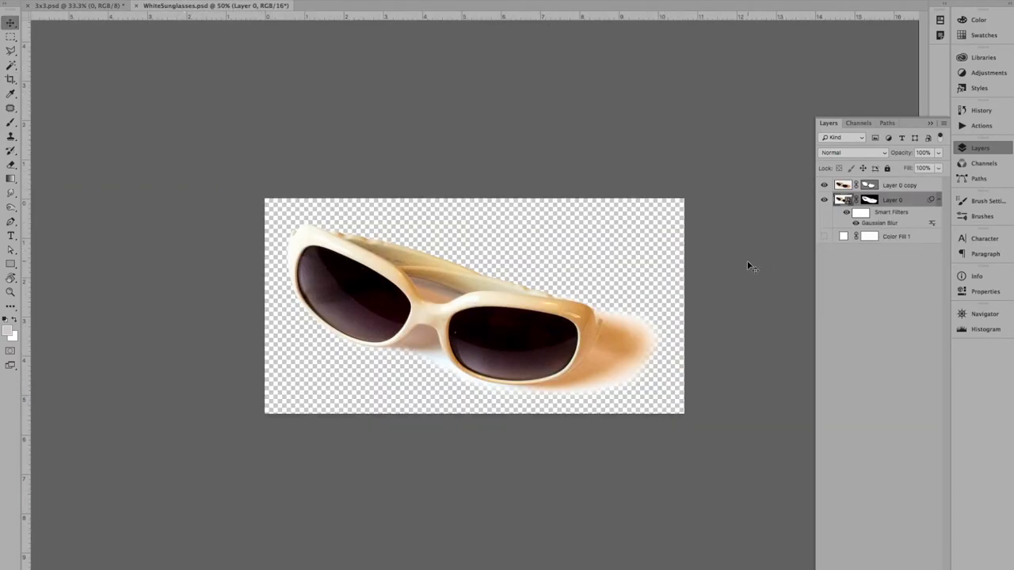
click(899, 185)
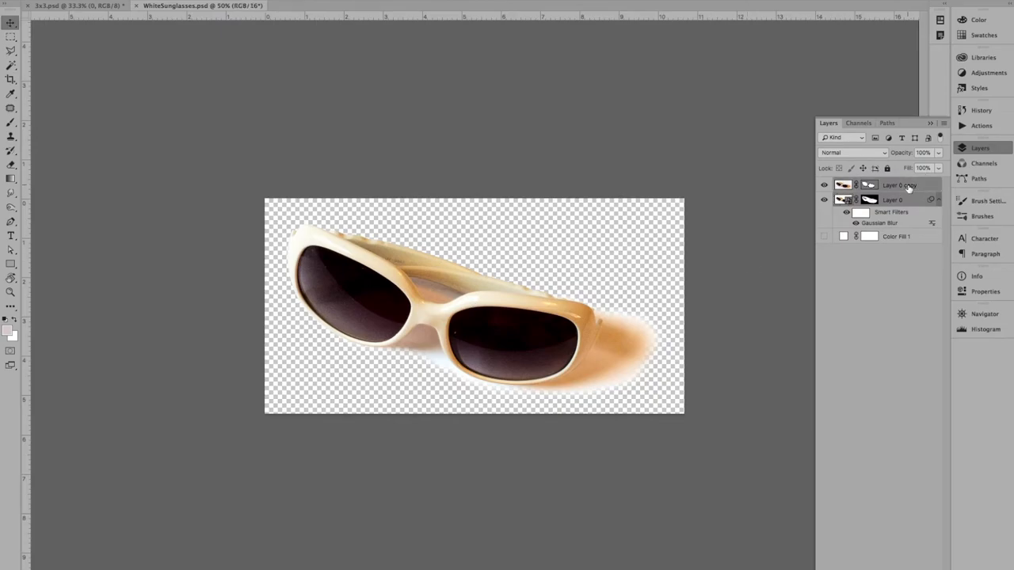
right_click(899, 185)
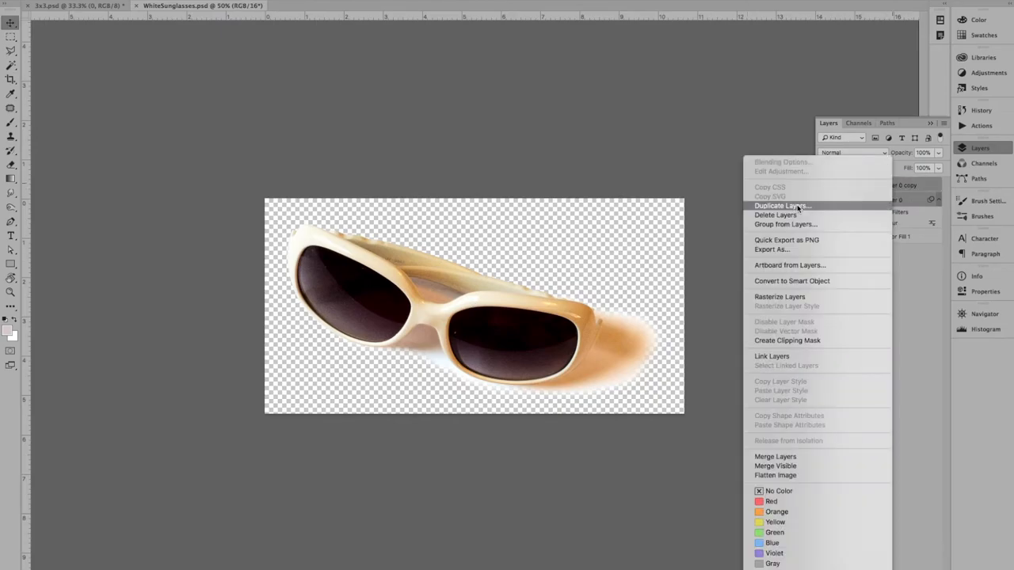
click(781, 206)
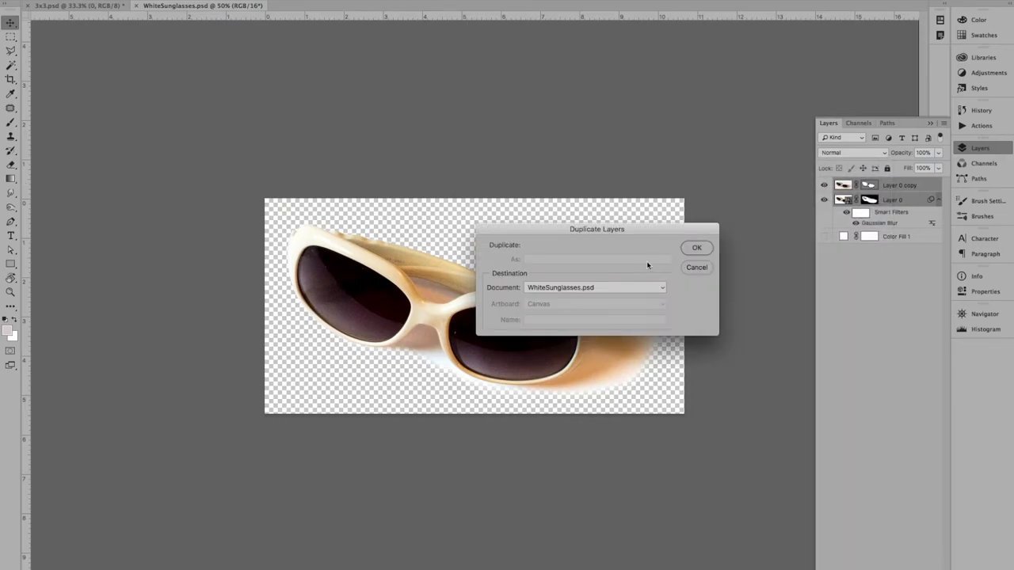
click(594, 287)
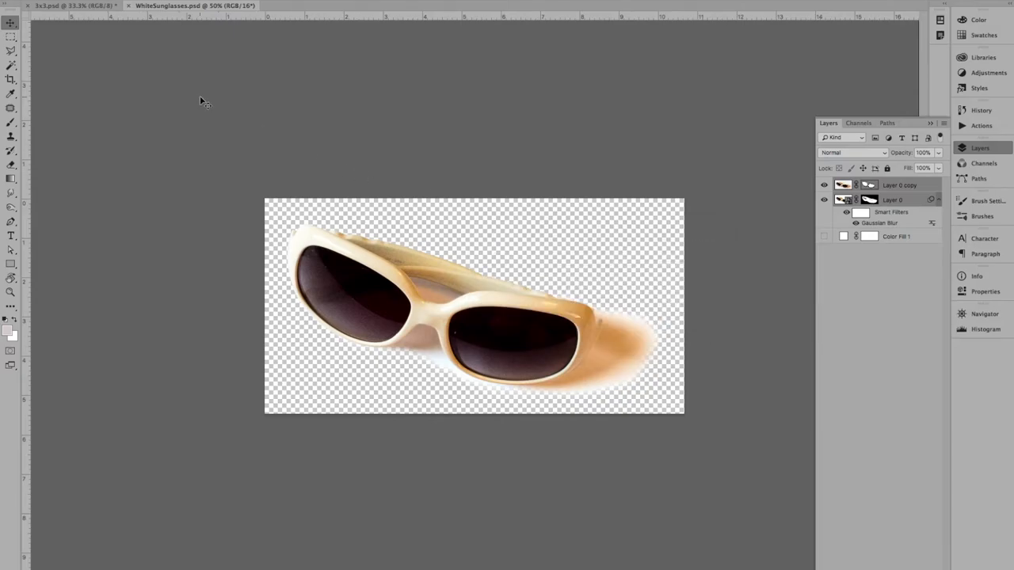
In 3x3.psd, scale the 'sunglasses' group down onto the blue Good cloud sticker
click(72, 5)
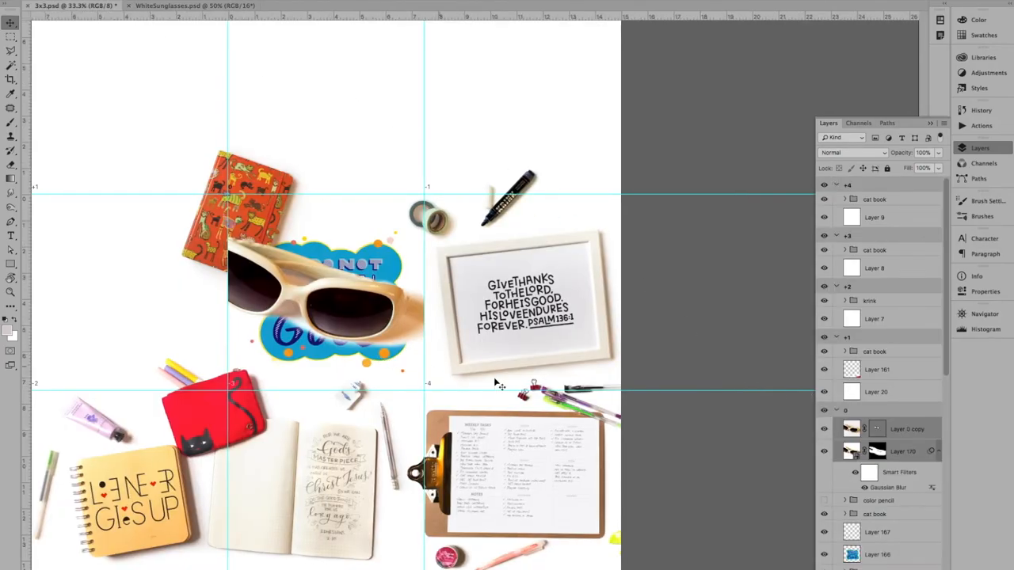
mouse_move(534, 383)
text(sunglasses)
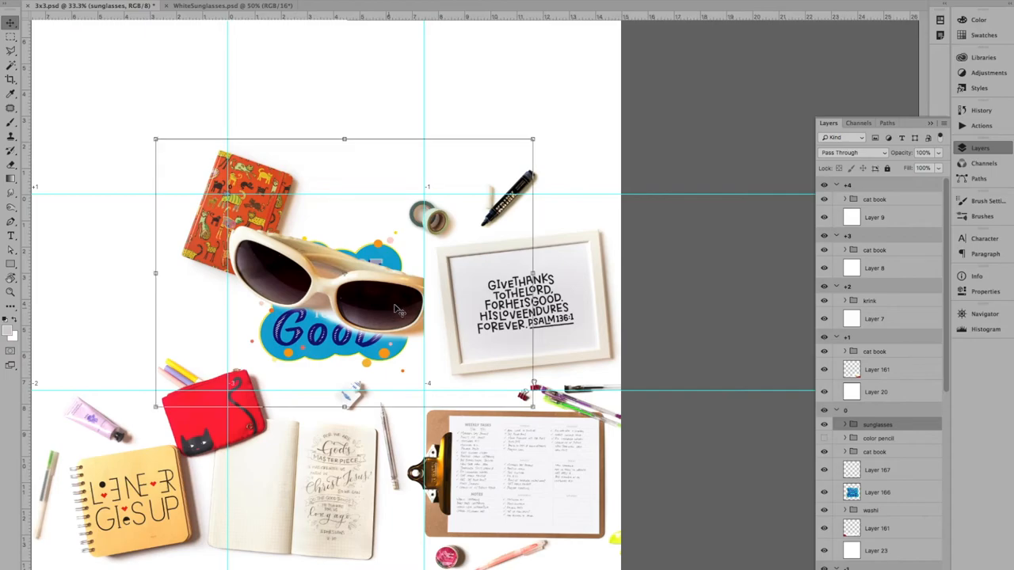
key(cmd+t)
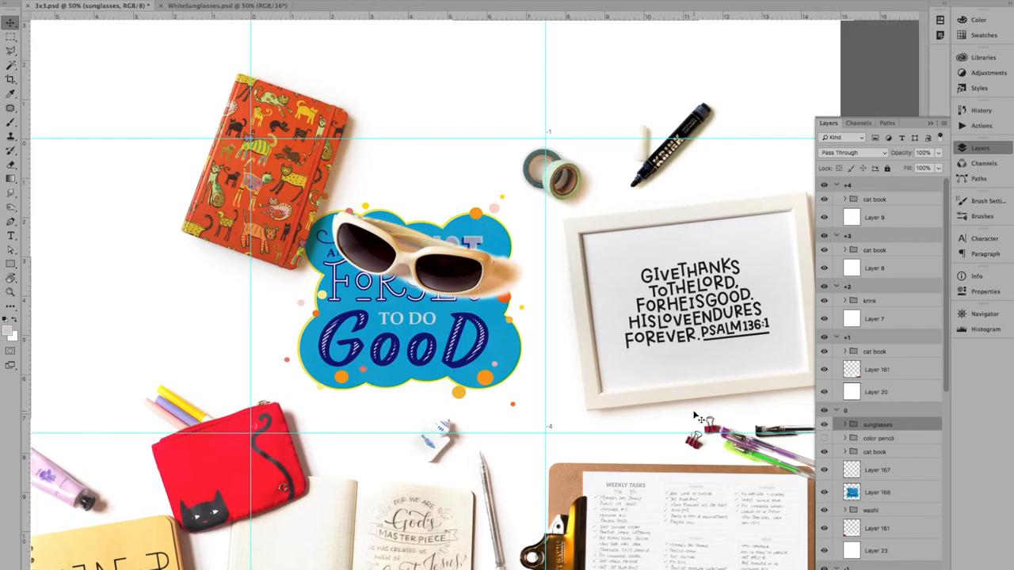
Set the shadow layer inside the sunglasses group to Multiply blend mode
click(836, 424)
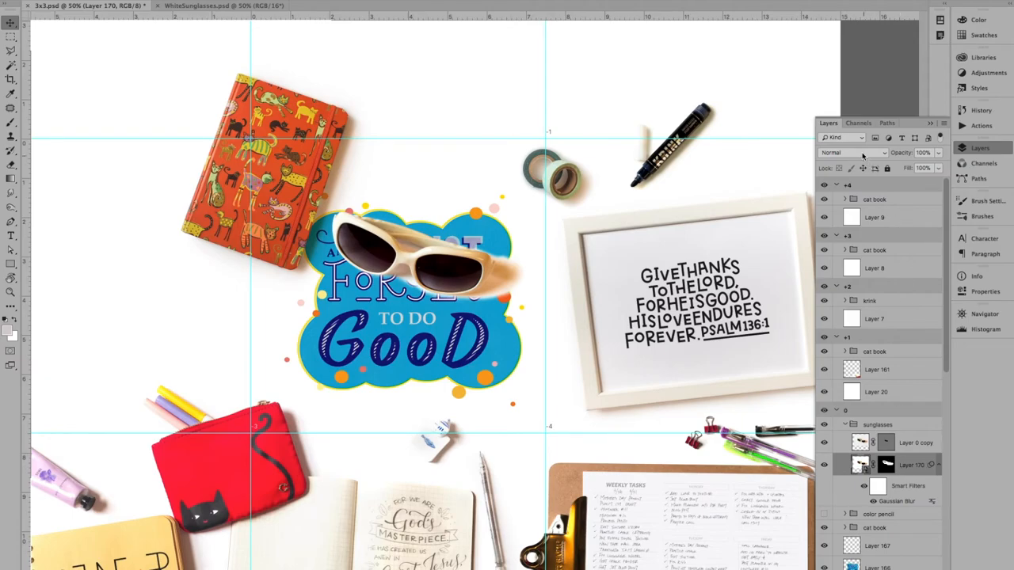
click(854, 152)
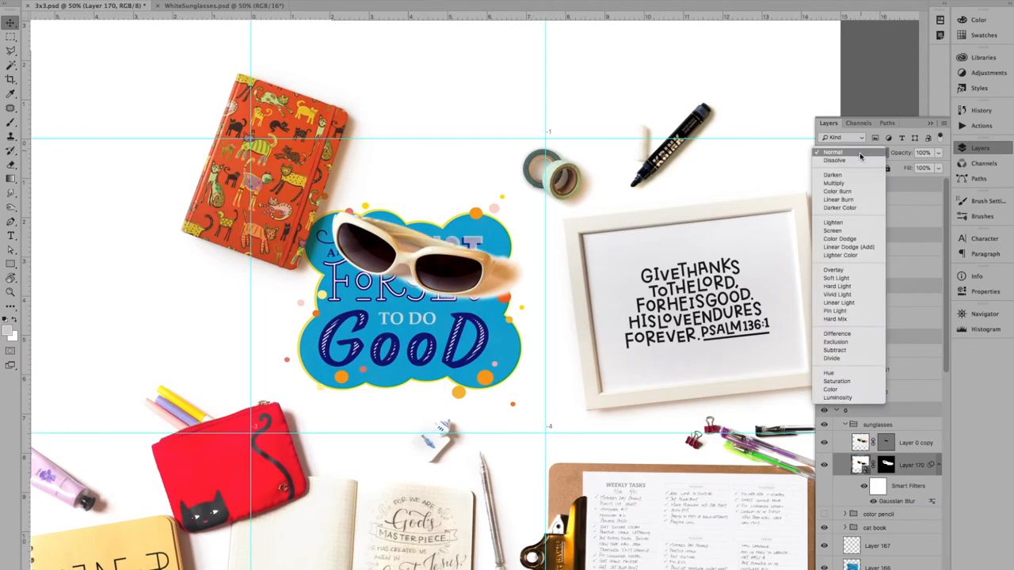
click(834, 183)
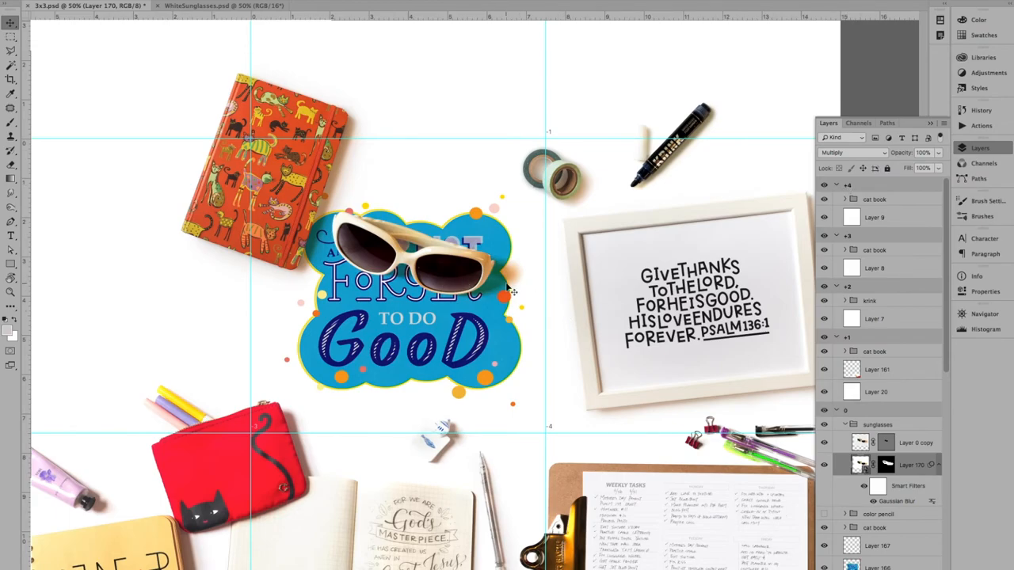
mouse_move(579, 325)
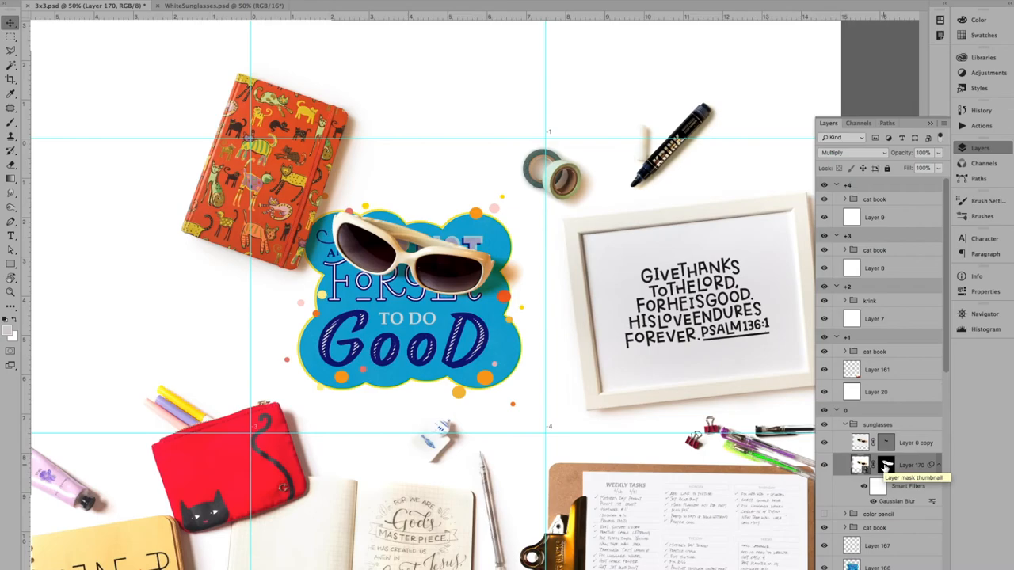
mouse_move(887, 465)
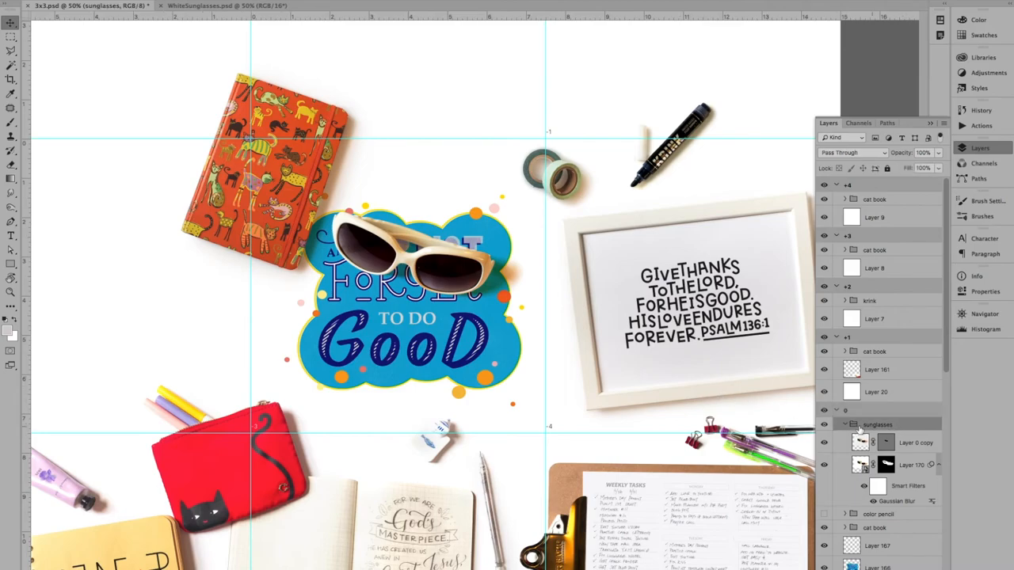
Collapse the sunglasses group in the Layers panel
click(845, 424)
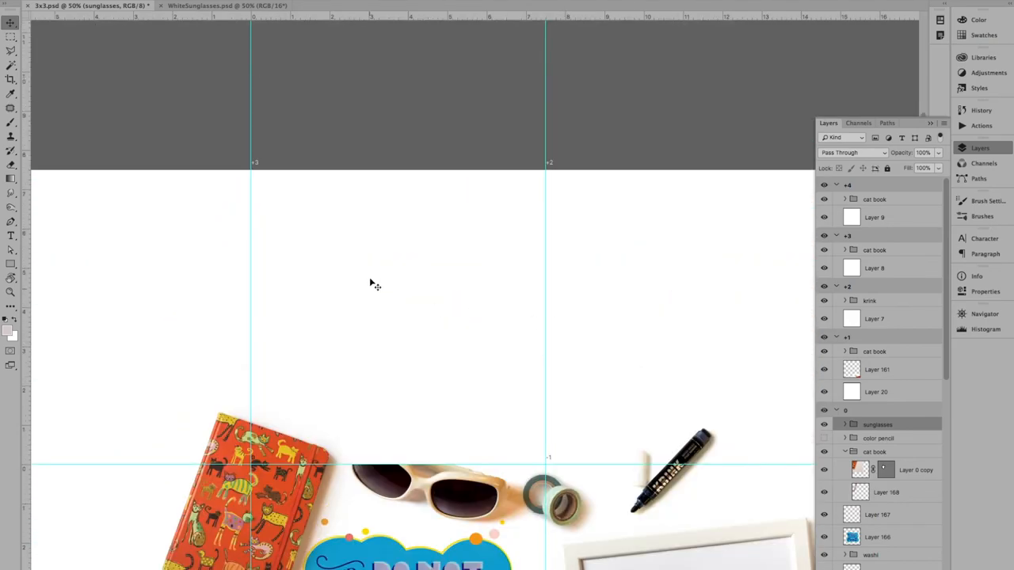
Duplicate the sunglasses group onto artboard +3, then scroll back down
right_click(877, 424)
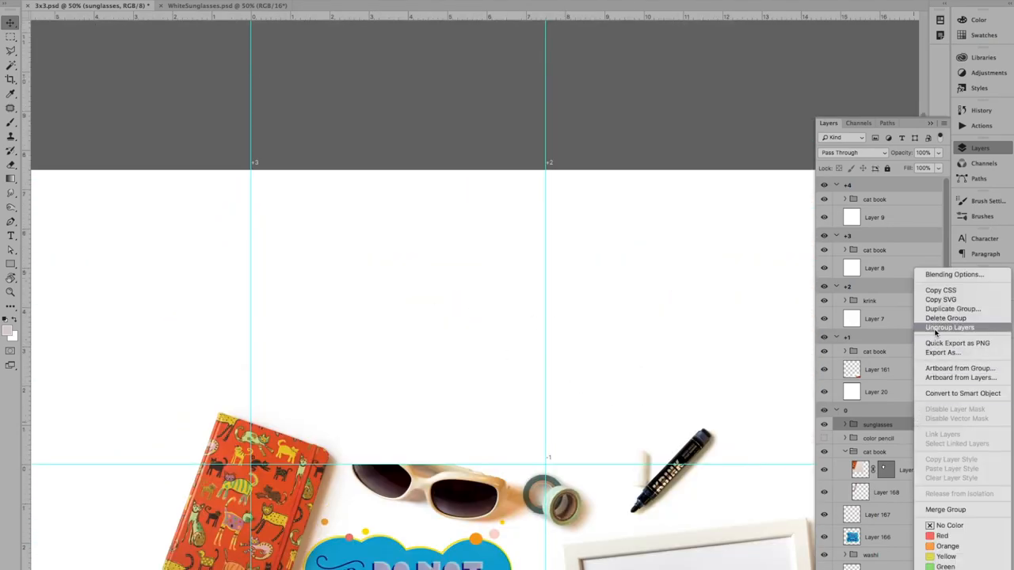
click(952, 309)
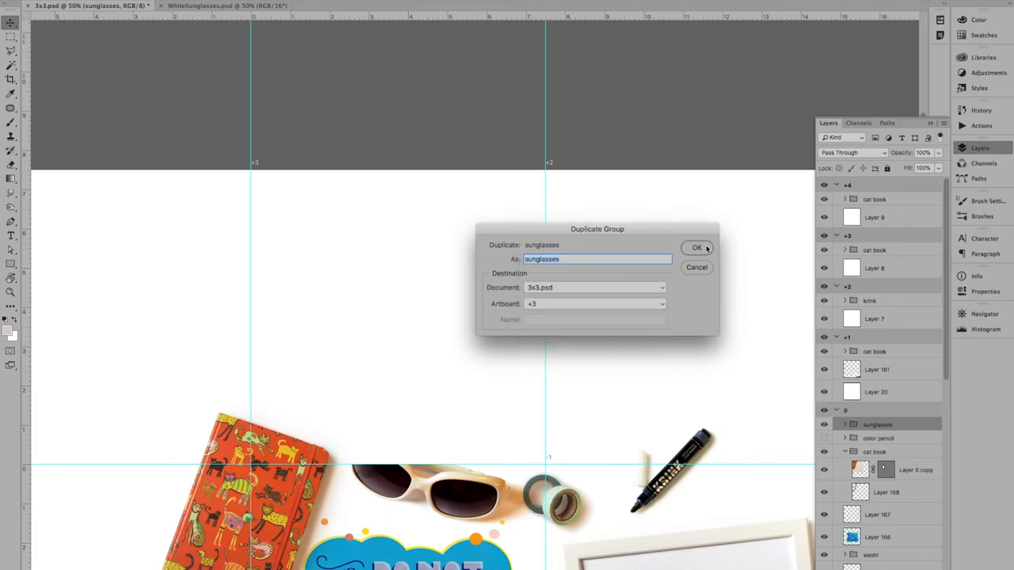
click(697, 247)
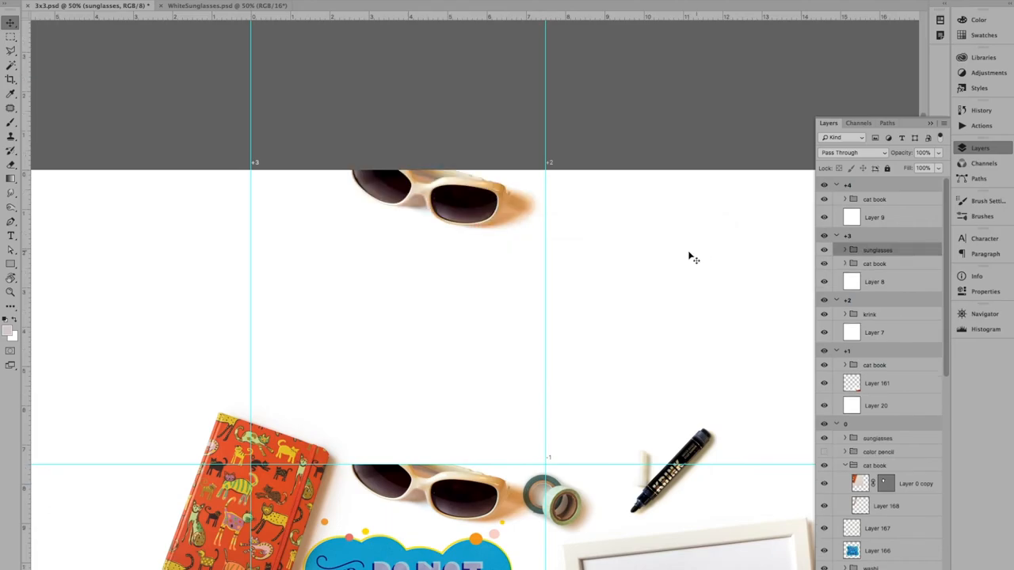
mouse_move(492, 250)
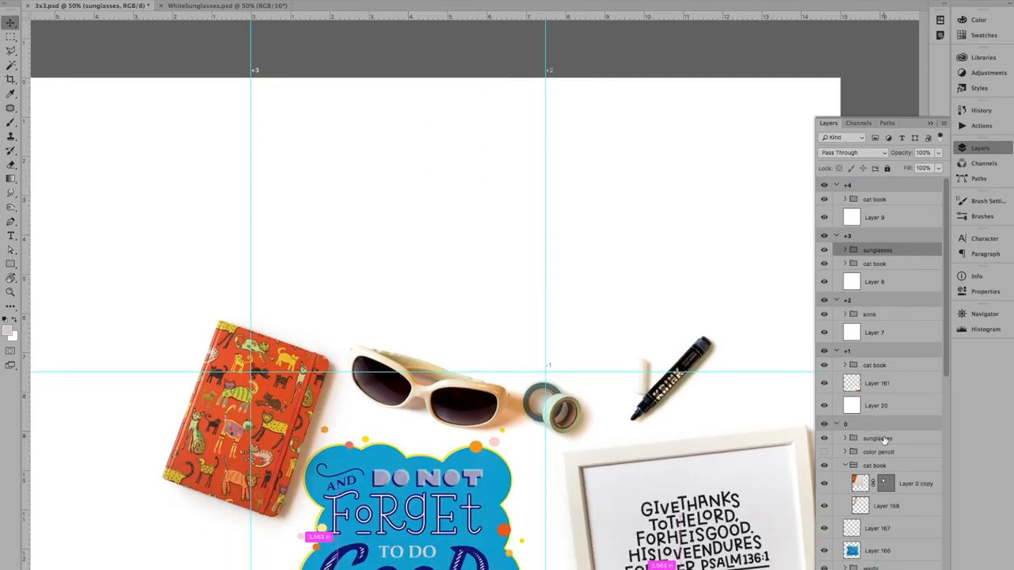
scroll(down, 3)
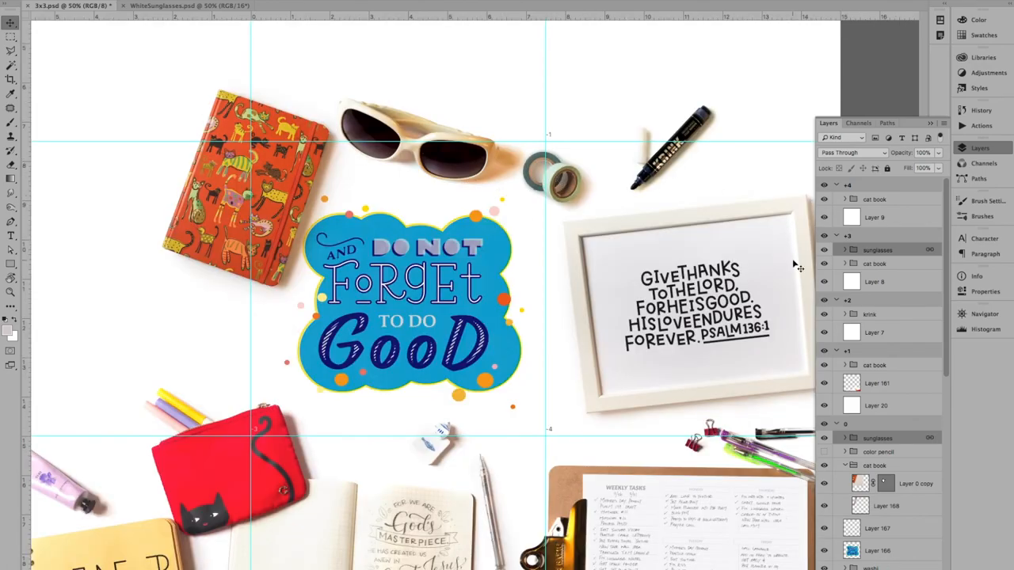